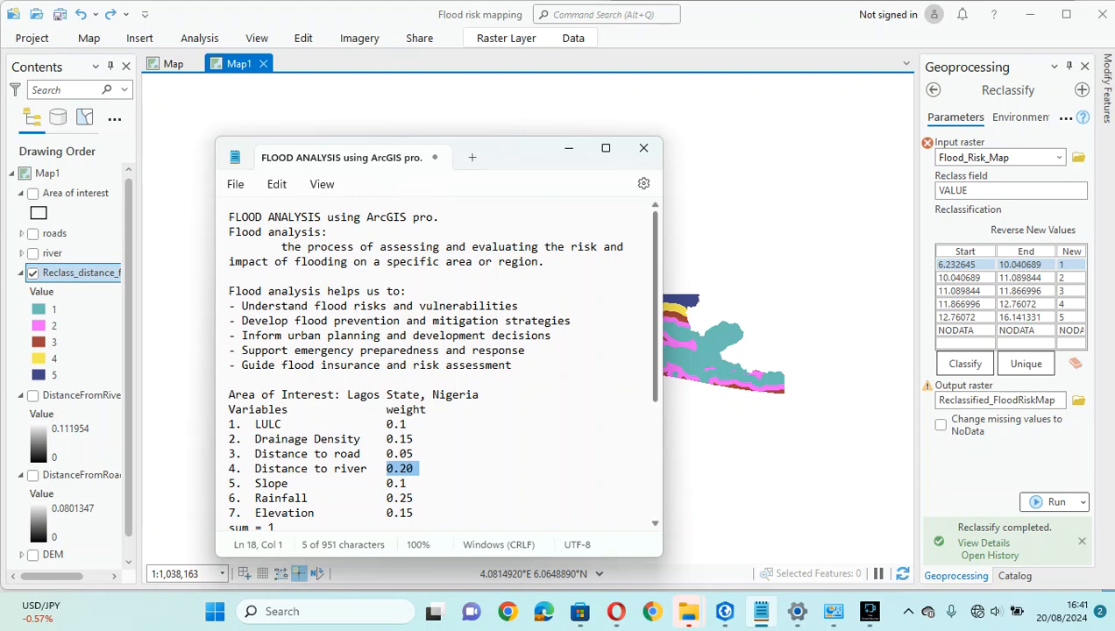
# - Review the Lagos State notes, marking the area of interest, Elevation variable, 0.25 Rainfall weight and weighted sum line
pyautogui.scroll(-3)
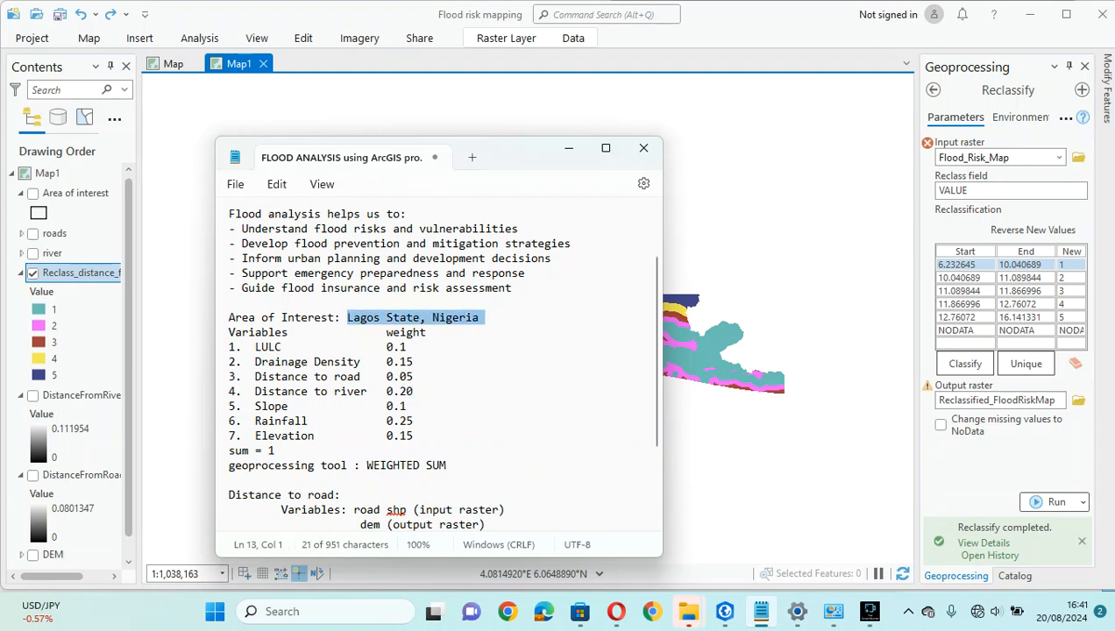
pyautogui.moveTo(347, 318); pyautogui.dragTo(419, 435)
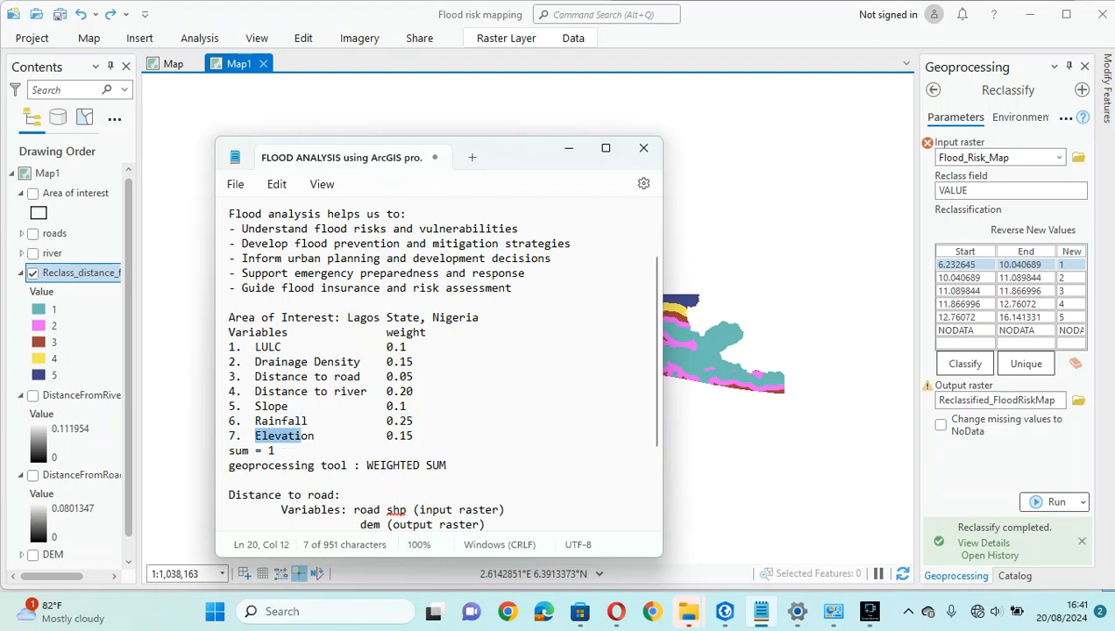
pyautogui.doubleClick(284, 434)
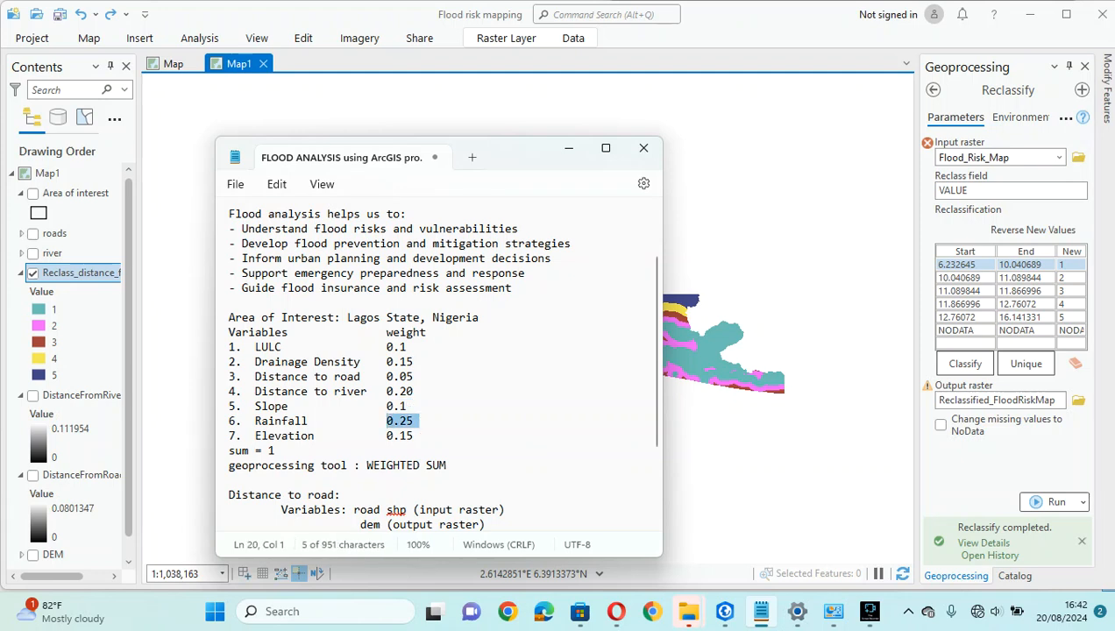
pyautogui.click(392, 435)
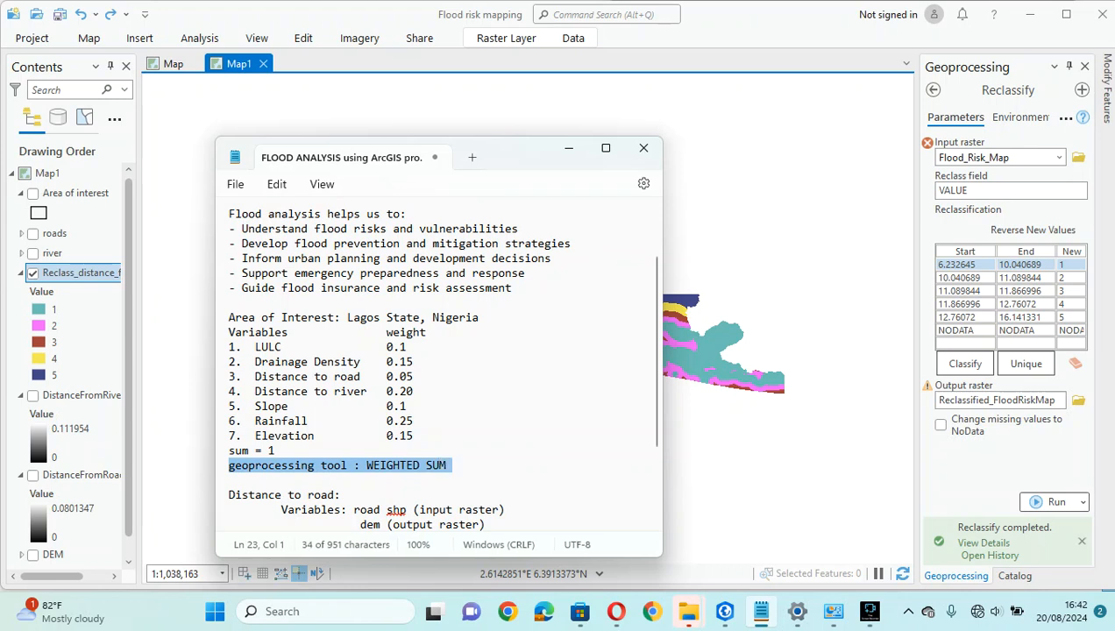
pyautogui.click(256, 347)
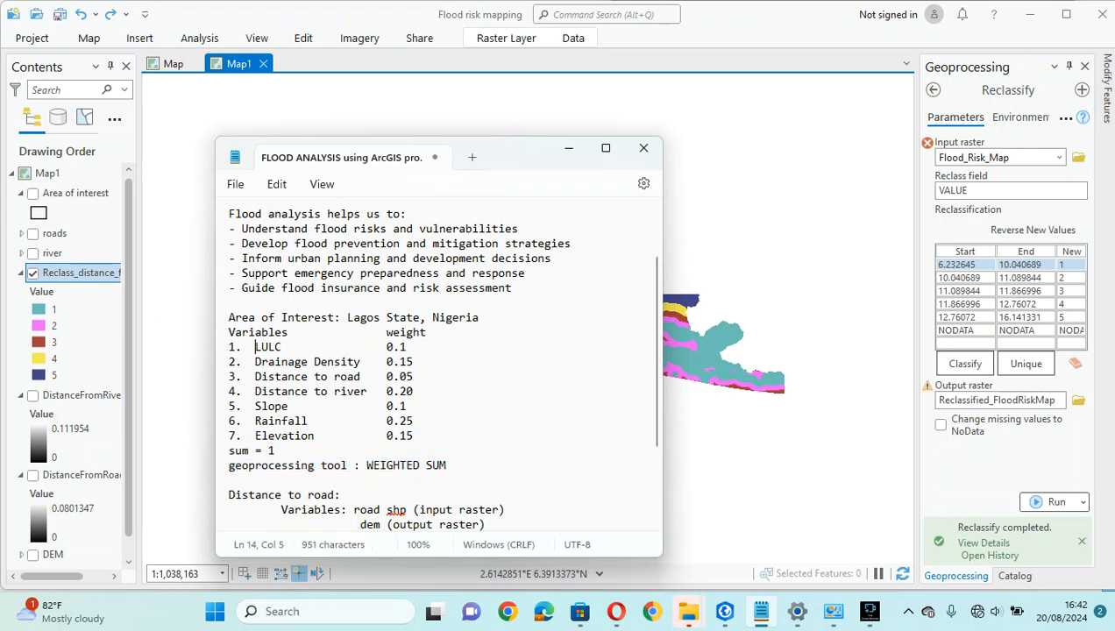
pyautogui.moveTo(256, 347); pyautogui.dragTo(413, 435)
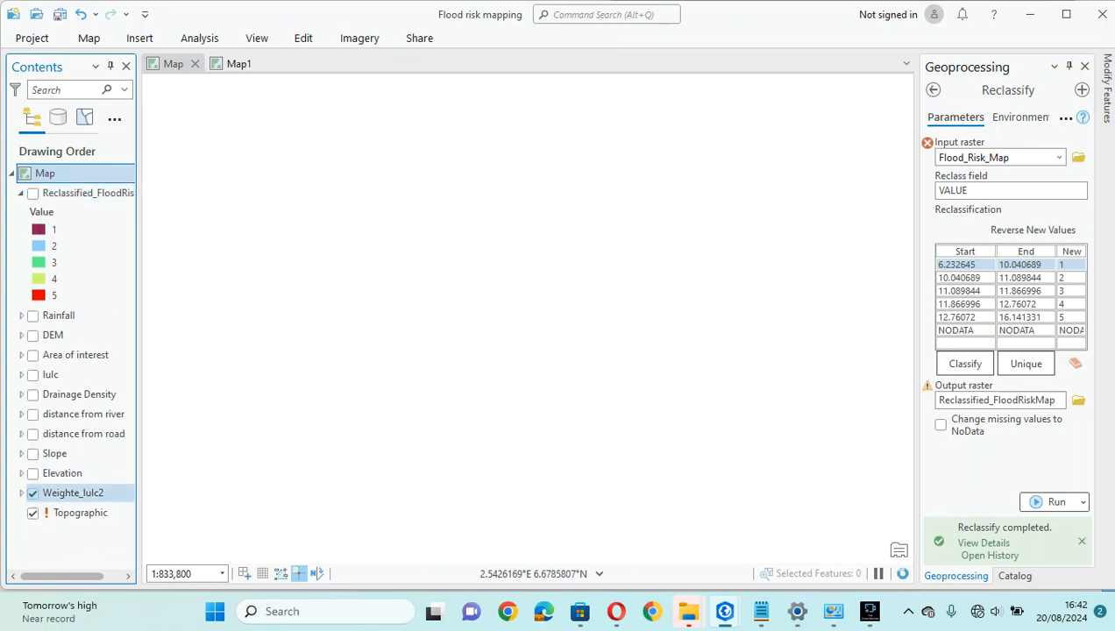
# - Show the distance from road, distance from river, Drainage Density and reclassified flood risk layers
pyautogui.click(32, 473)
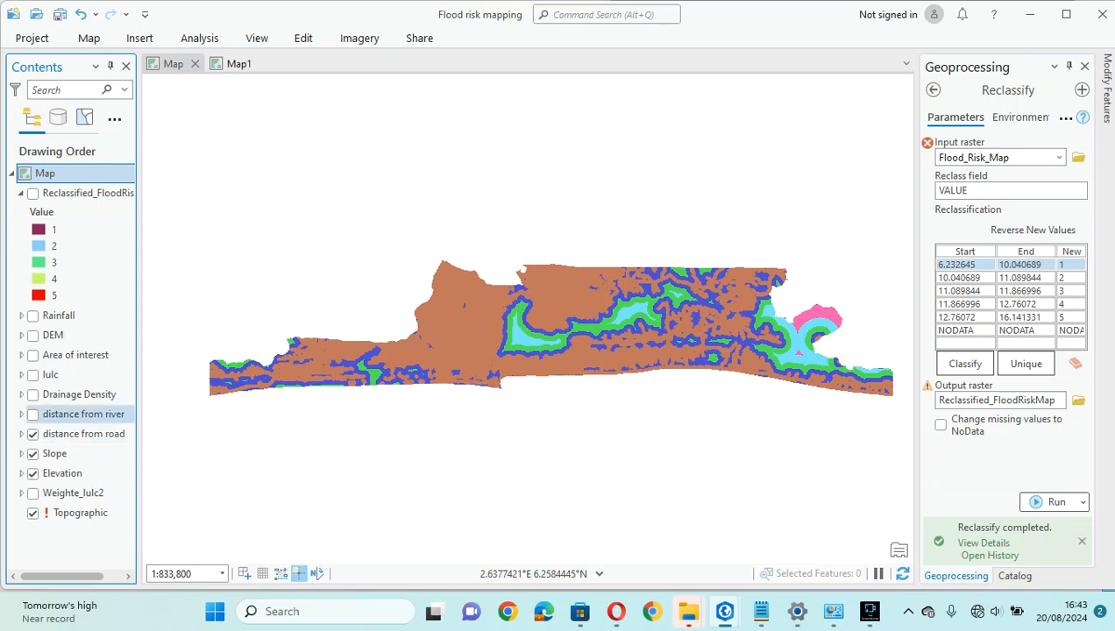
pyautogui.click(31, 414)
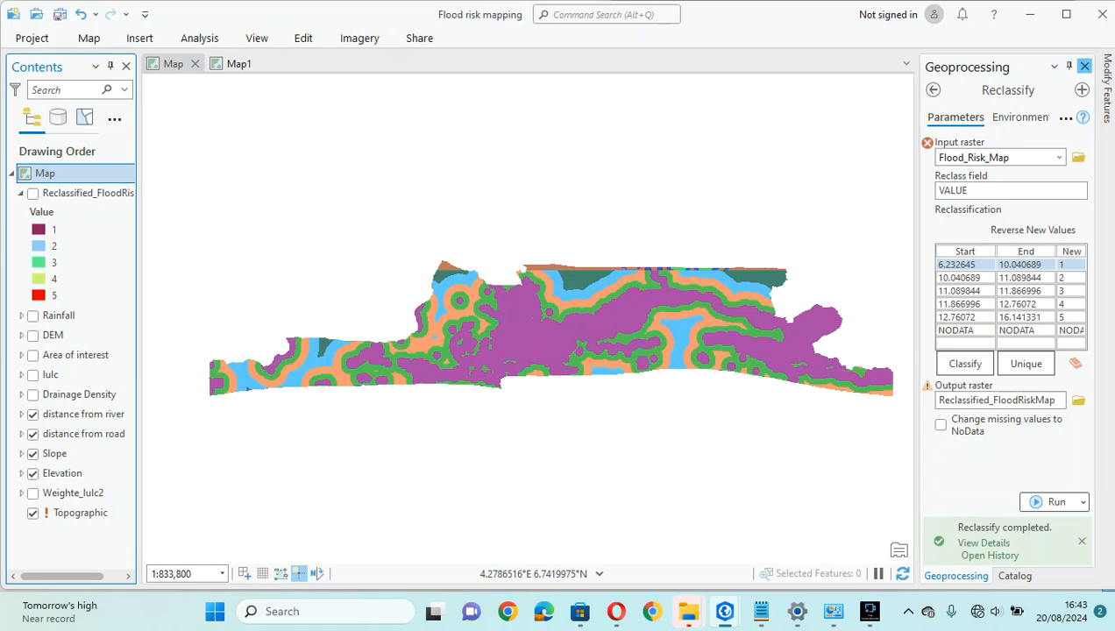
pyautogui.click(1013, 574)
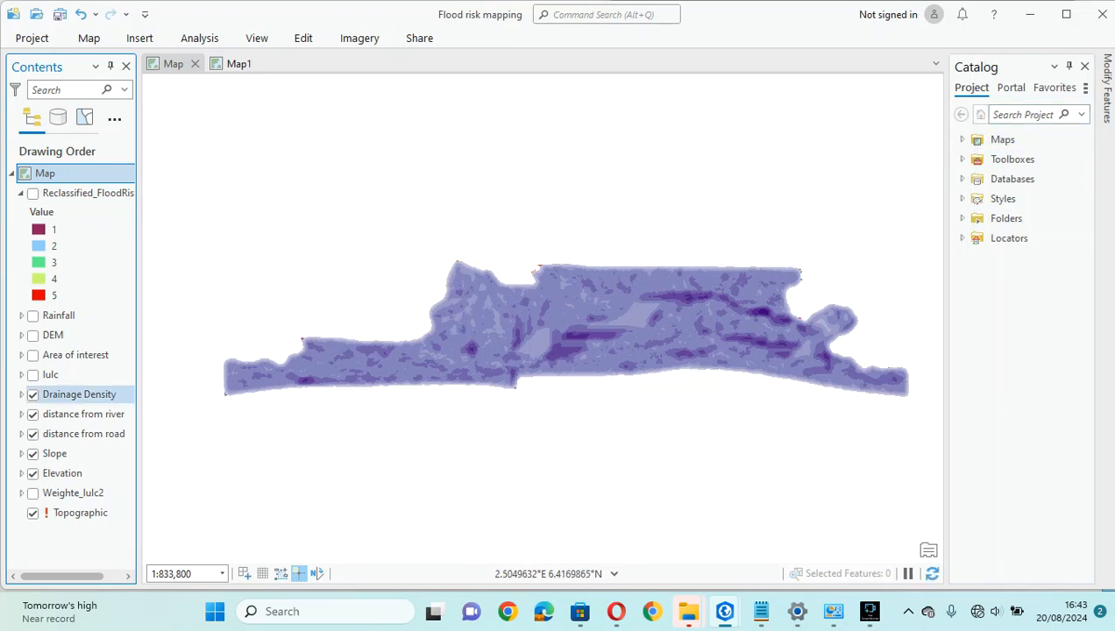
pyautogui.click(32, 375)
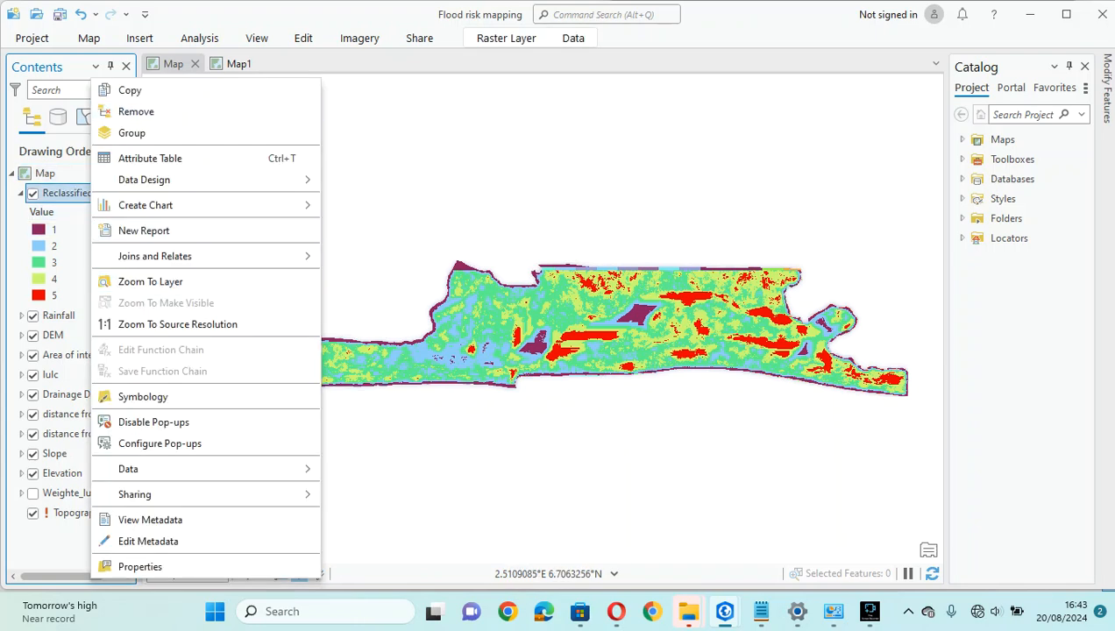
pyautogui.click(142, 396)
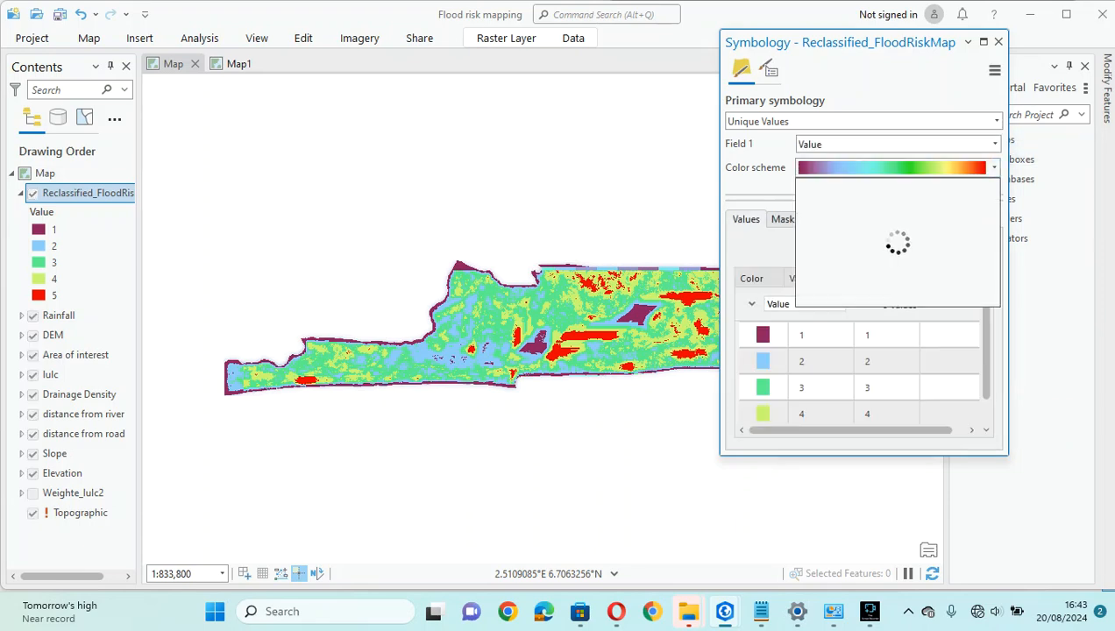
pyautogui.click(992, 167)
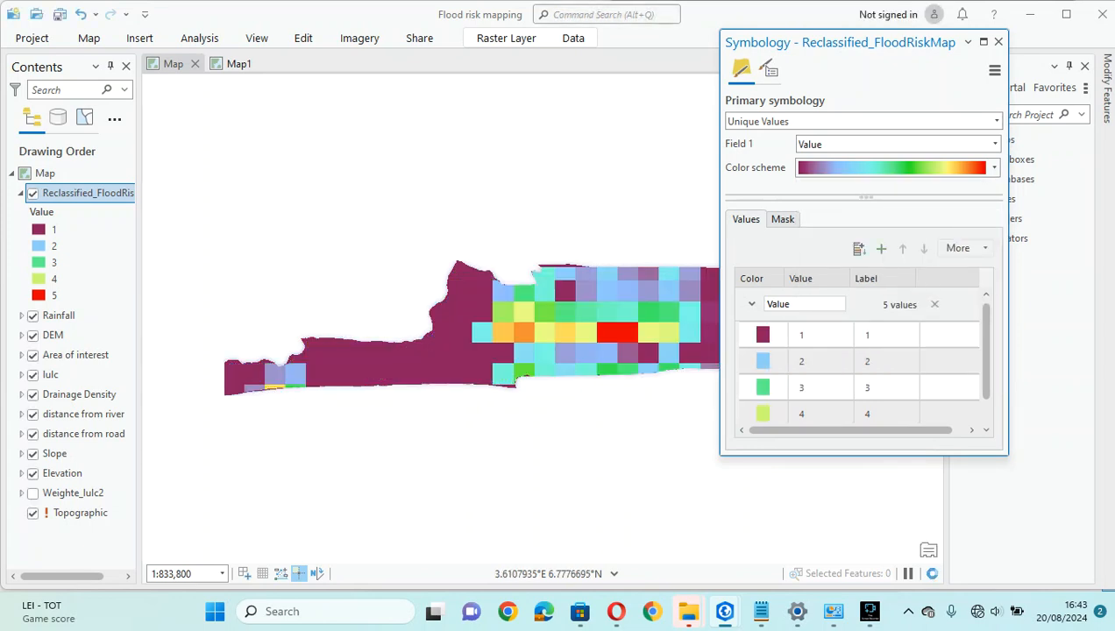
pyautogui.click(997, 42)
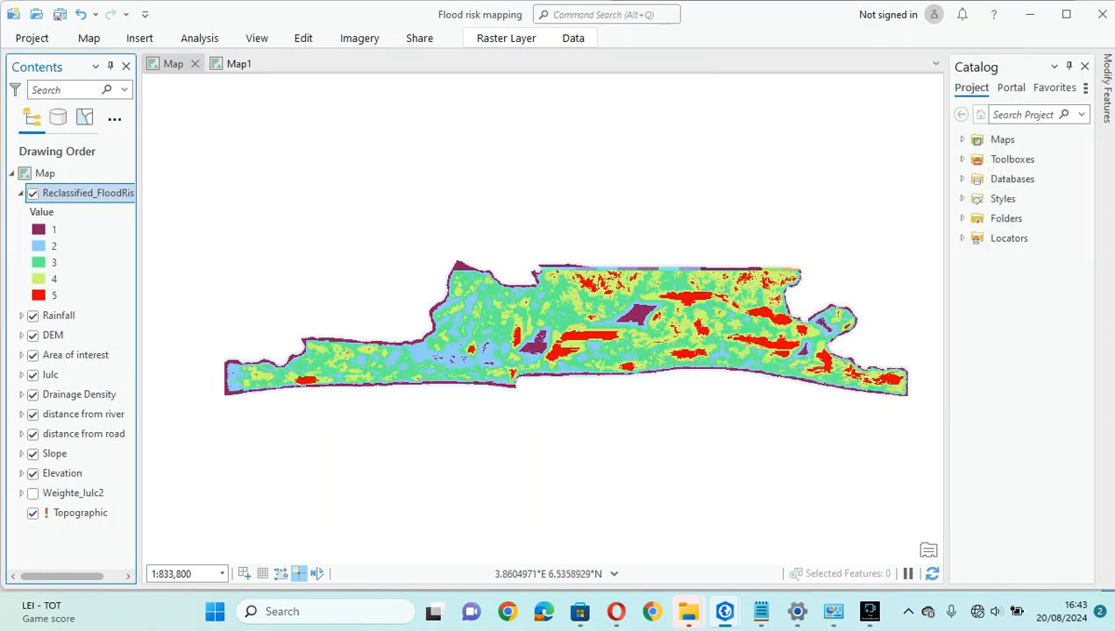
pyautogui.scroll(-3)
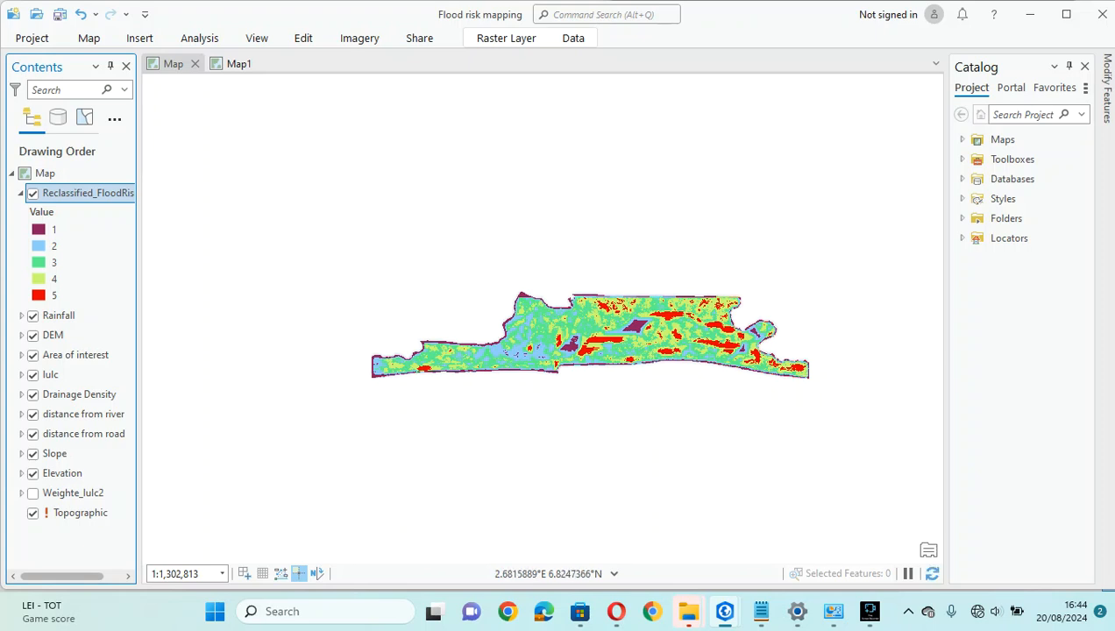
# - Hide the DEM, reclassified flood risk map and Topographic basemap, keeping distance from river and road shown
pyautogui.click(79, 393)
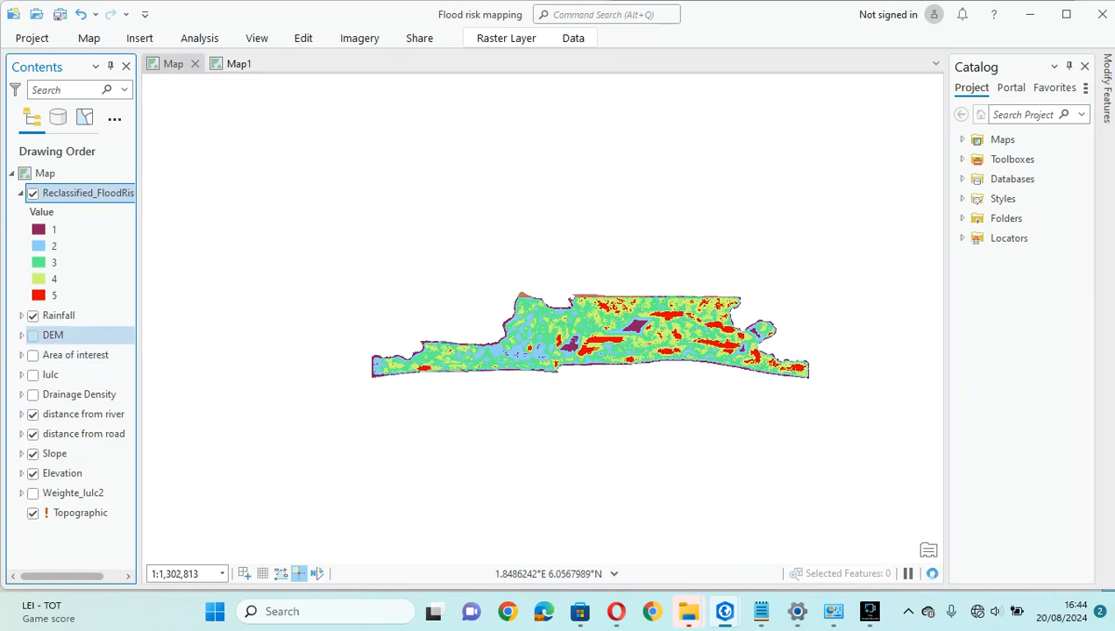
pyautogui.click(32, 193)
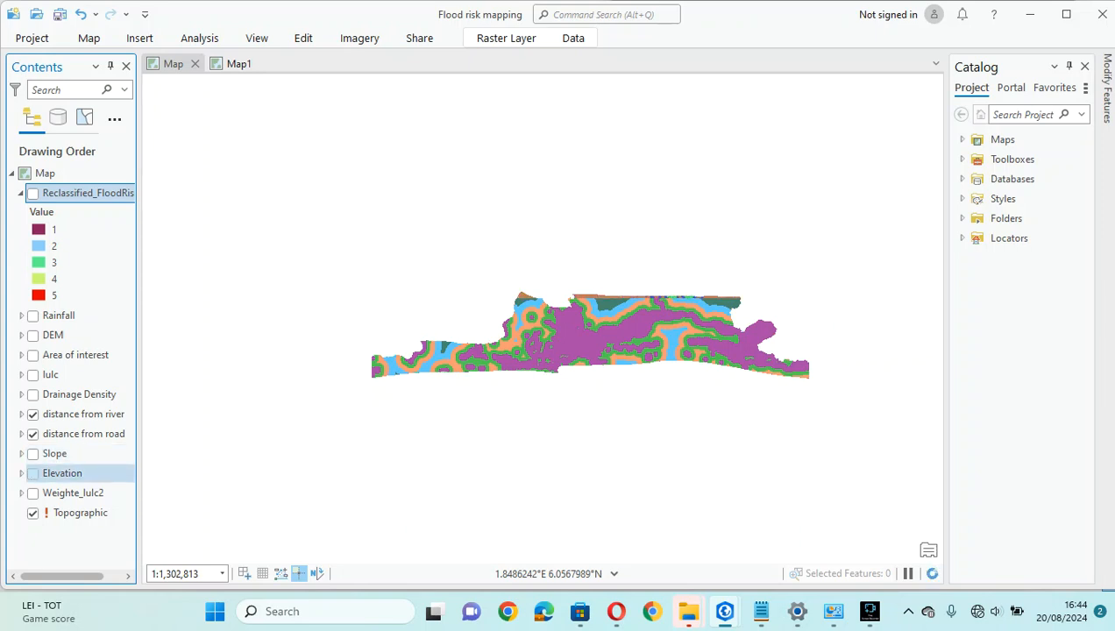
pyautogui.click(84, 414)
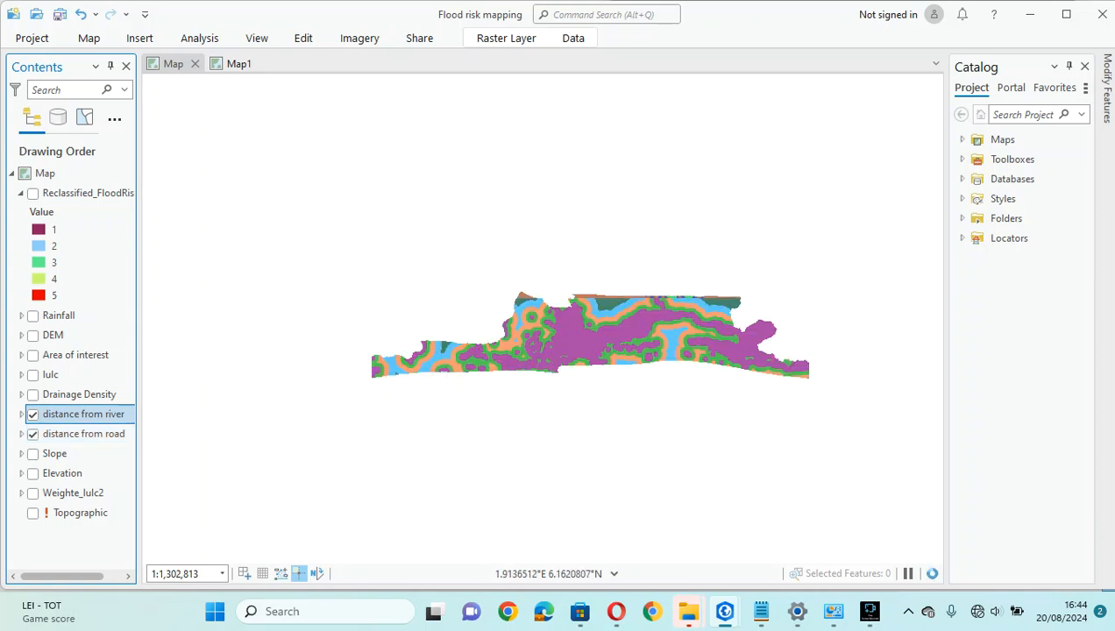
pyautogui.click(32, 414)
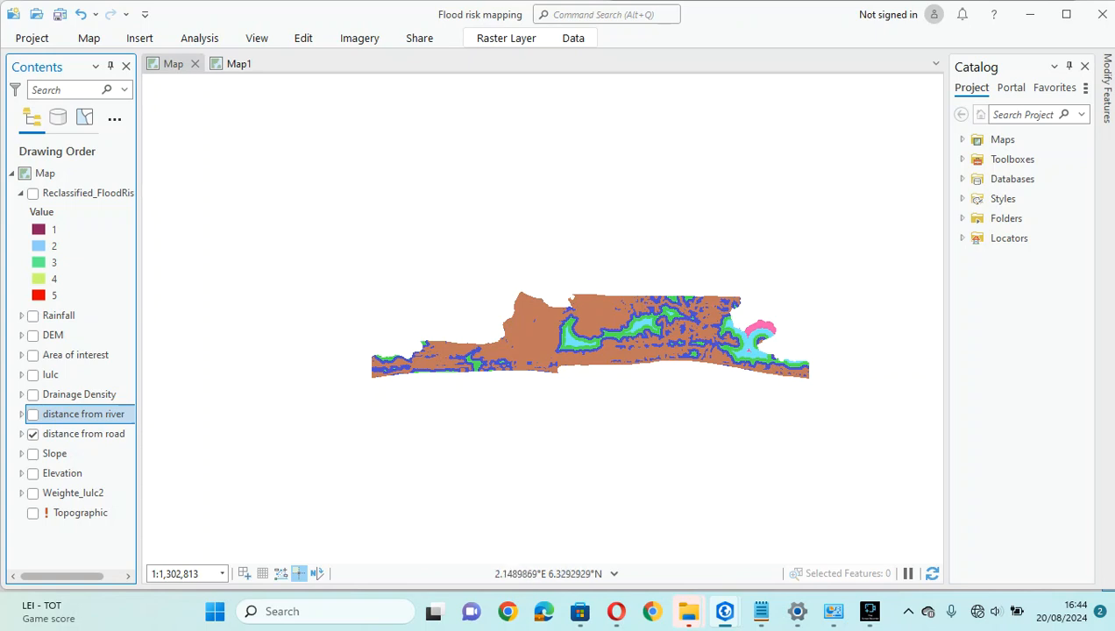
pyautogui.click(32, 414)
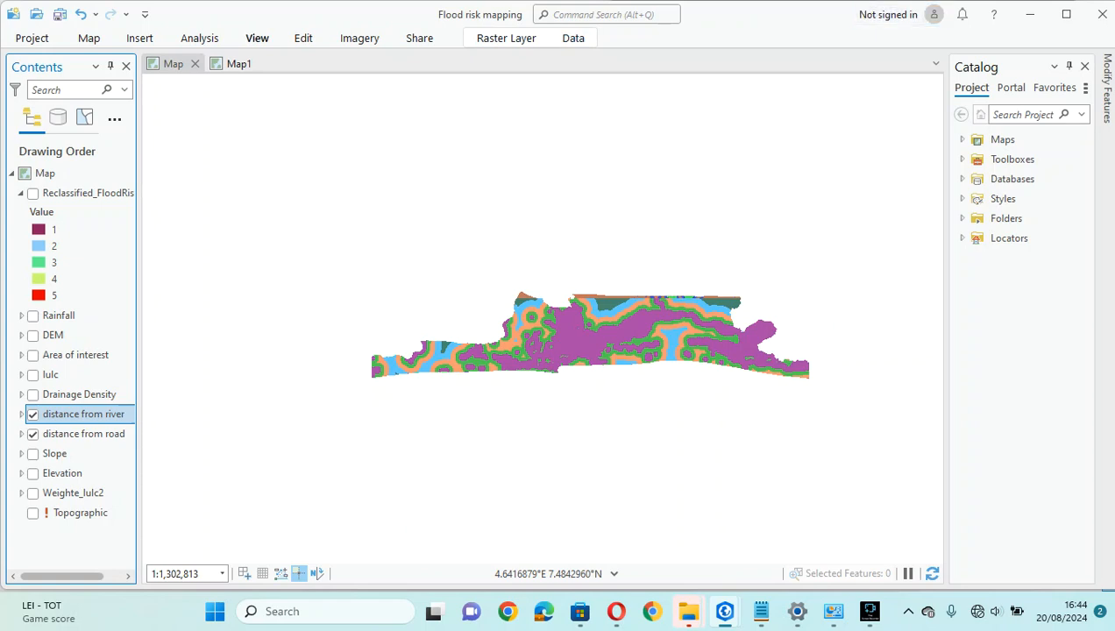
pyautogui.click(200, 39)
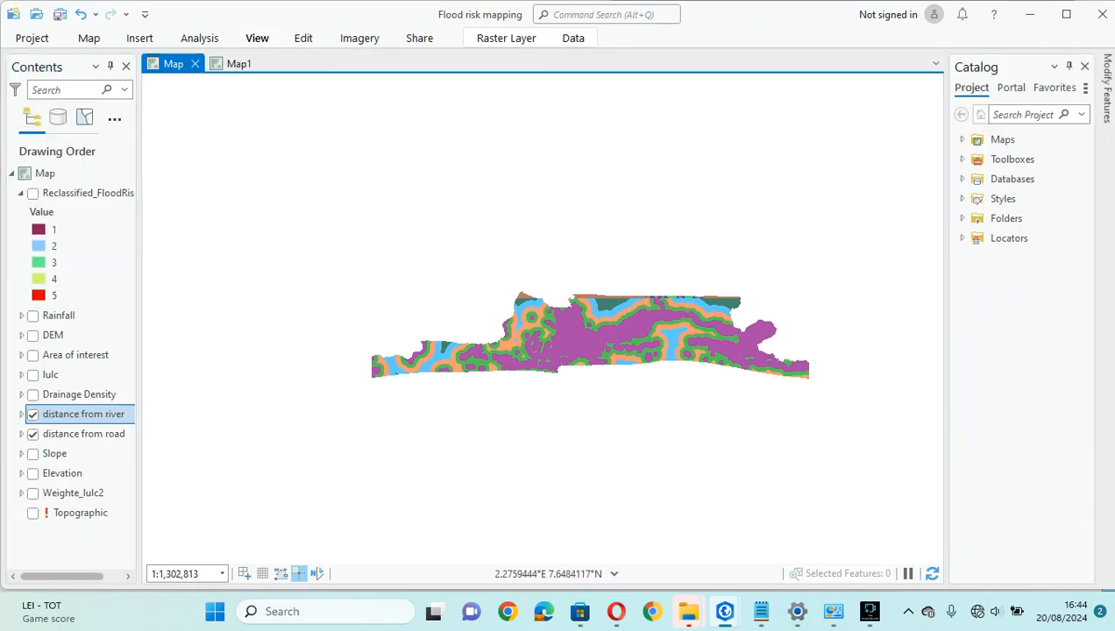
# - Find and open the Euclidean Distance tool, list its input sources, then bring the notes back up
pyautogui.click(985, 575)
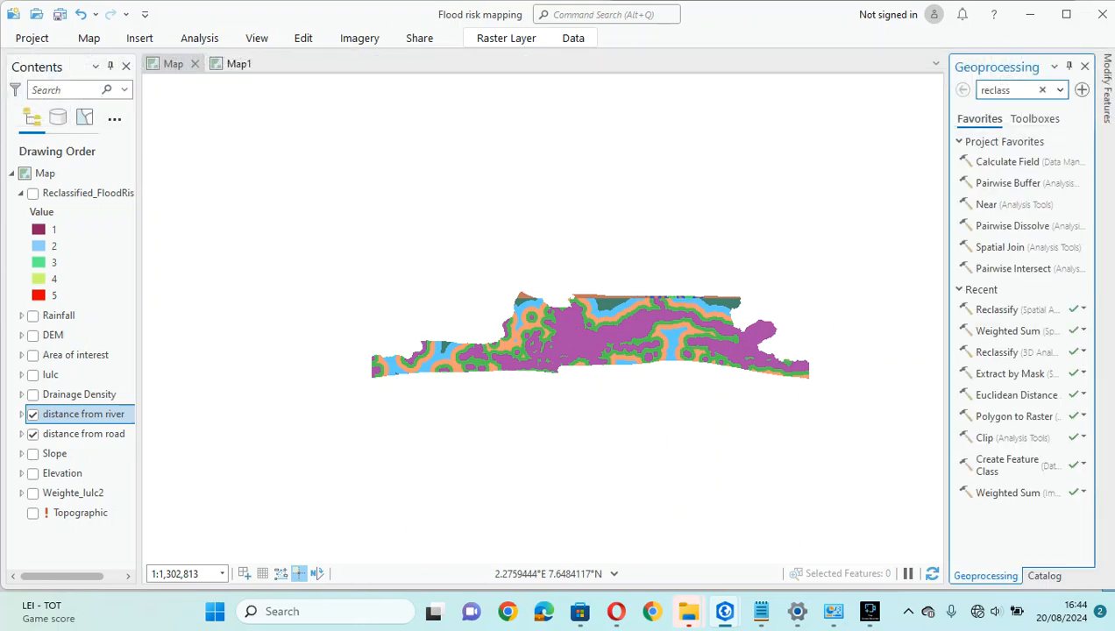
pyautogui.click(1041, 90)
pyautogui.write('E')
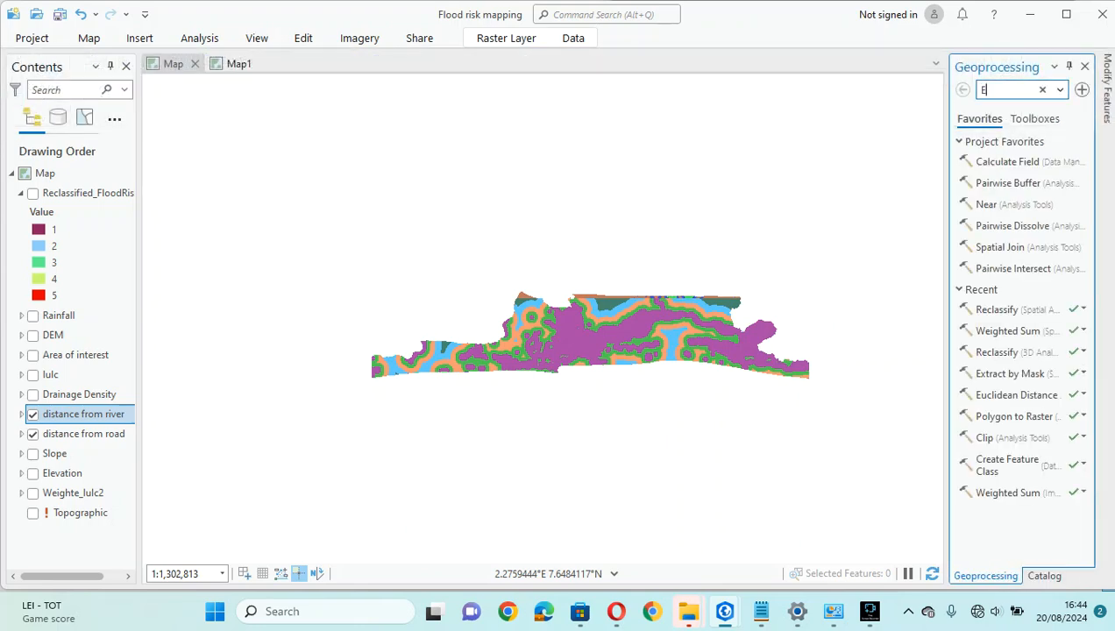
pyautogui.write('uc')
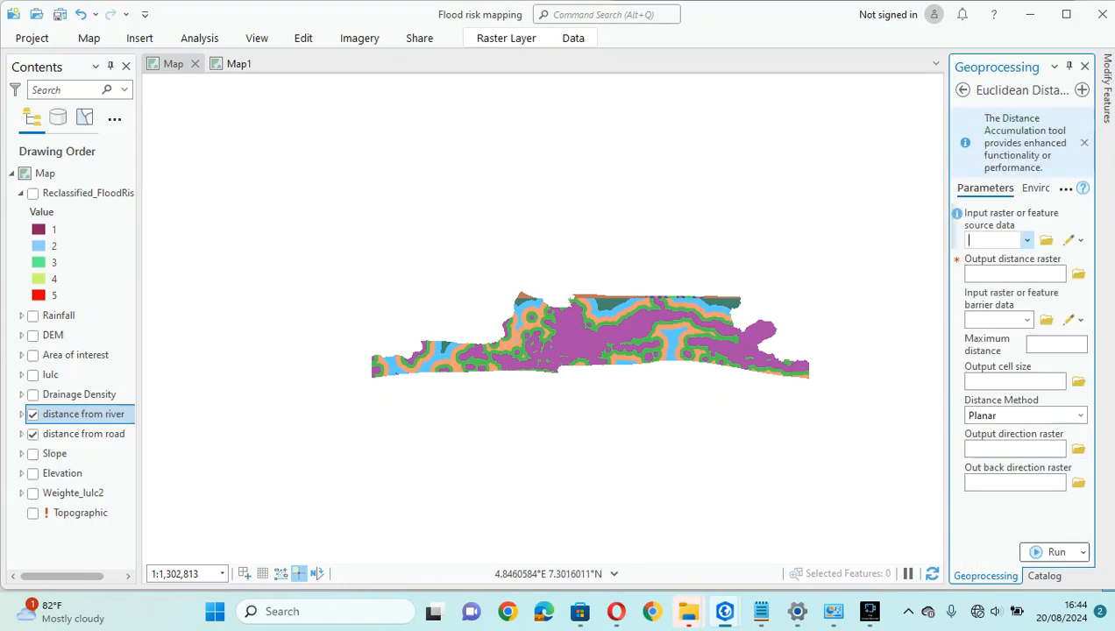
pyautogui.click(1026, 240)
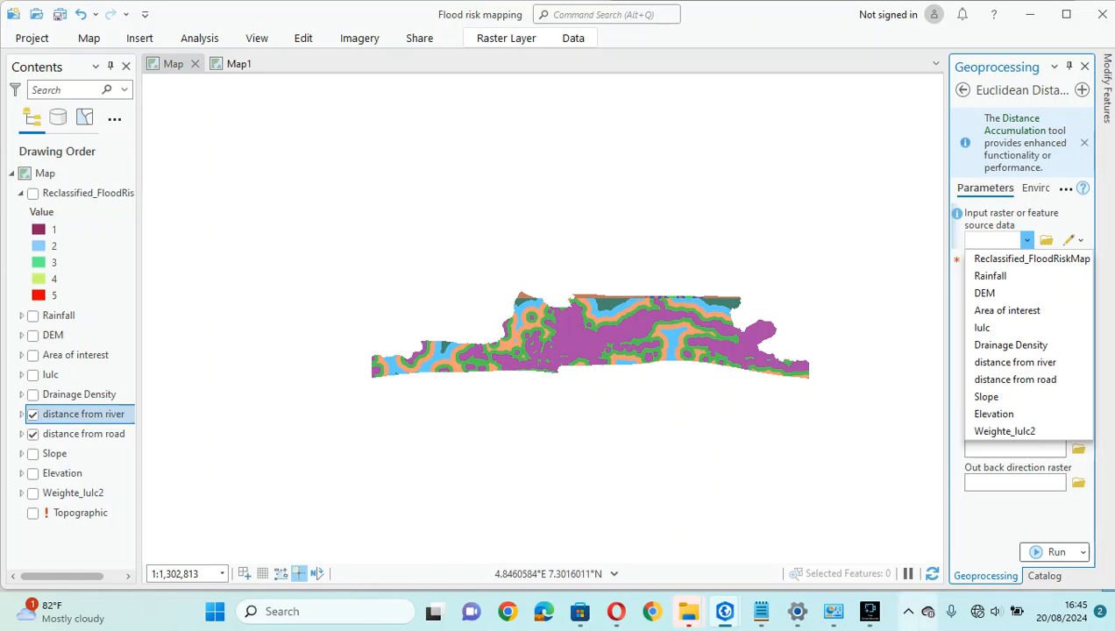
pyautogui.click(761, 609)
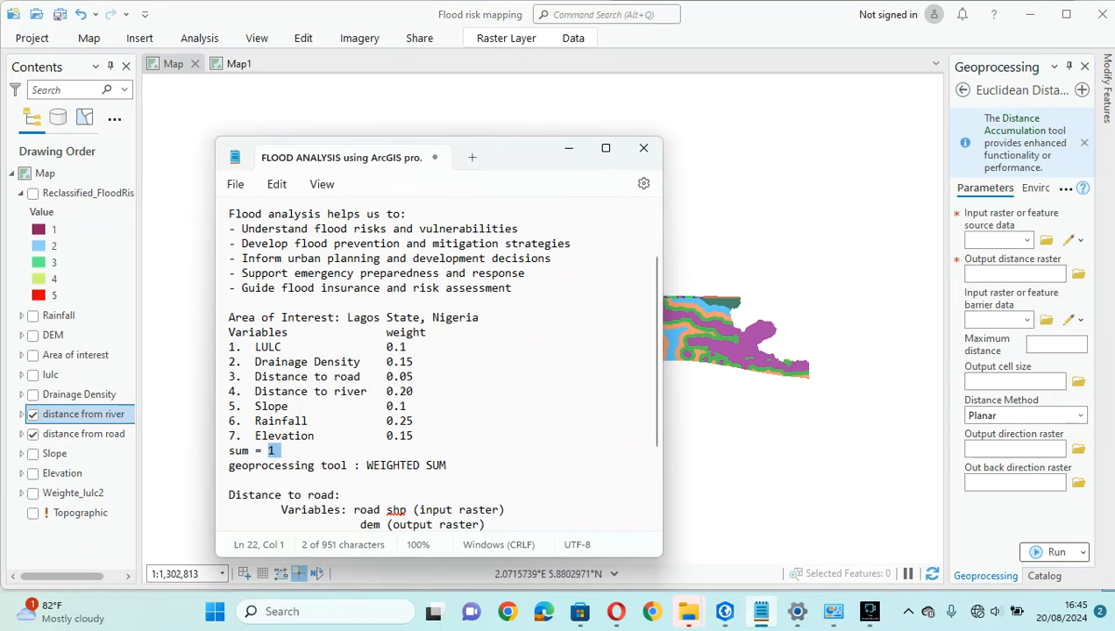
# - Highlight river as the input for the distance-to-river step in the notes
pyautogui.scroll(-3)
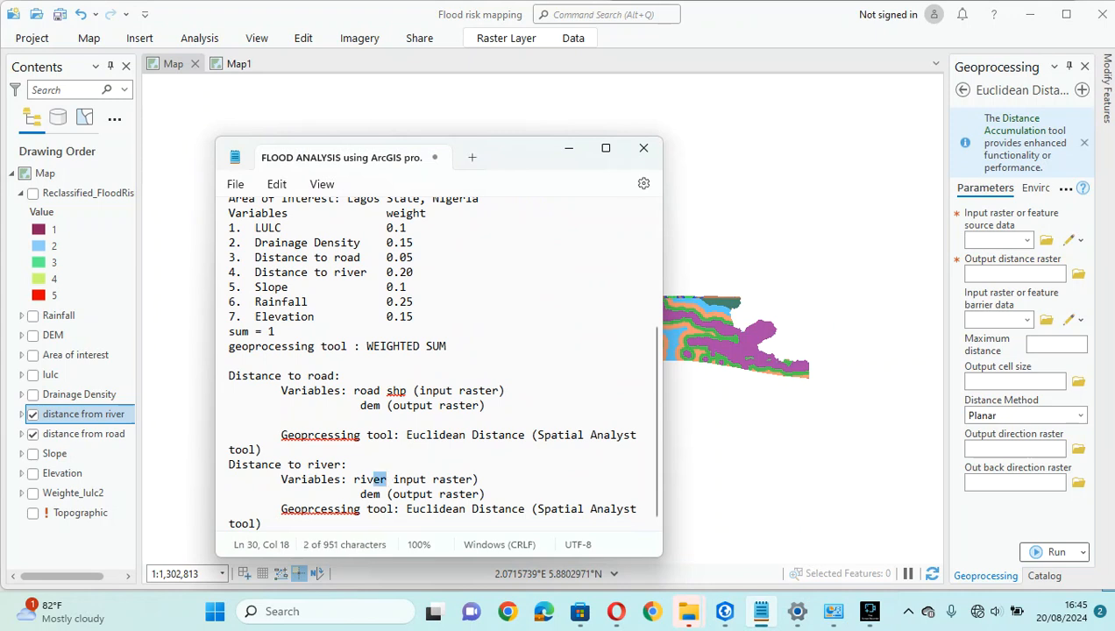
pyautogui.doubleClick(368, 479)
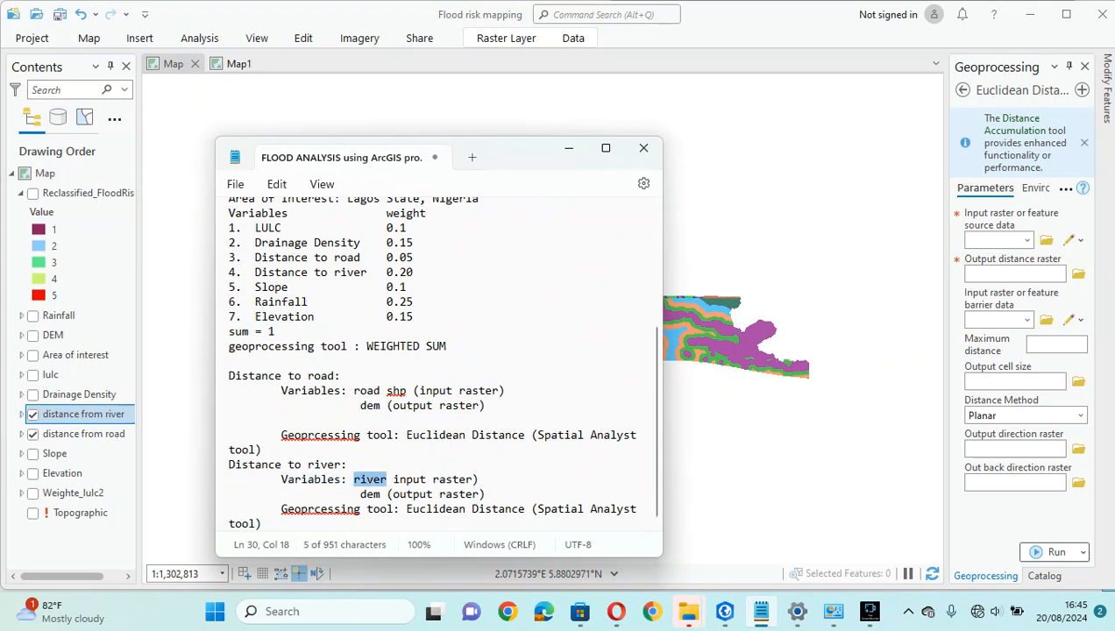
pyautogui.doubleClick(367, 389)
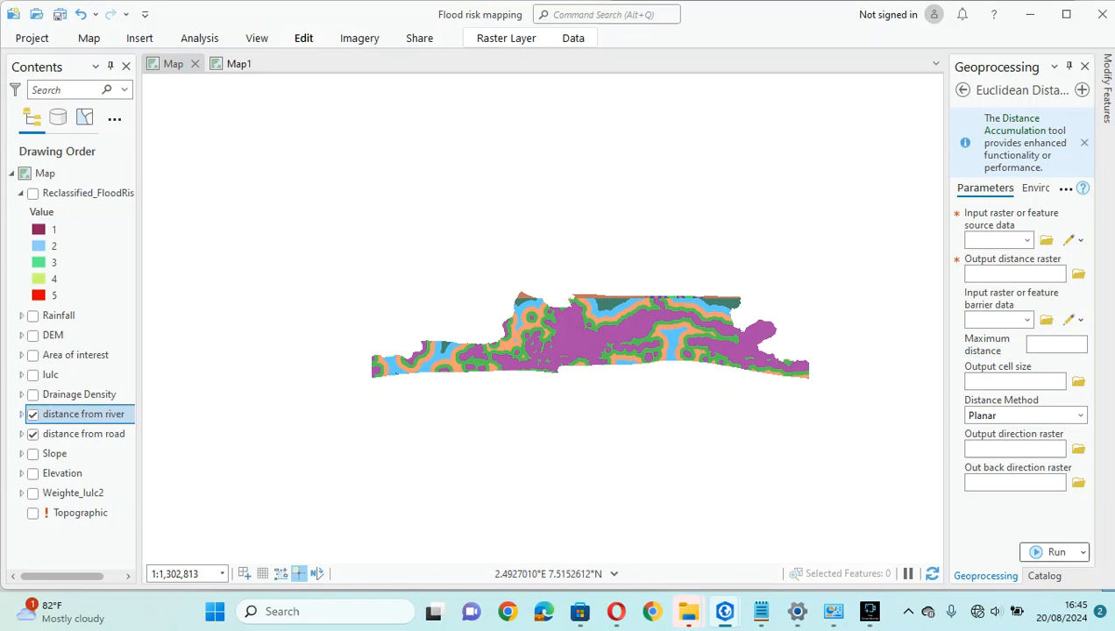
# - Hide the reclassified distance layer and show the roads layer over Lagos
pyautogui.click(303, 38)
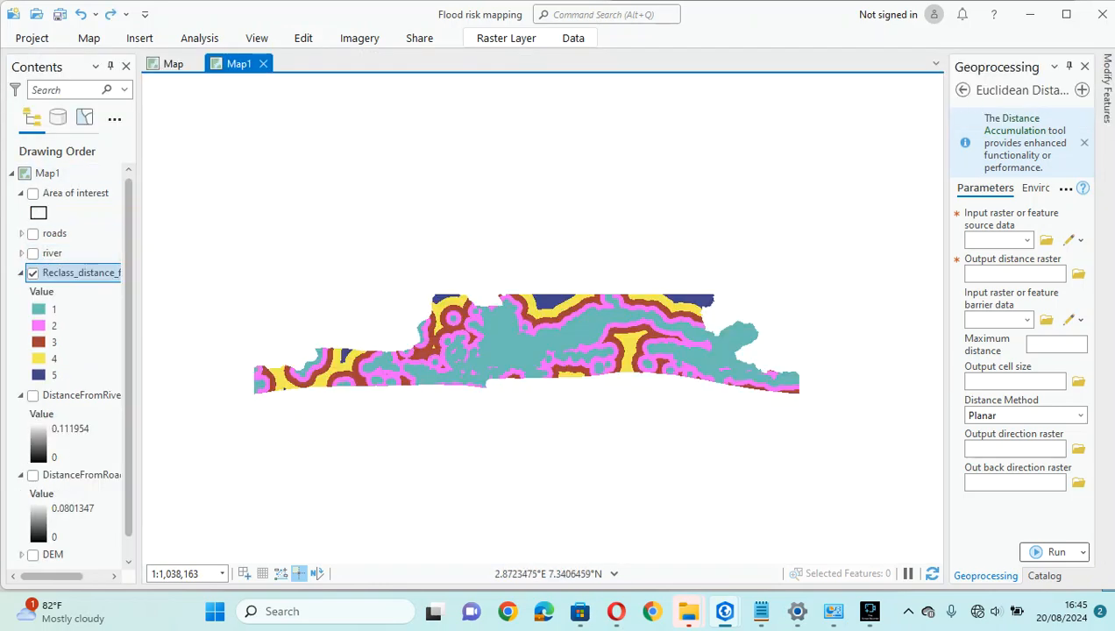
pyautogui.click(31, 274)
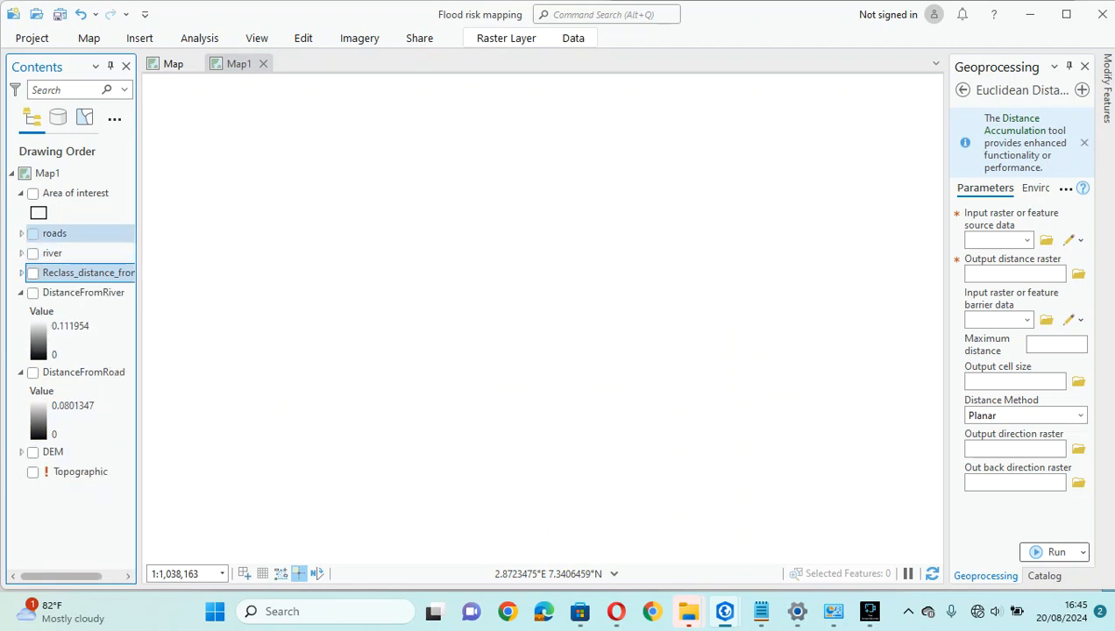
pyautogui.click(32, 233)
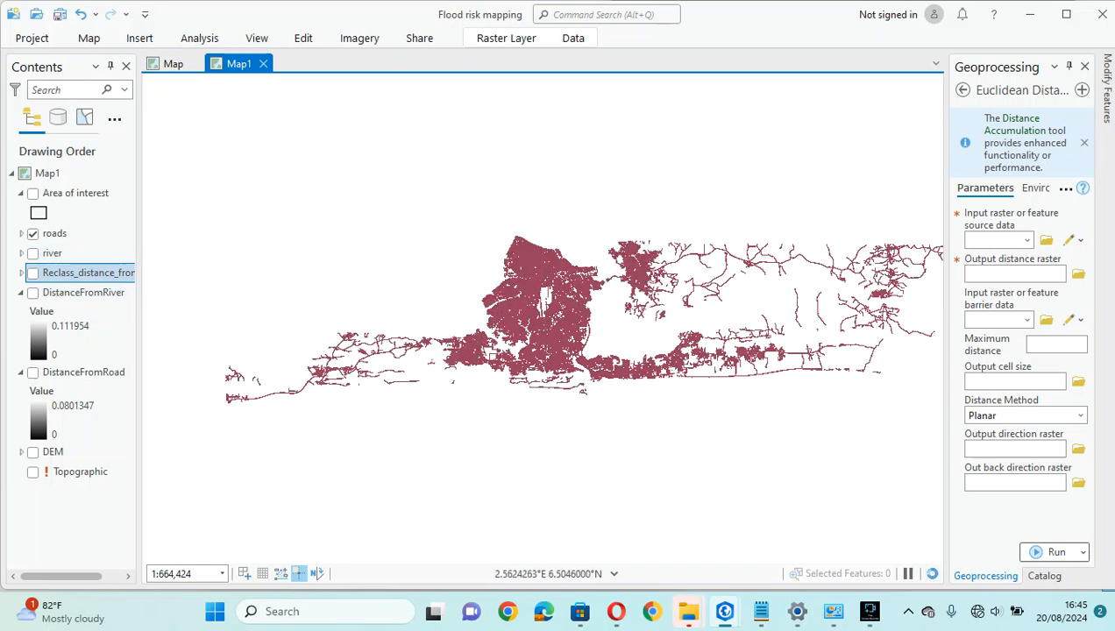
pyautogui.scroll(-3)
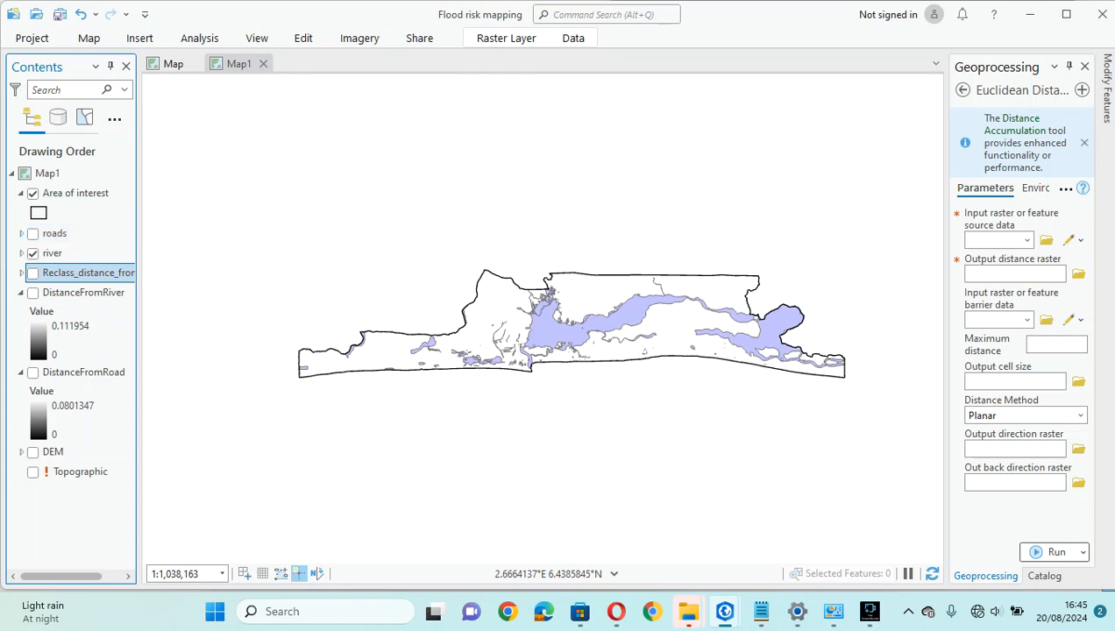
# - Compare roads over rivers within the area of interest, then leave only the river layer shown
pyautogui.click(32, 233)
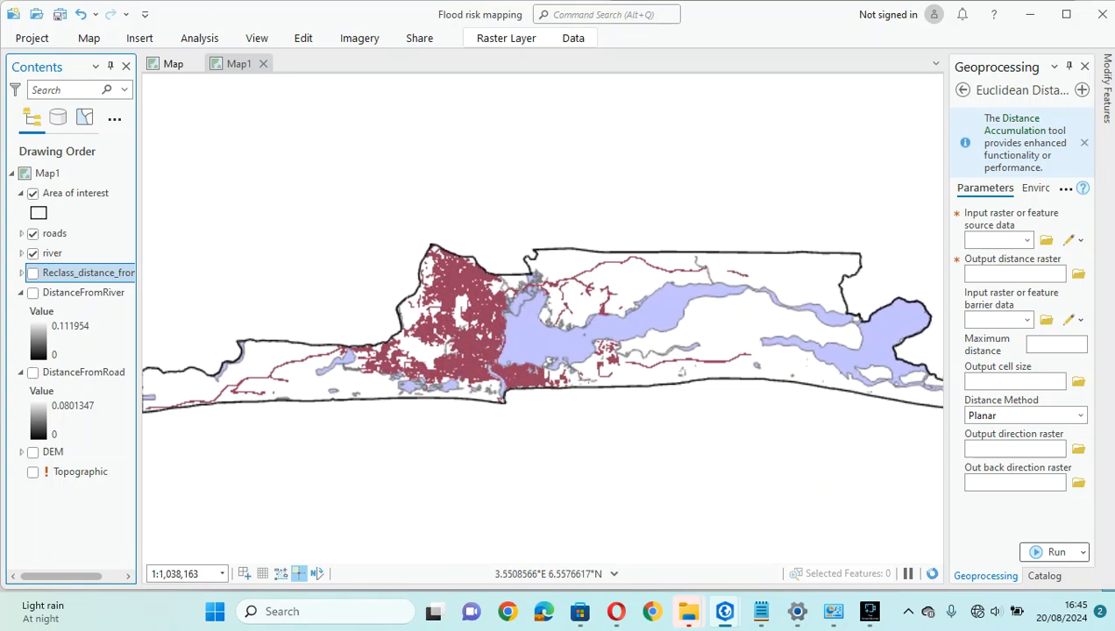
pyautogui.scroll(3)
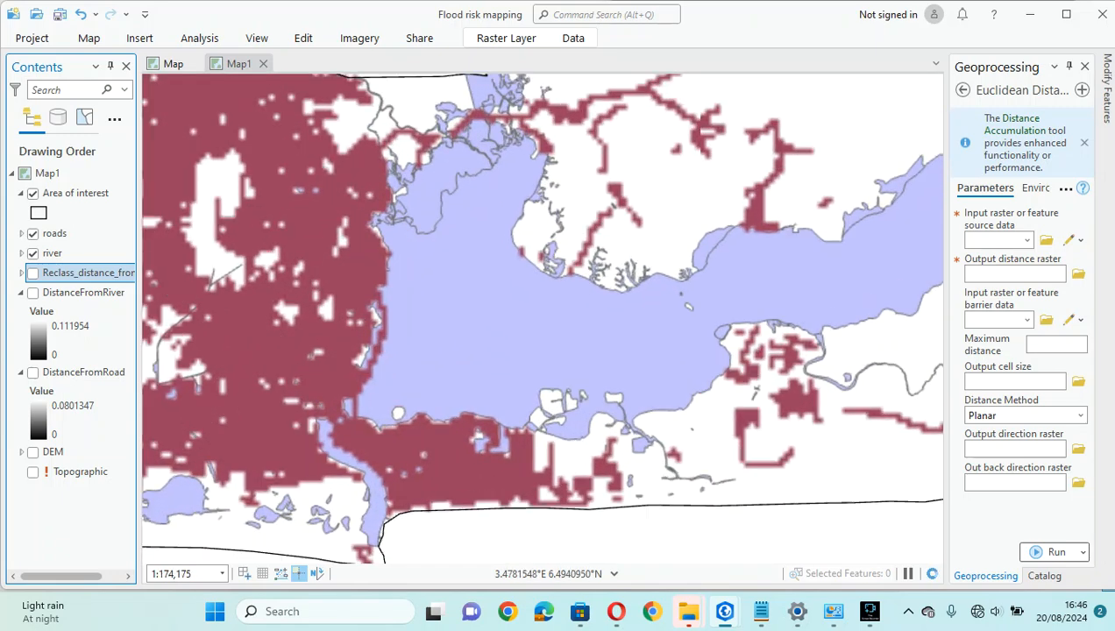
pyautogui.scroll(-3)
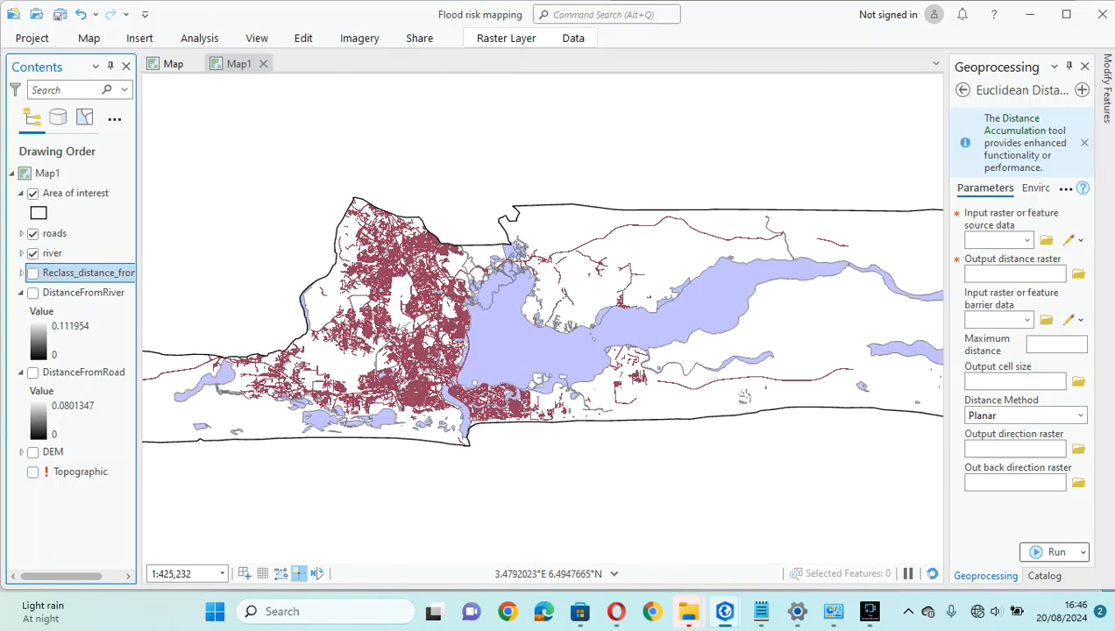
pyautogui.scroll(-3)
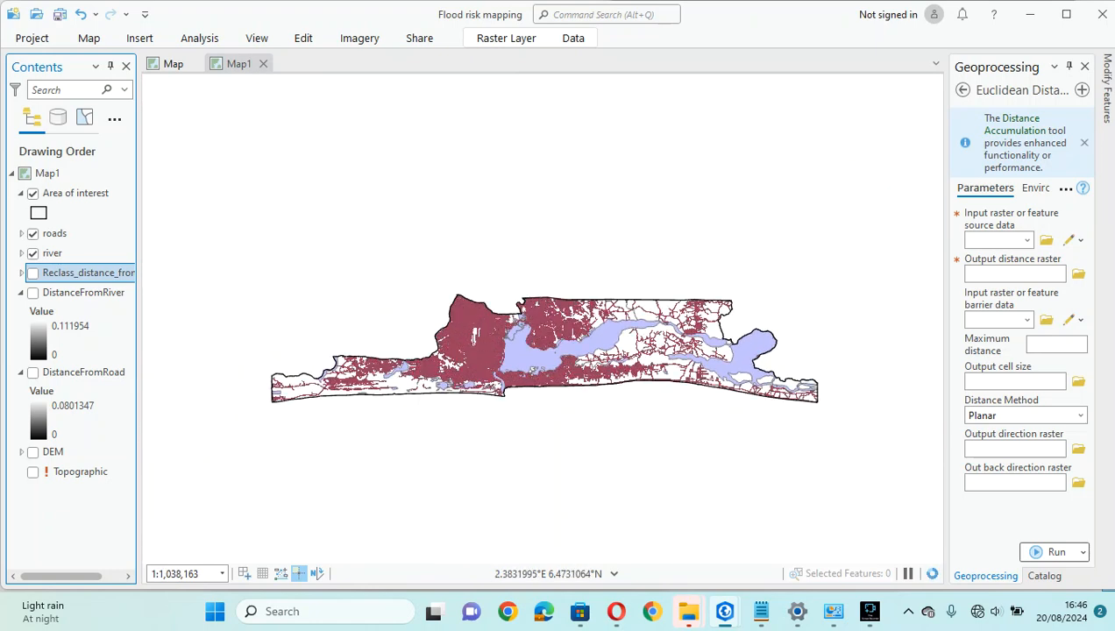
pyautogui.click(55, 233)
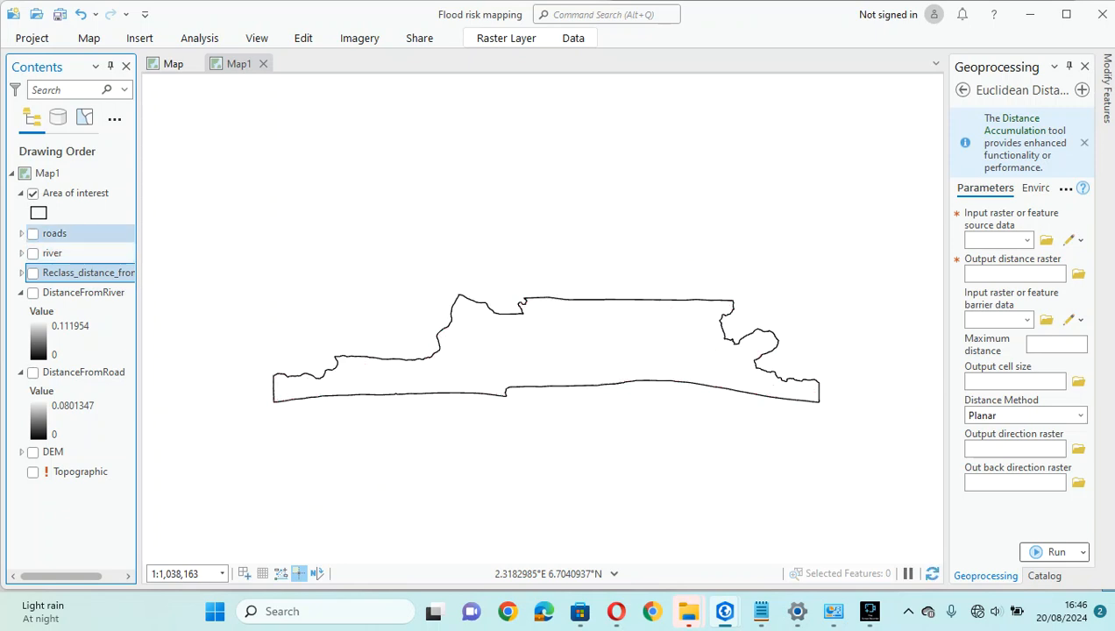
pyautogui.click(32, 252)
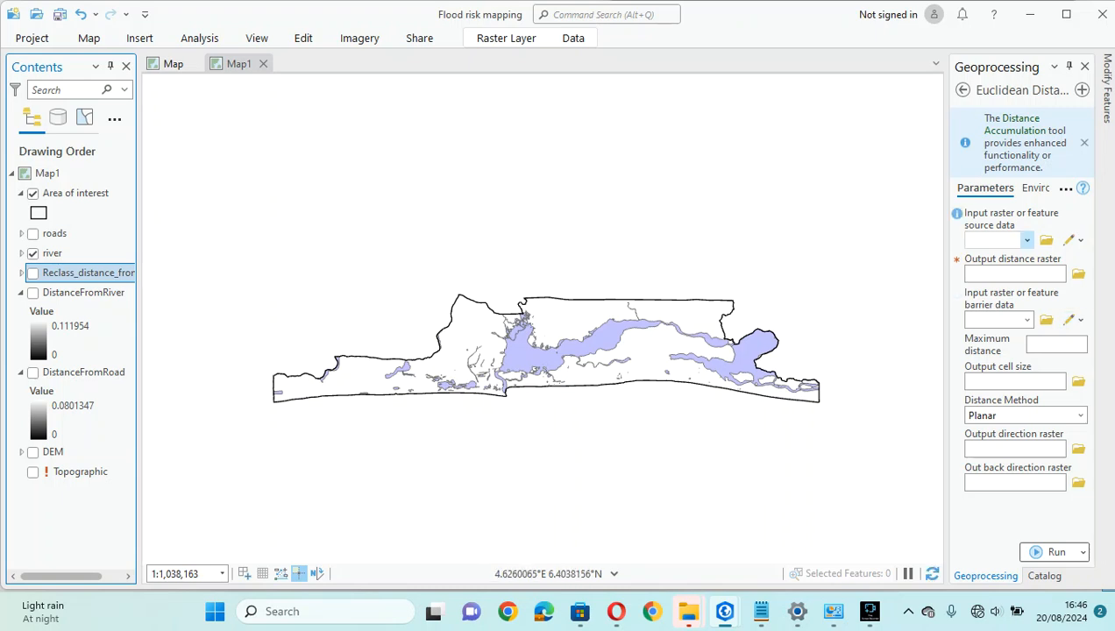
# - Run Euclidean Distance on roads into a DistanceFromRoad raster and display it over Lagos
pyautogui.click(1027, 238)
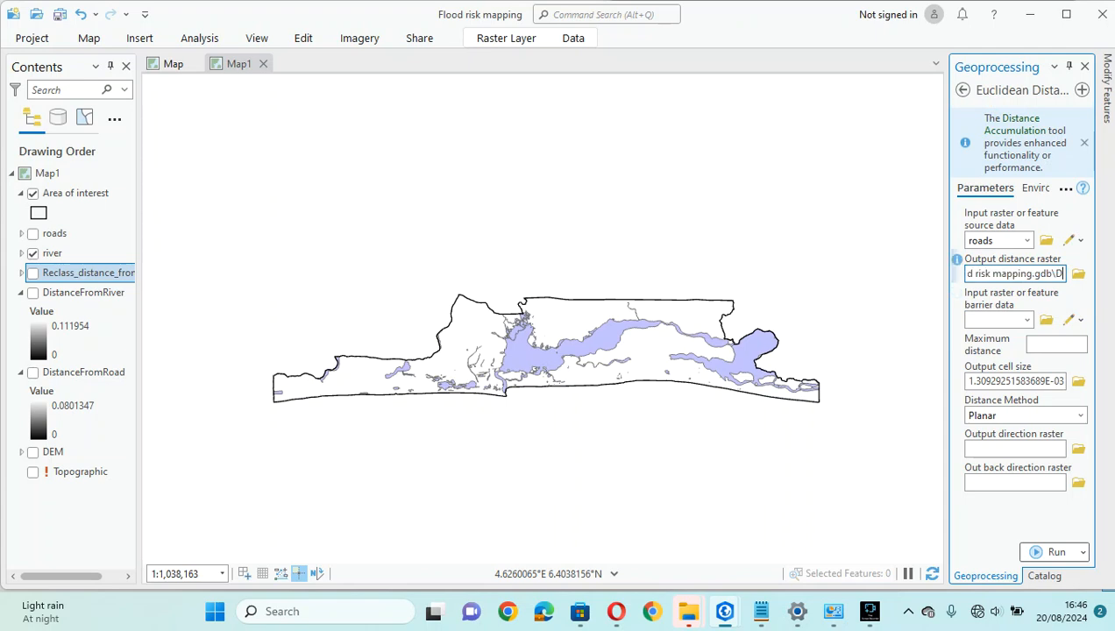
pyautogui.click(1014, 273)
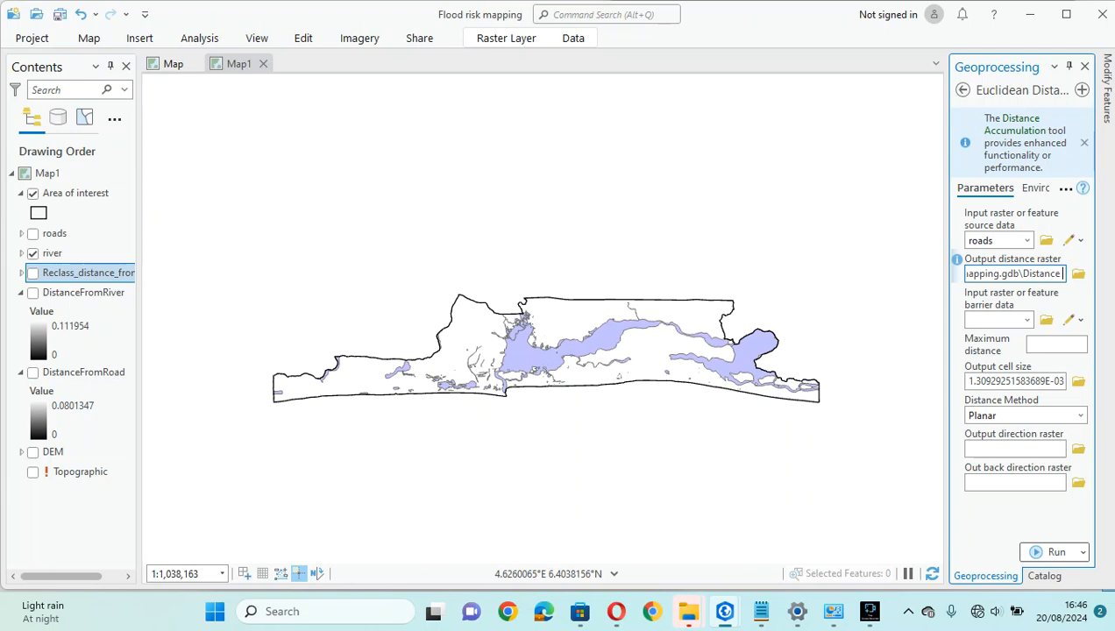
pyautogui.write('Distance FromRoad')
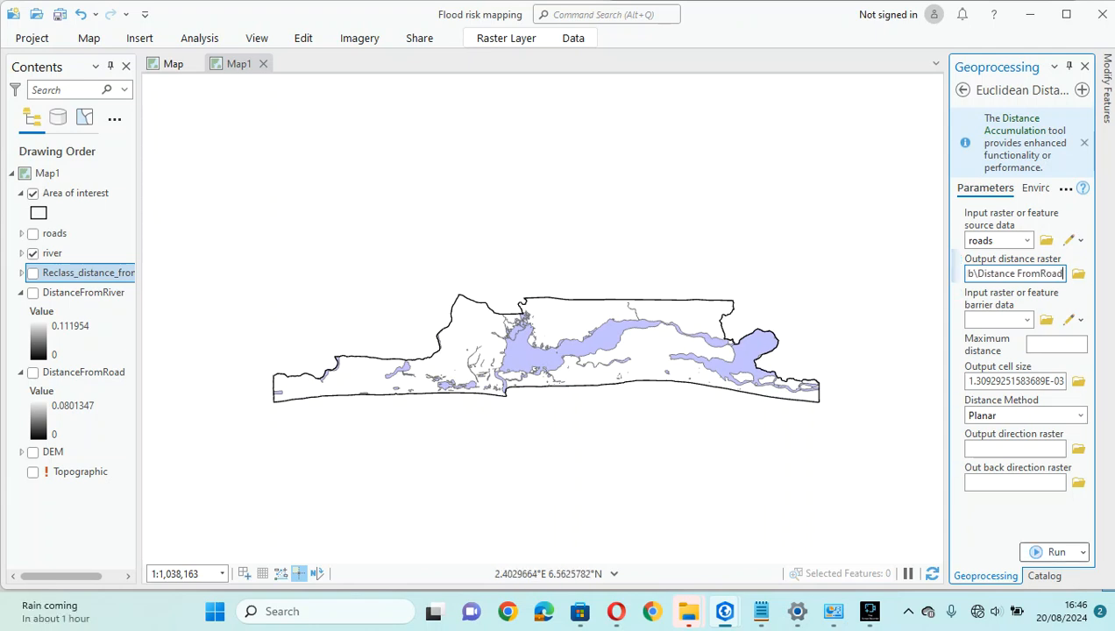
pyautogui.click(84, 371)
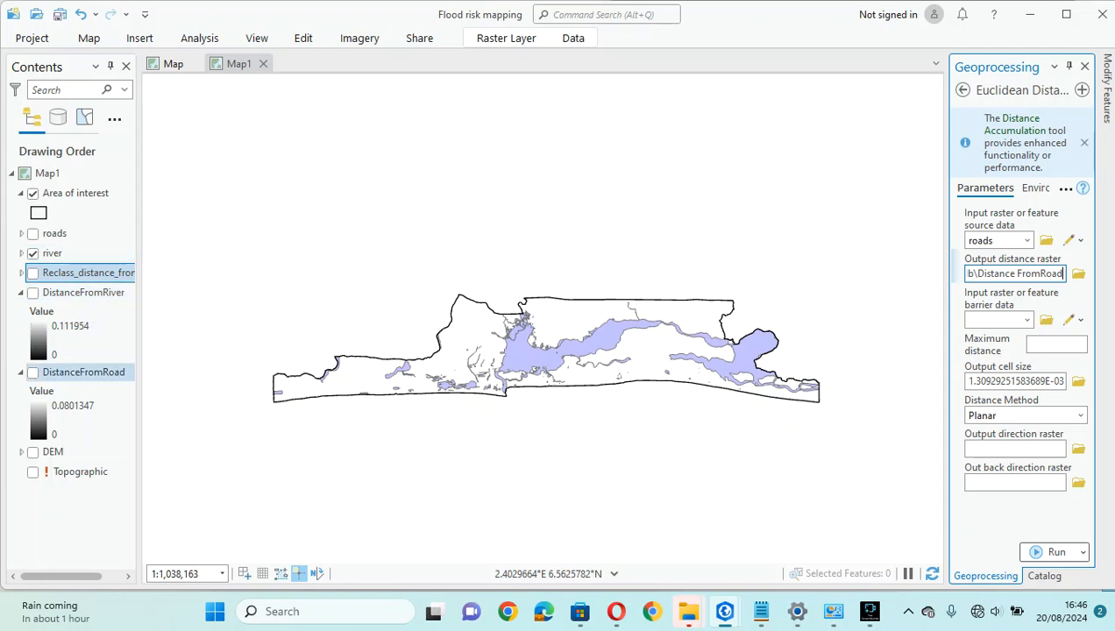
pyautogui.click(51, 252)
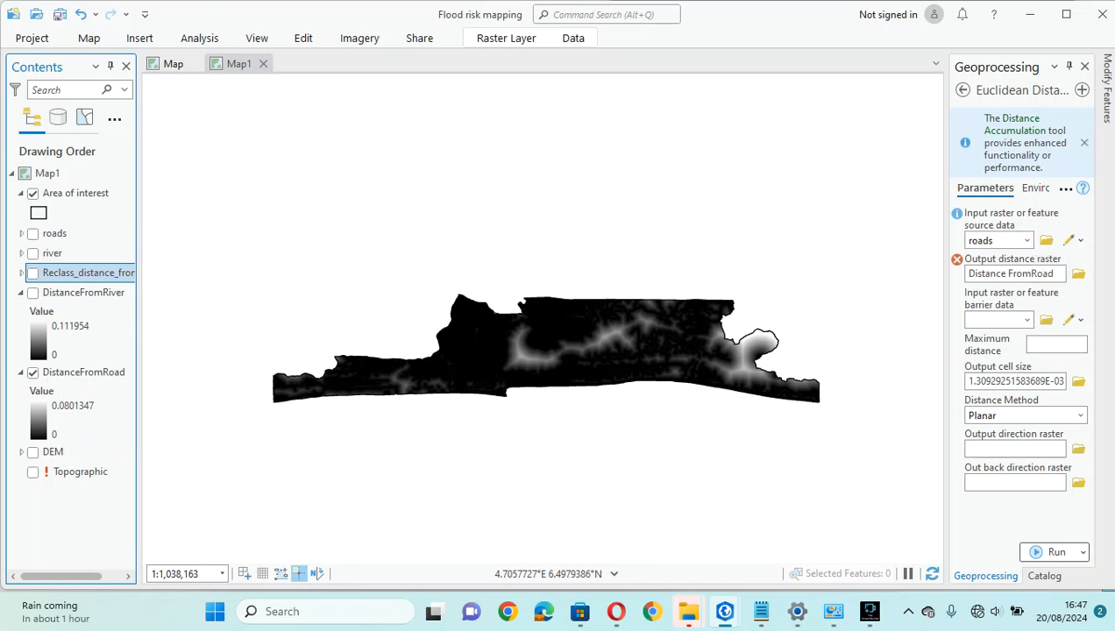
# - Run Euclidean Distance on river into DistanceFromRiver and display it instead of DistanceFromRoad
pyautogui.click(995, 238)
pyautogui.write('iver')
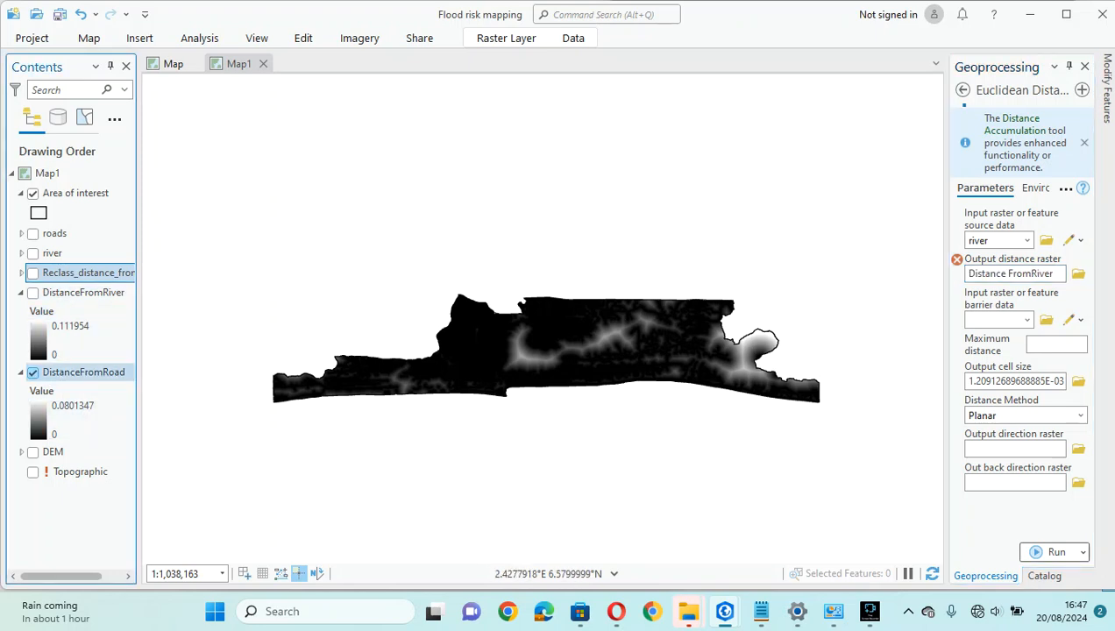
pyautogui.click(32, 291)
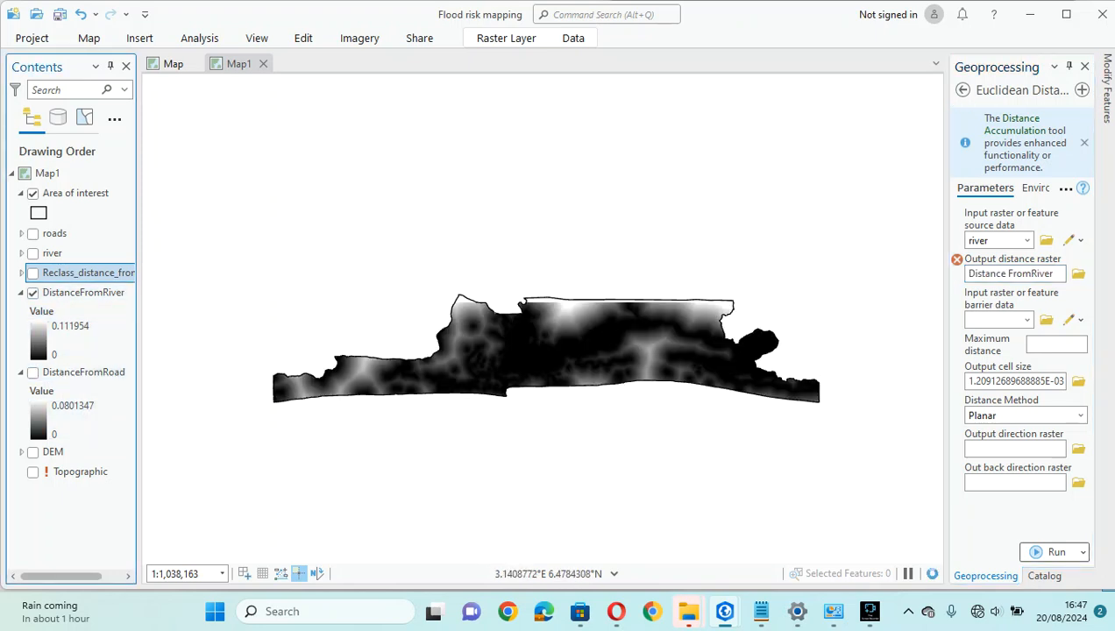
pyautogui.scroll(3)
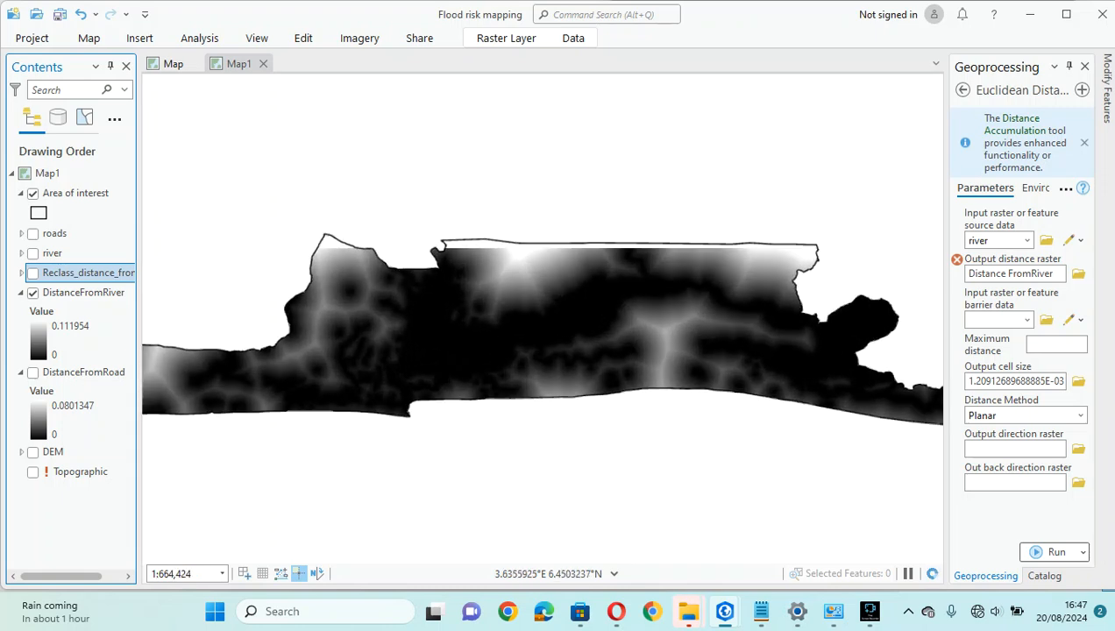
pyautogui.scroll(-3)
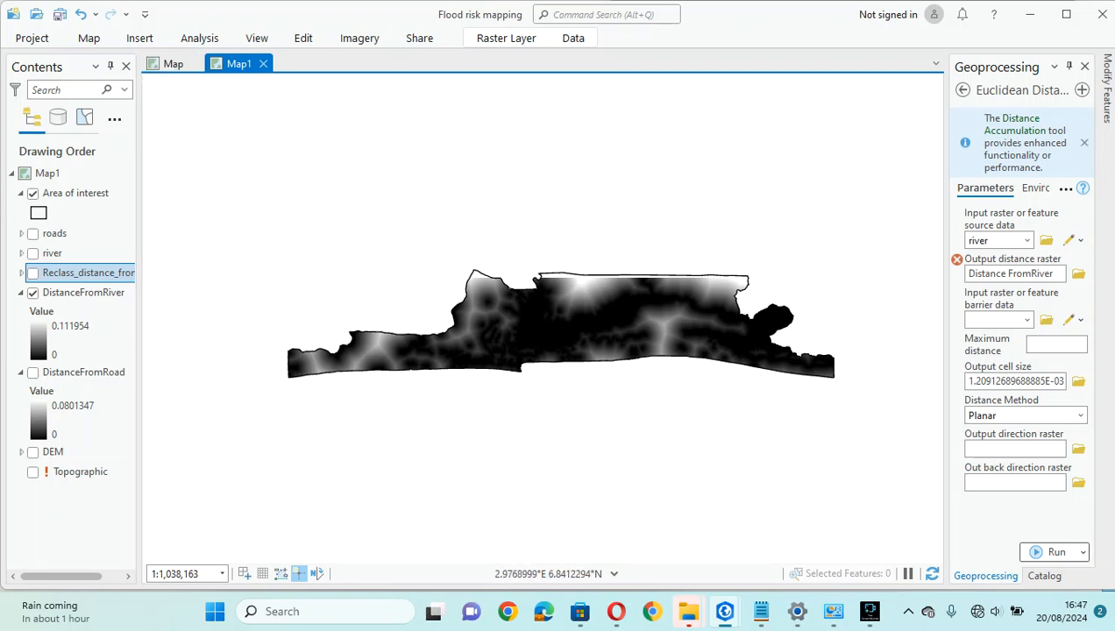
# - Switch to the Map tab holding the reclassified flood-risk layer and toggle it in Contents
pyautogui.click(172, 63)
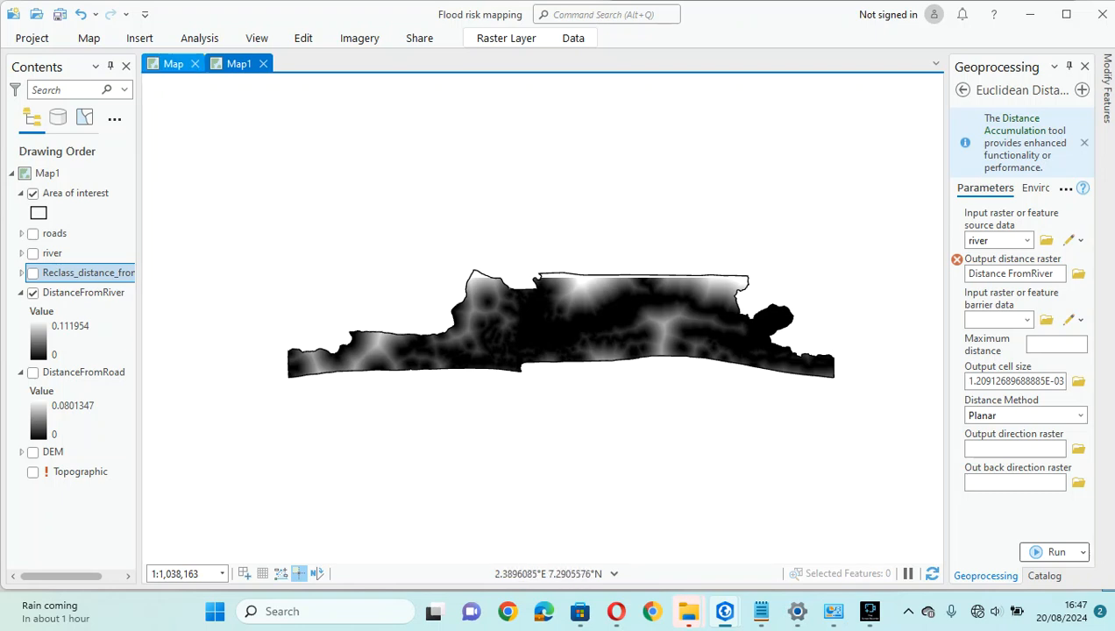
pyautogui.click(263, 63)
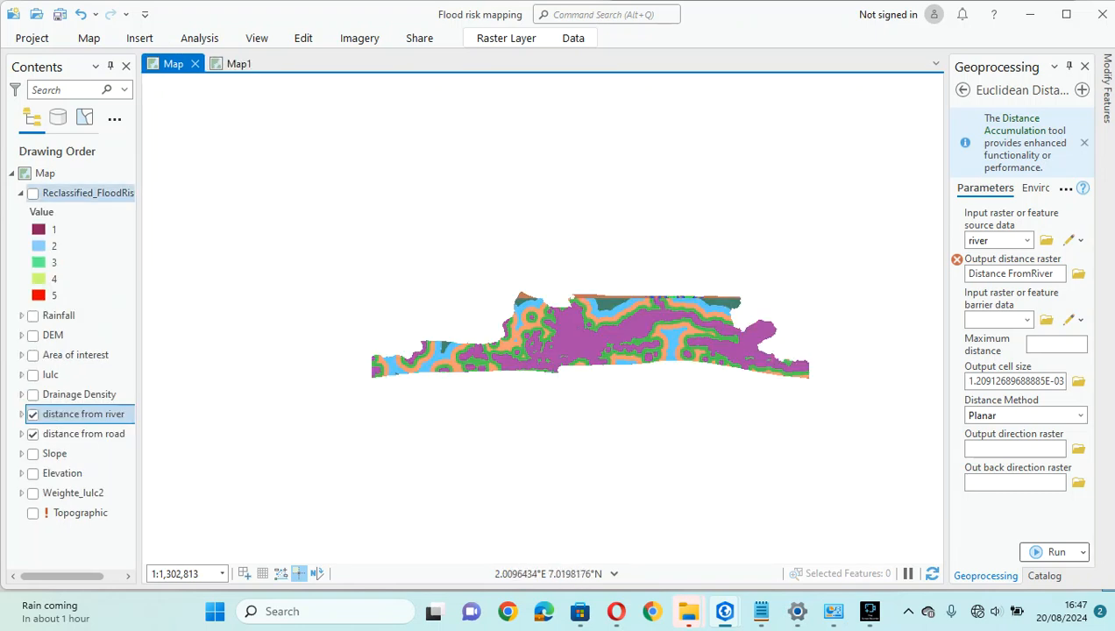
pyautogui.click(51, 375)
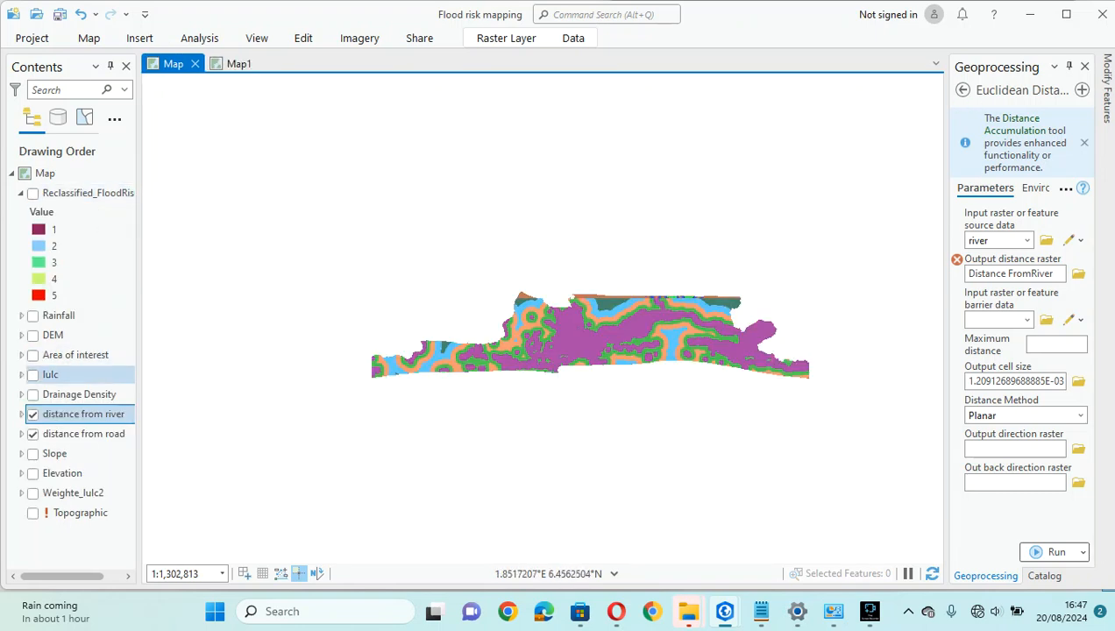
pyautogui.click(49, 375)
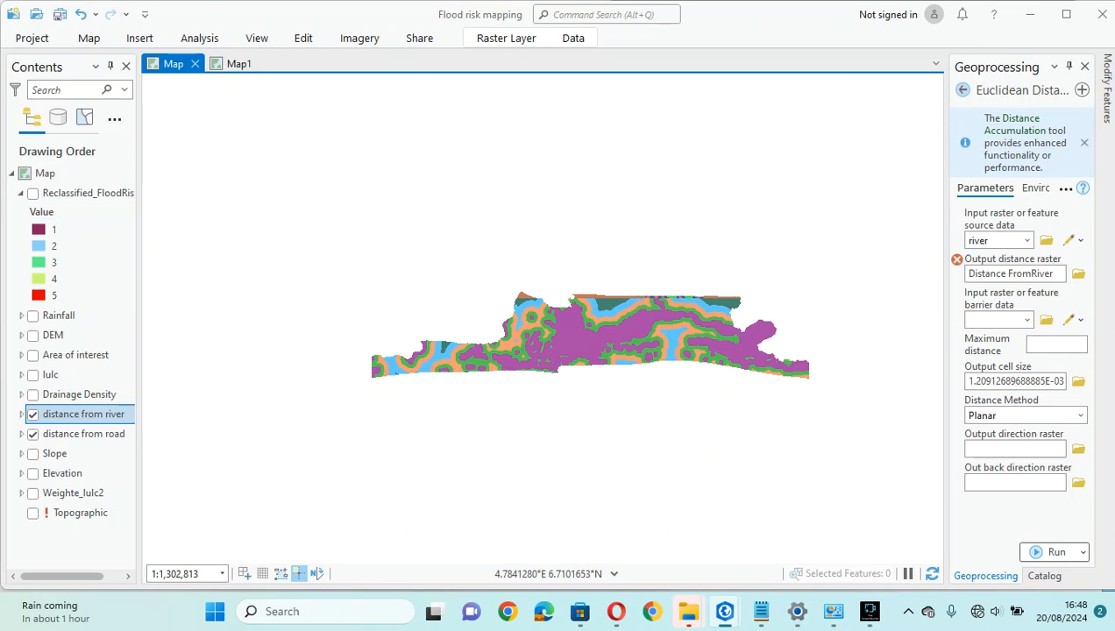
# - Leave the distance tool and search the geoprocessing tools for 'weigh'
pyautogui.click(963, 90)
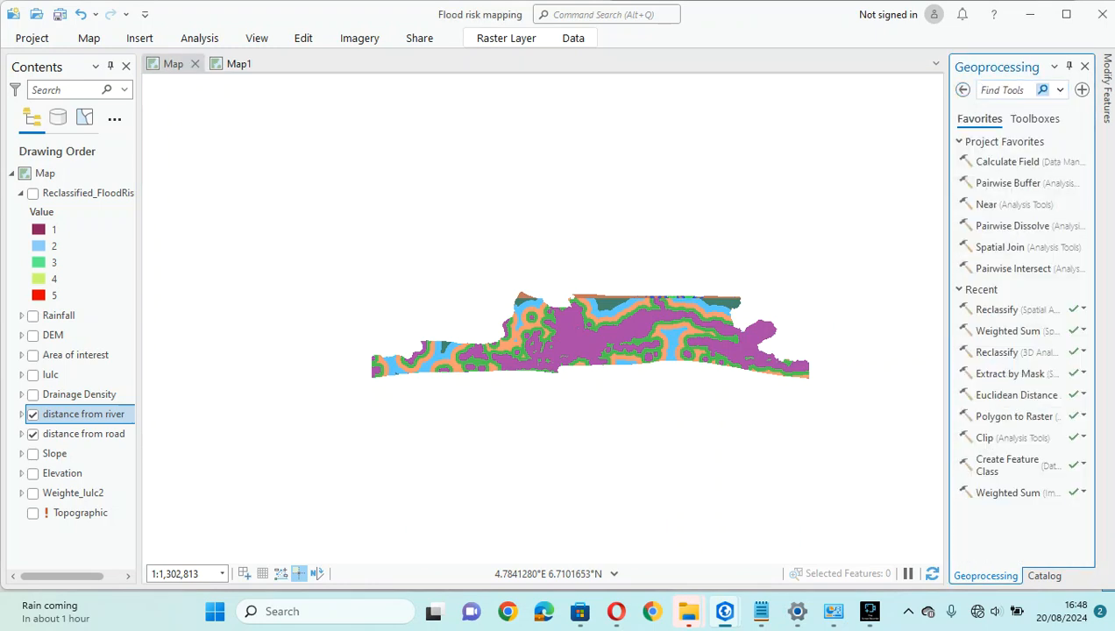
pyautogui.write('m')
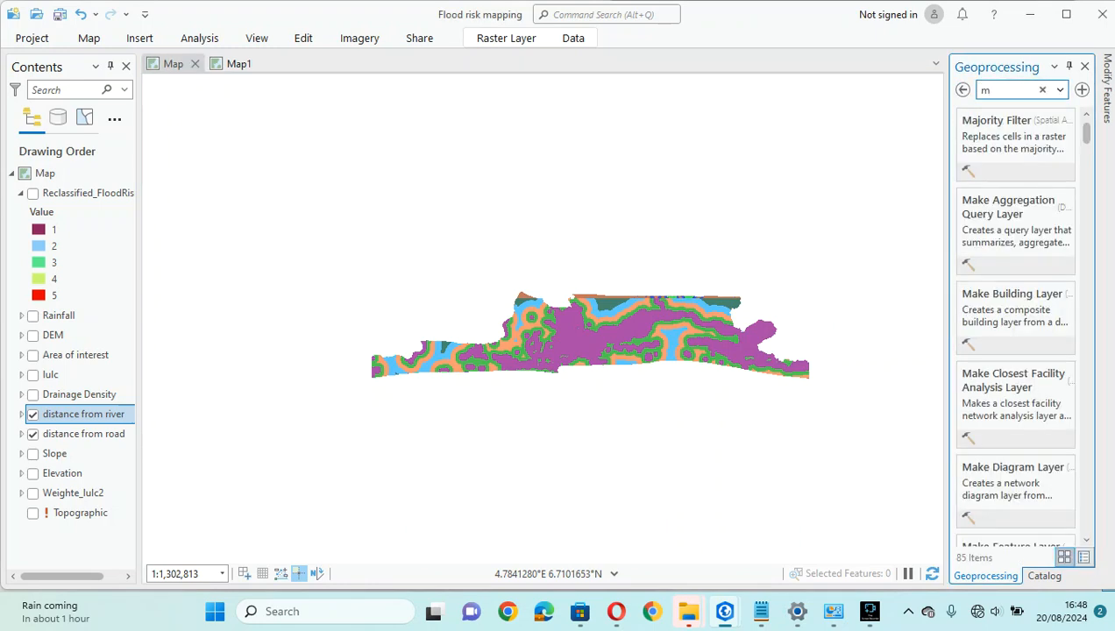
pyautogui.write('e')
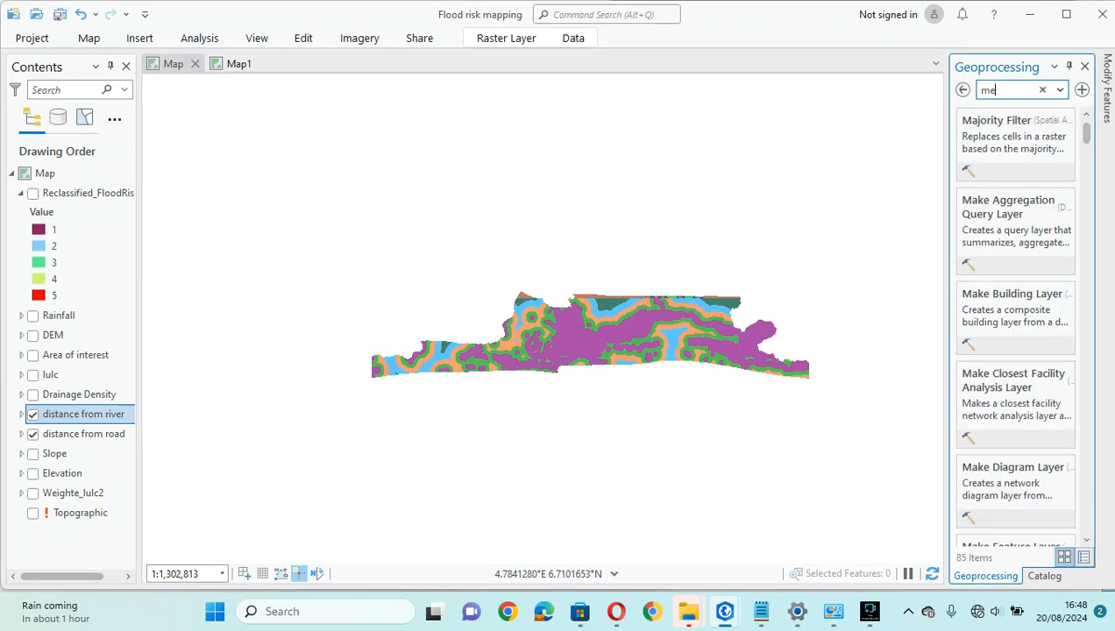
pyautogui.click(1041, 90)
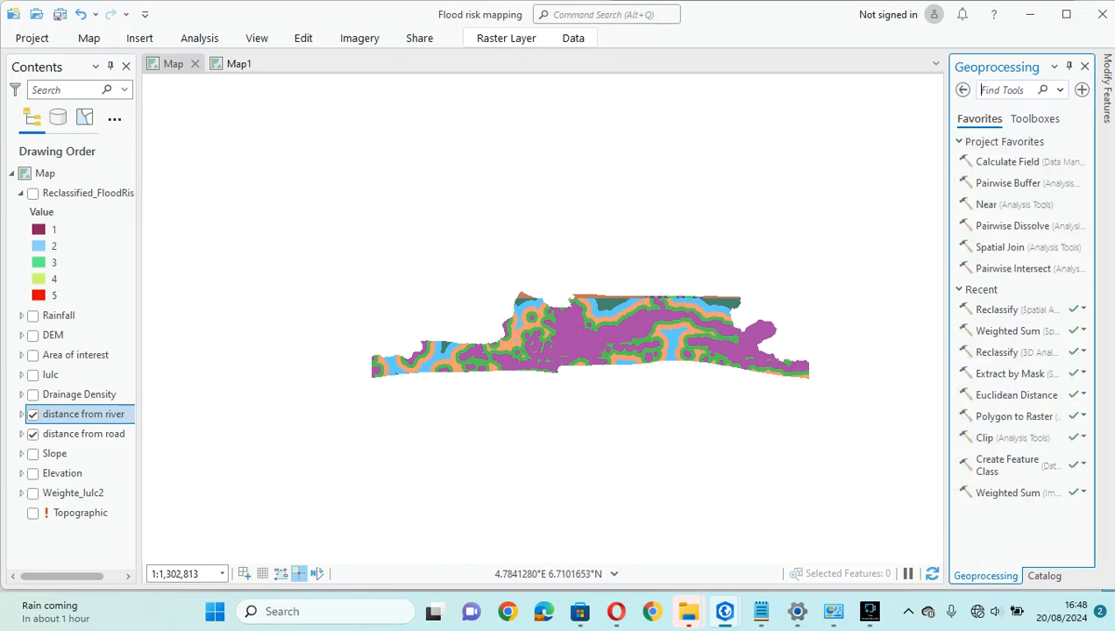
pyautogui.write('weighted')
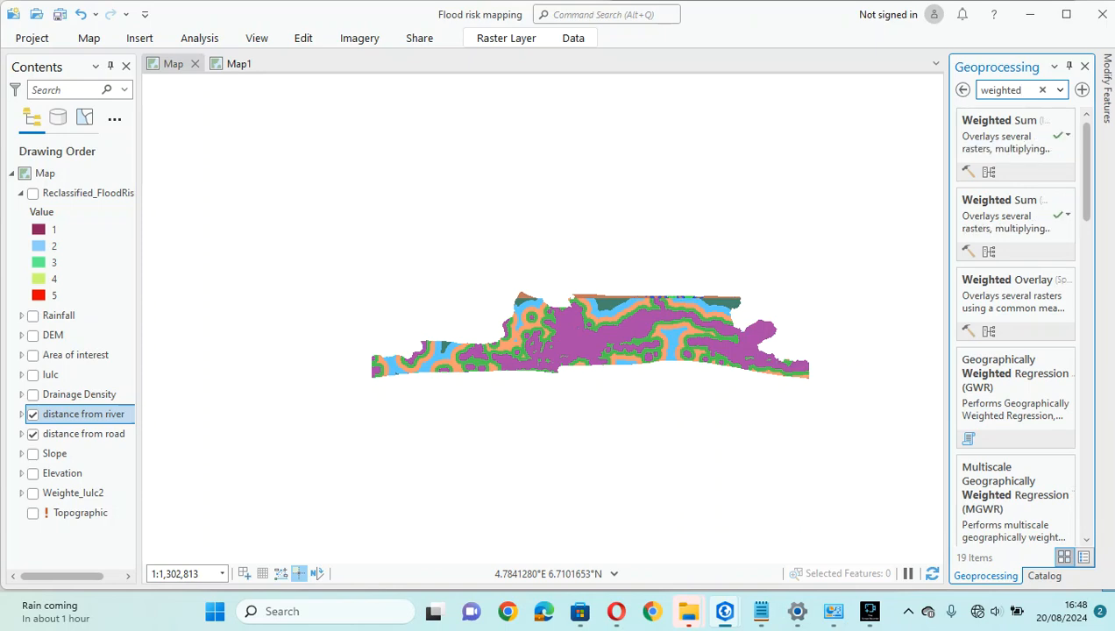
# - Open Weighted Sum, edit the distance notes in Notepad and snap the notes to half the screen
pyautogui.click(1003, 120)
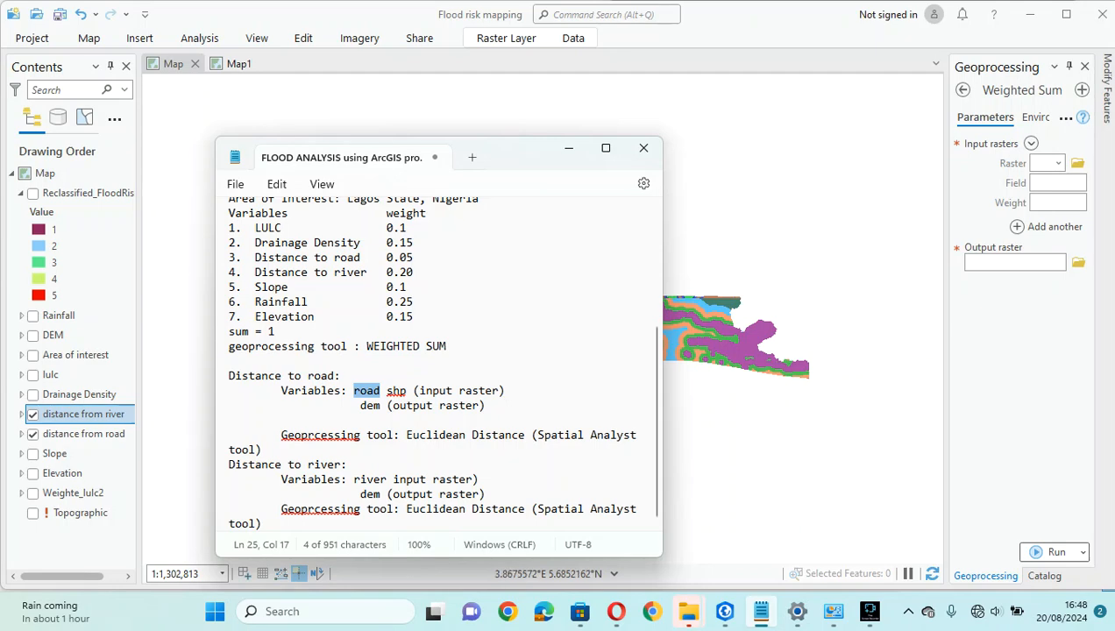
pyautogui.scroll(3)
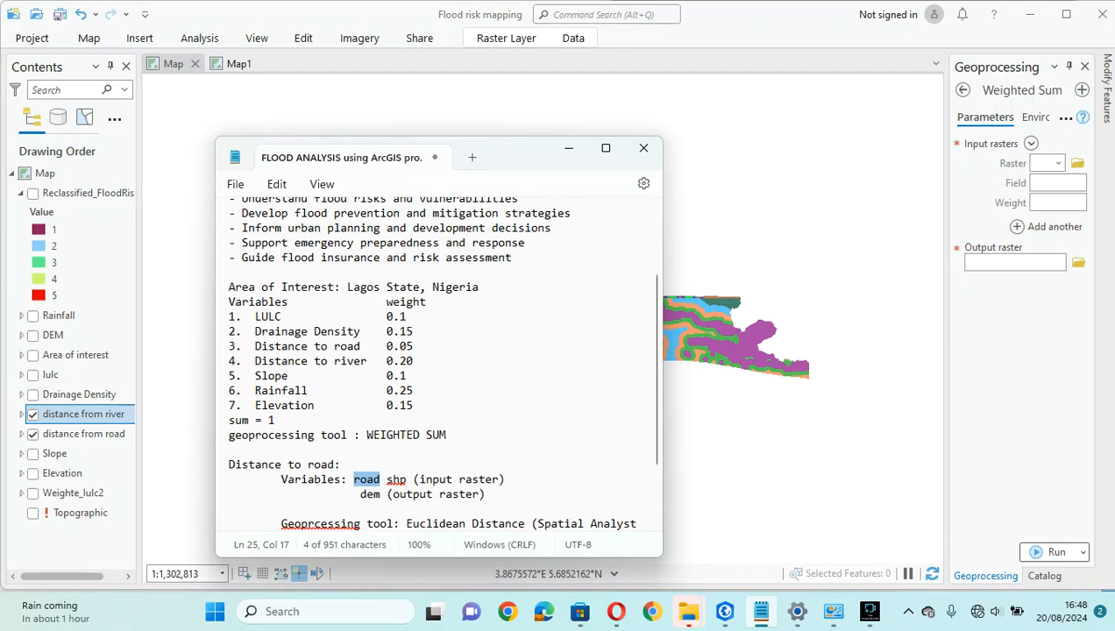
pyautogui.doubleClick(405, 435)
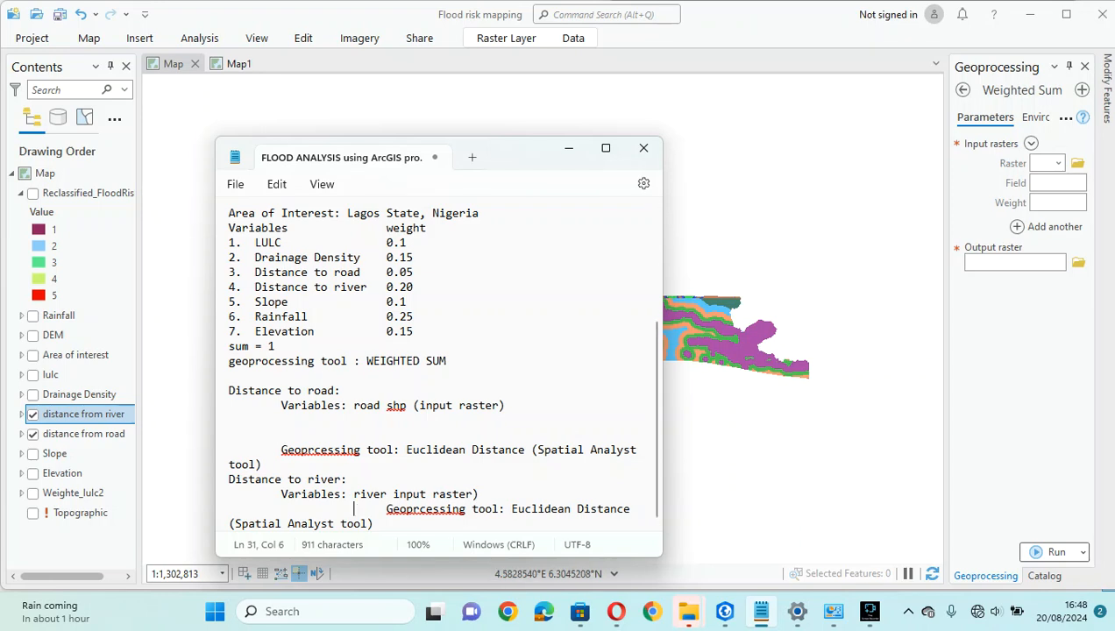
pyautogui.moveTo(745, 351)
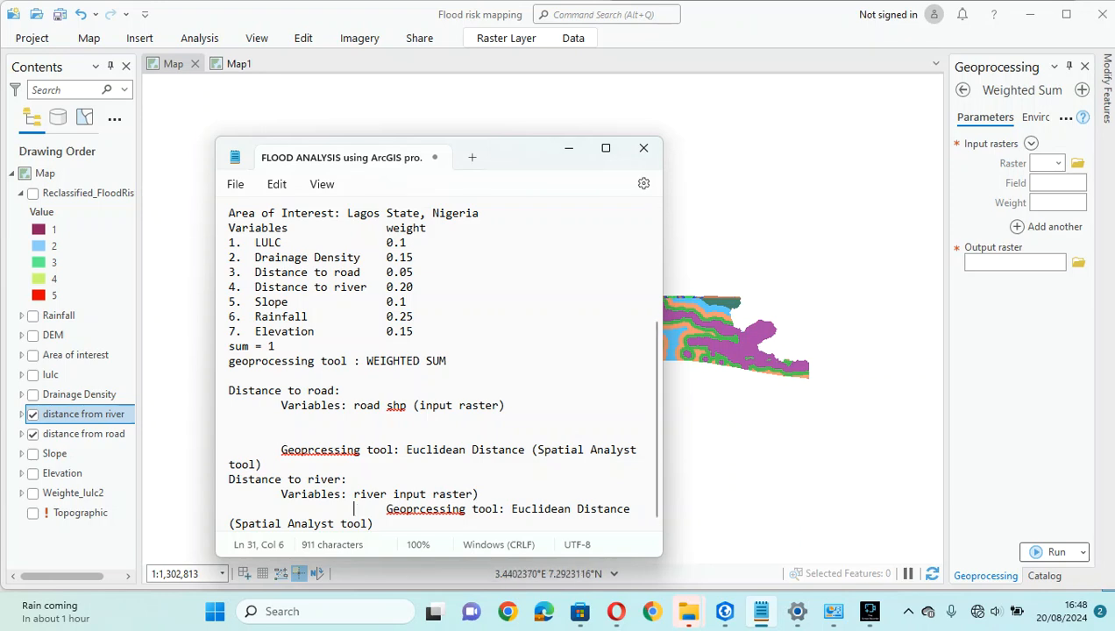
pyautogui.click(644, 147)
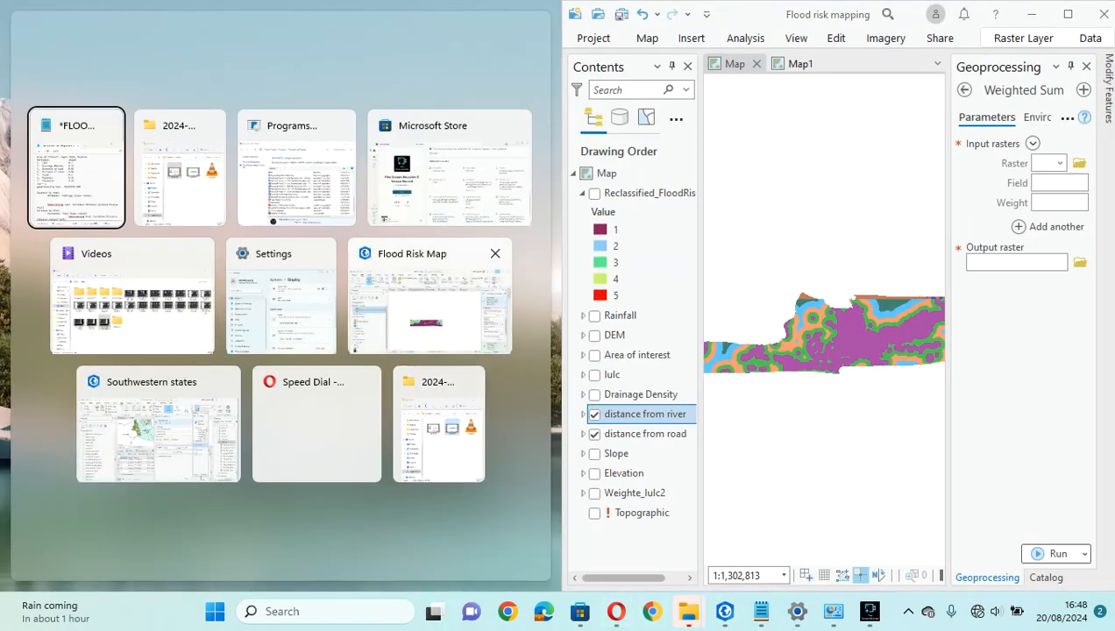
# - Snap the notes beside the map and set Rainfall as the first Weighted Sum raster with its weight
pyautogui.click(77, 166)
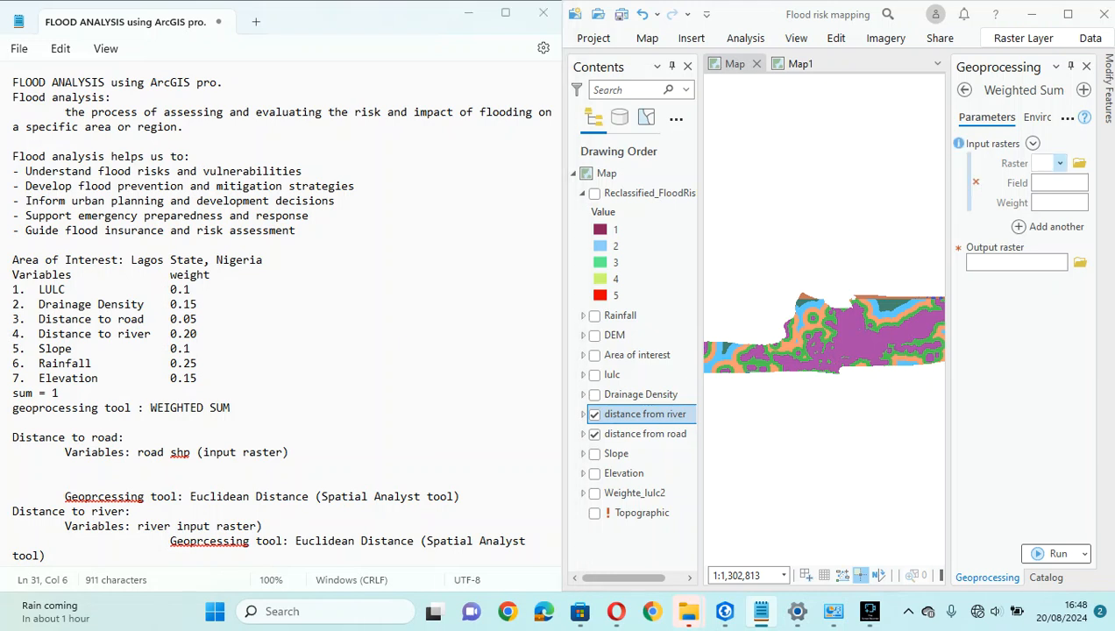
pyautogui.click(1059, 163)
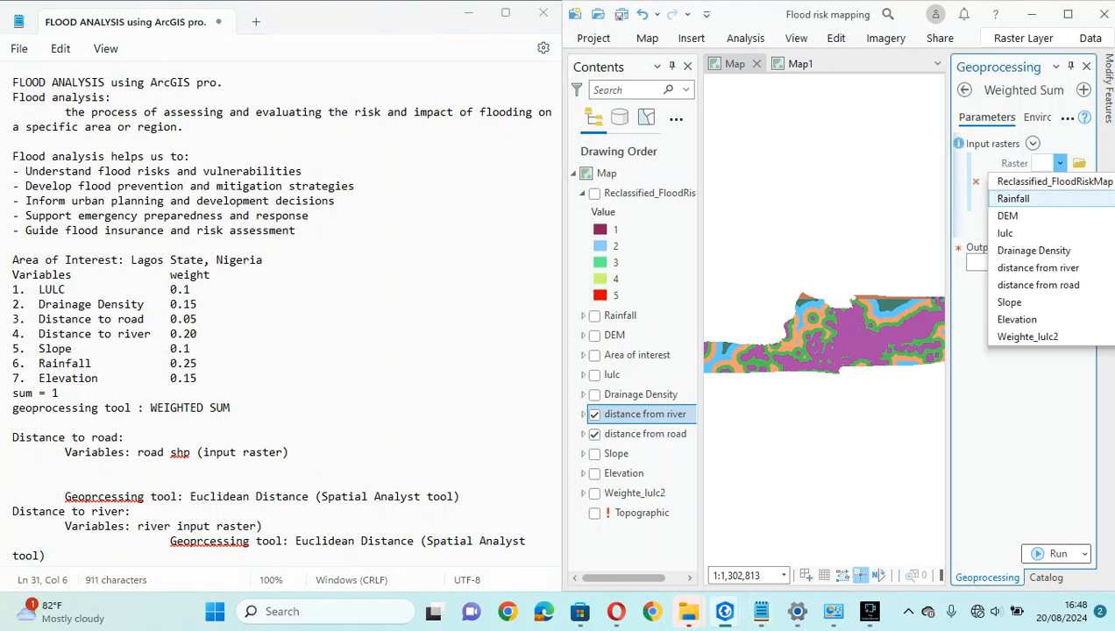
pyautogui.click(1013, 198)
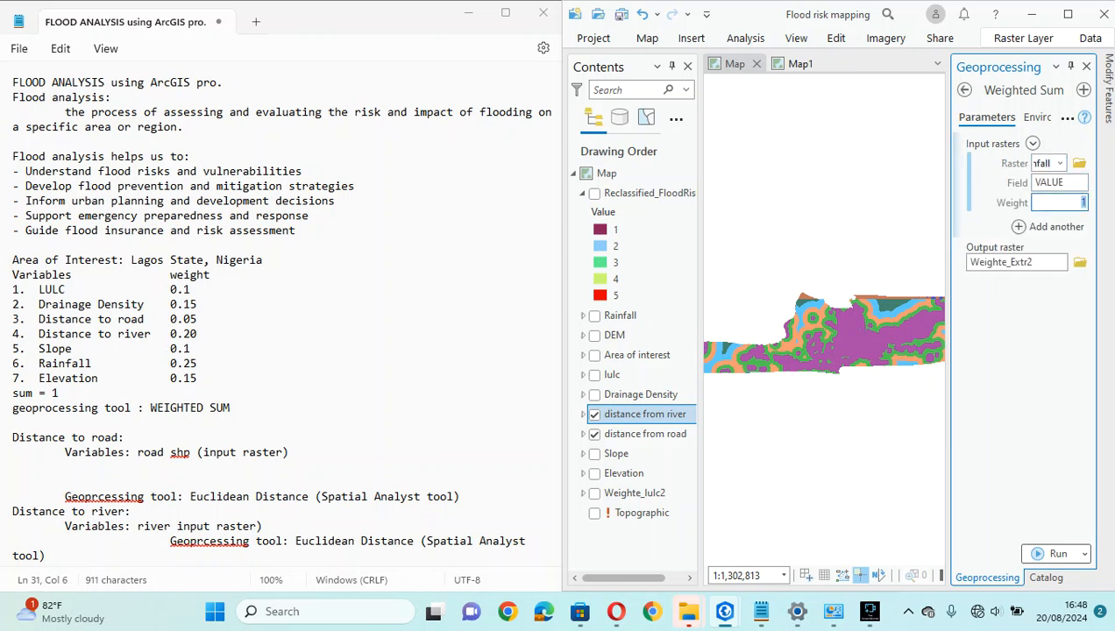
pyautogui.doubleClick(183, 363)
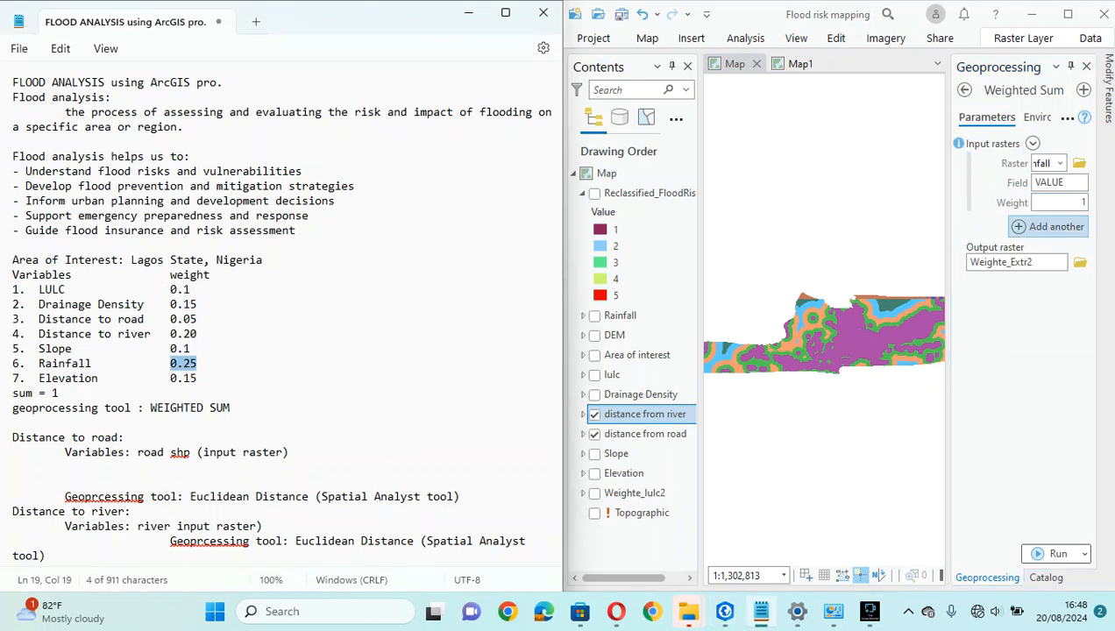
pyautogui.click(1058, 203)
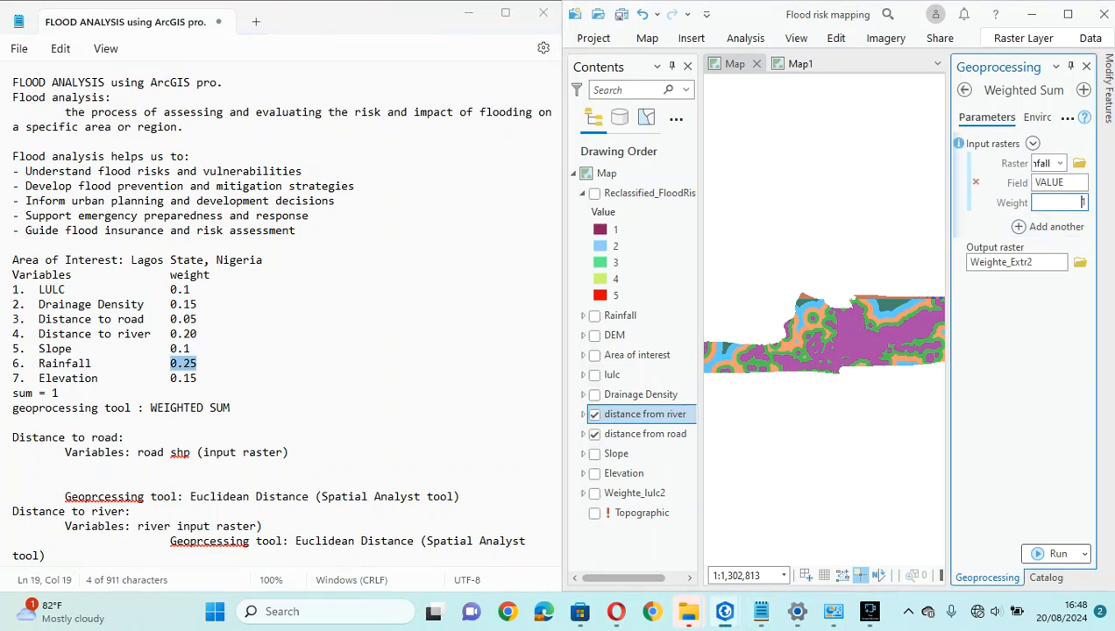
pyautogui.write('0.25')
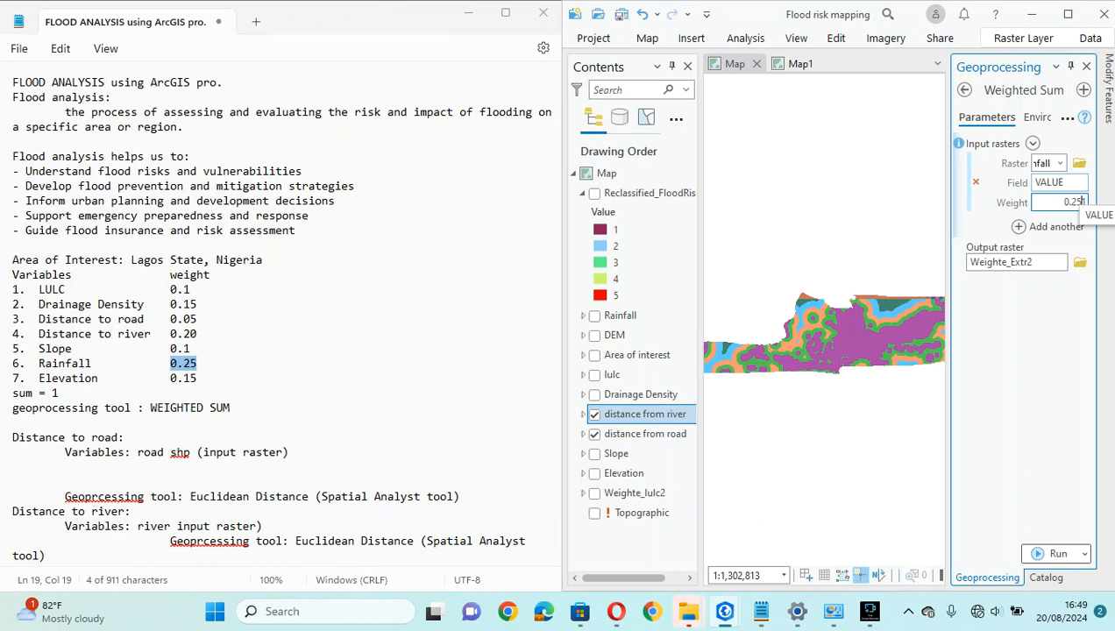
# - Add the lulc raster weighted 0.1 and the drainage density raster weighted 0.15
pyautogui.click(1048, 226)
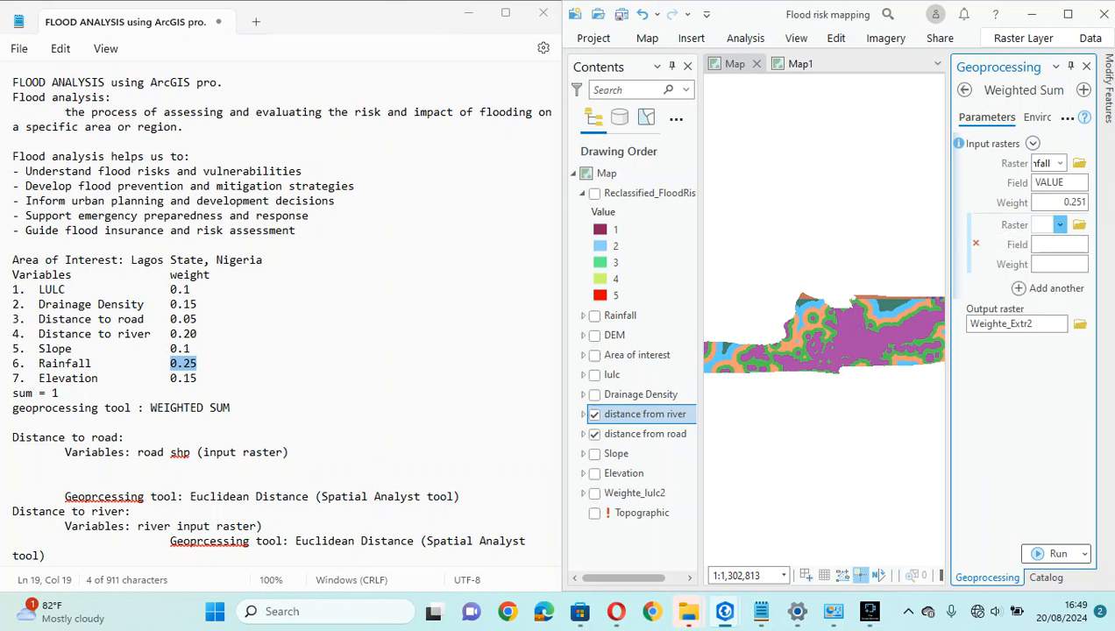
pyautogui.click(1048, 224)
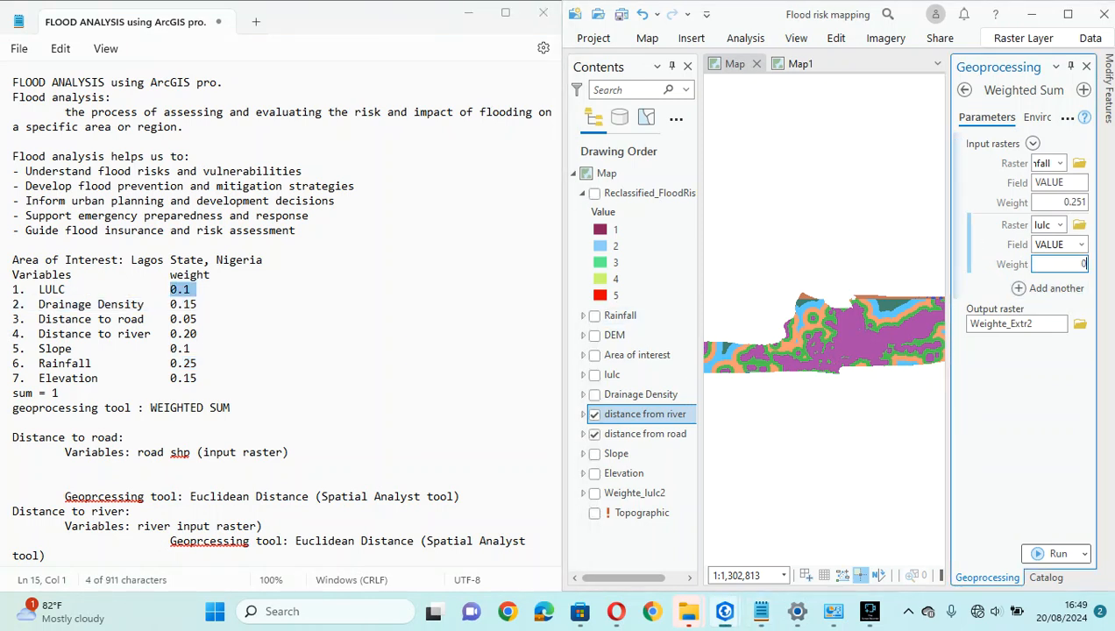
pyautogui.write('0.1')
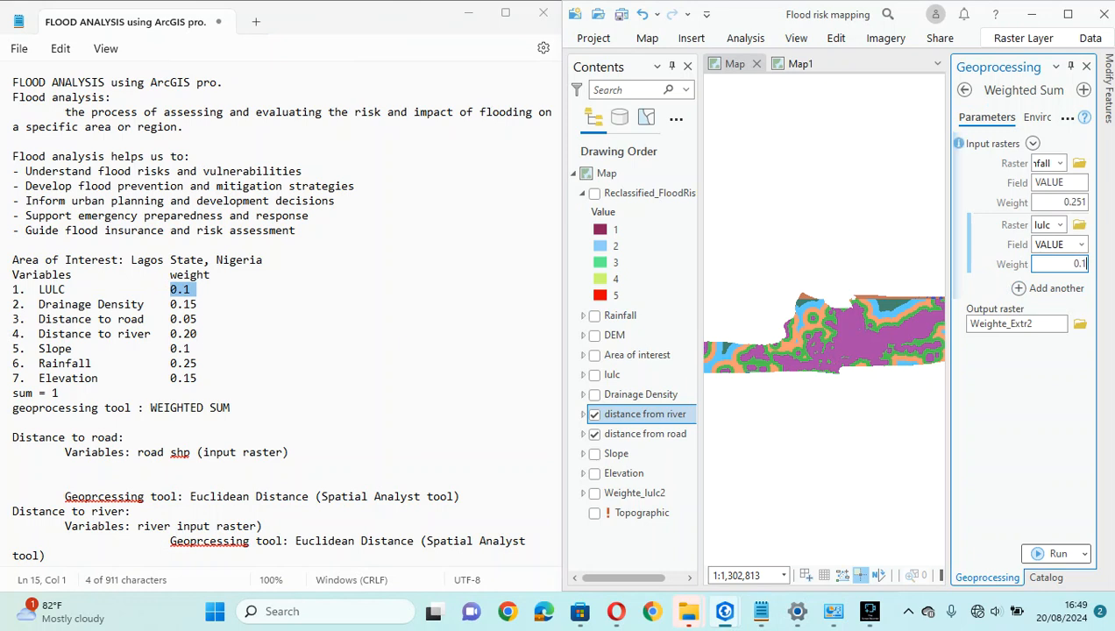
pyautogui.click(1048, 288)
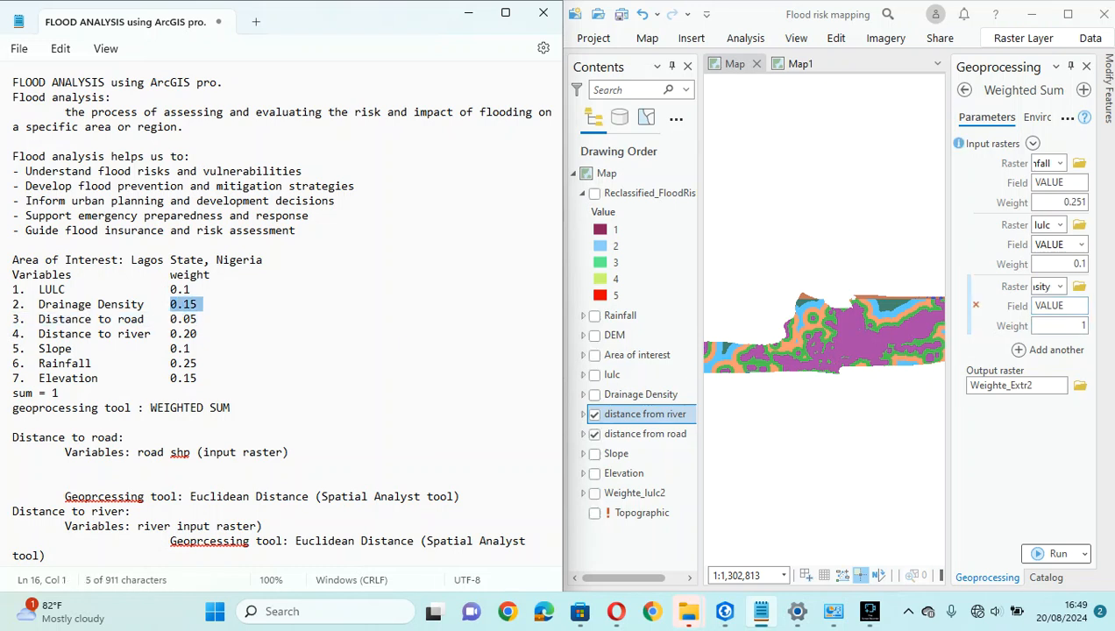
pyautogui.click(1058, 324)
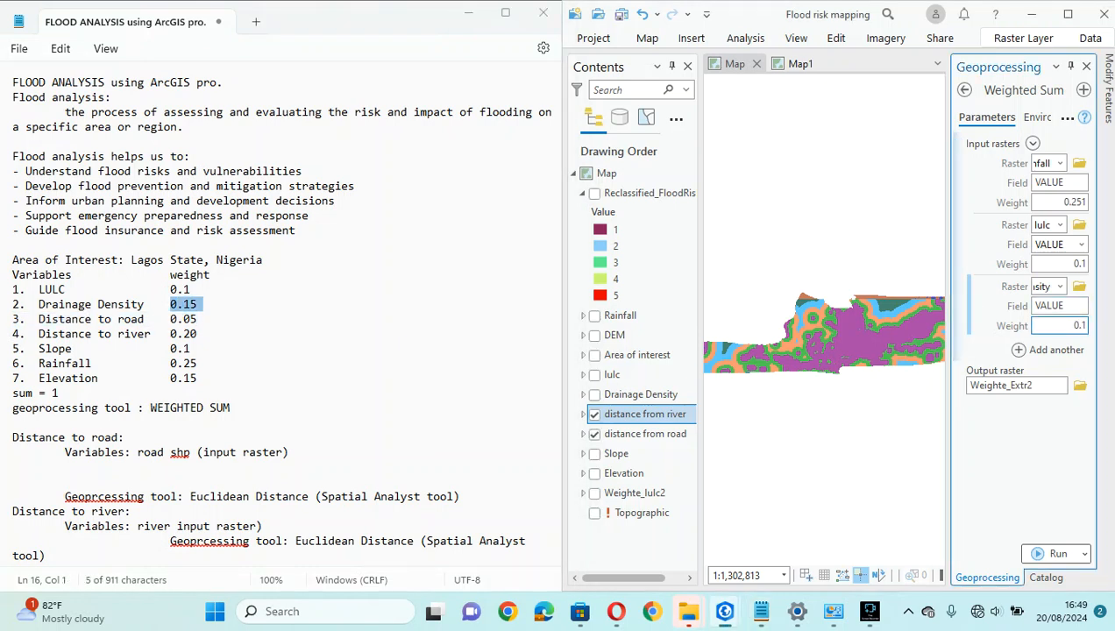
pyautogui.write('0.15')
pyautogui.write('0.2')
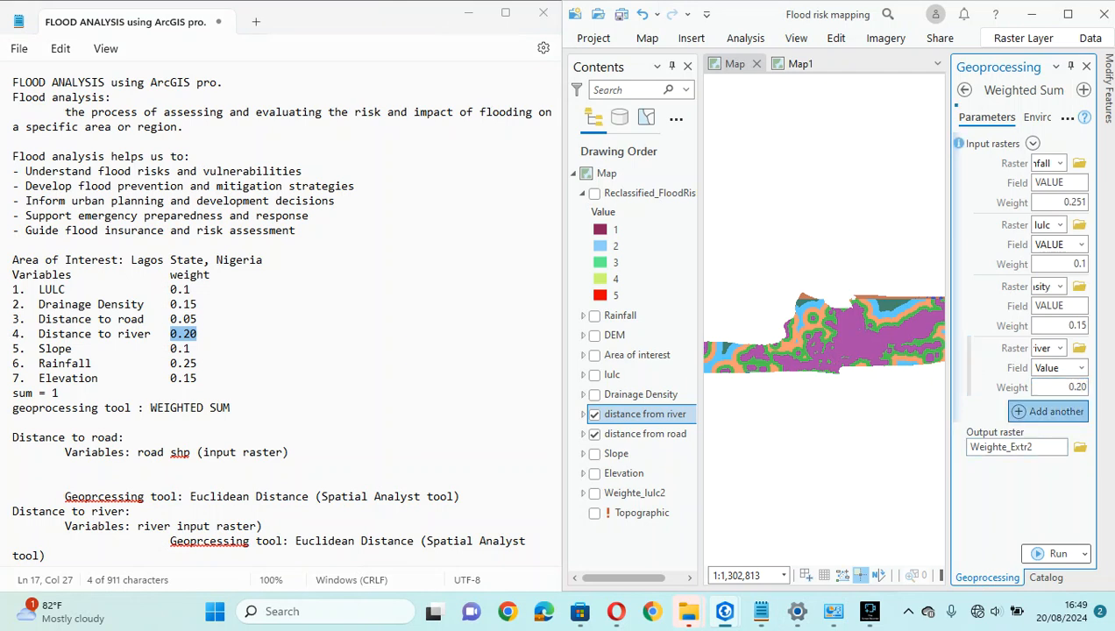
# - Add the river, road, slope and elevation rasters with weights 0.2, 0.05, 0.1 and 0.15
pyautogui.click(1048, 410)
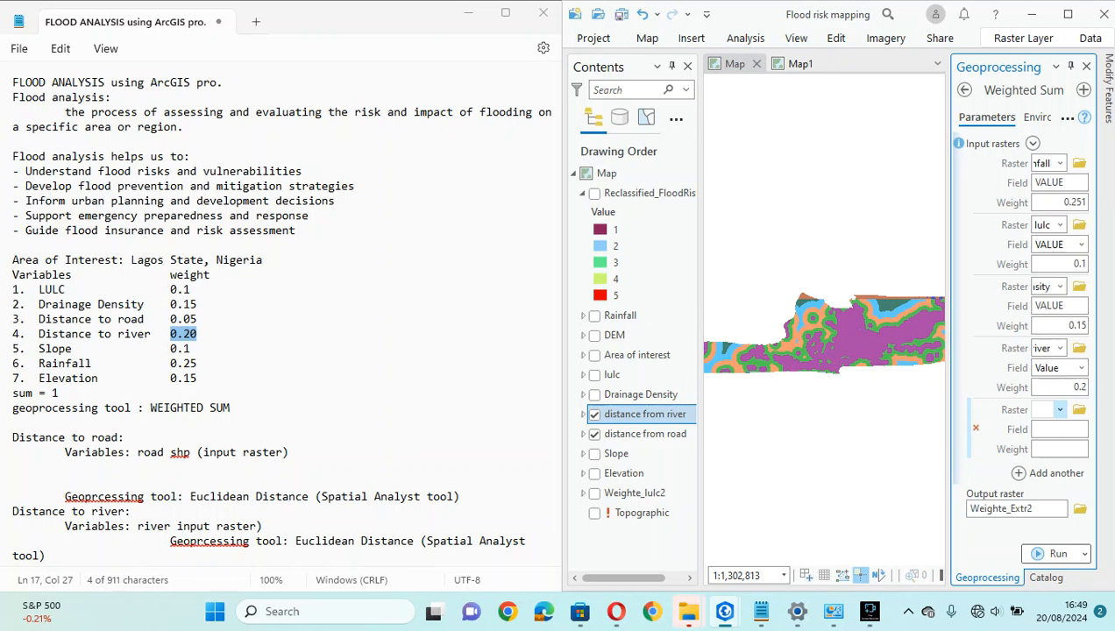
pyautogui.click(1043, 410)
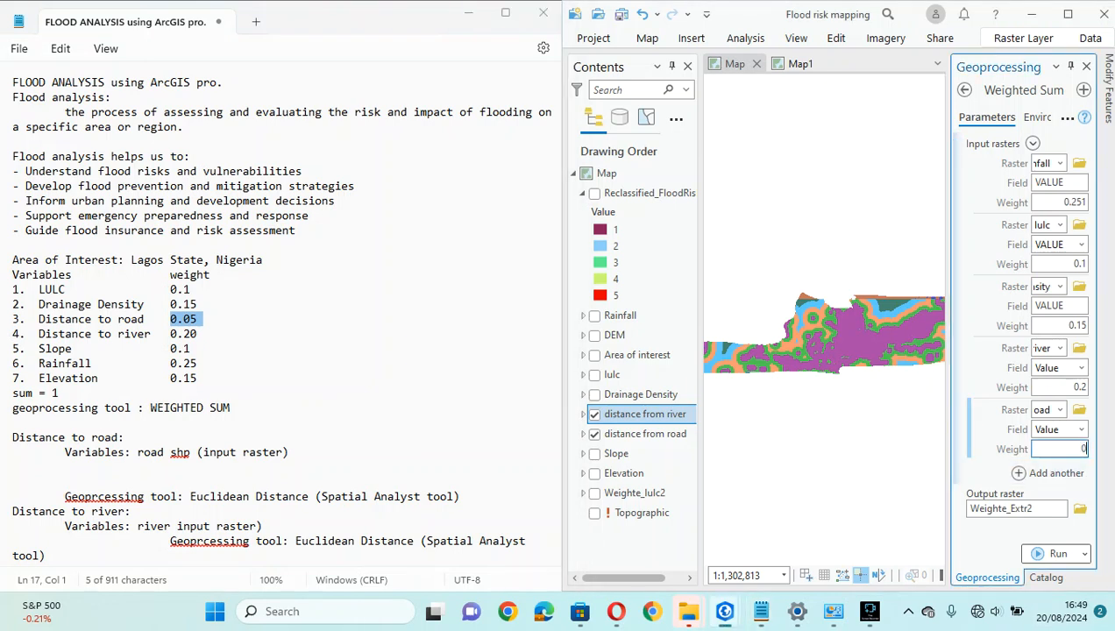
pyautogui.write('0.05')
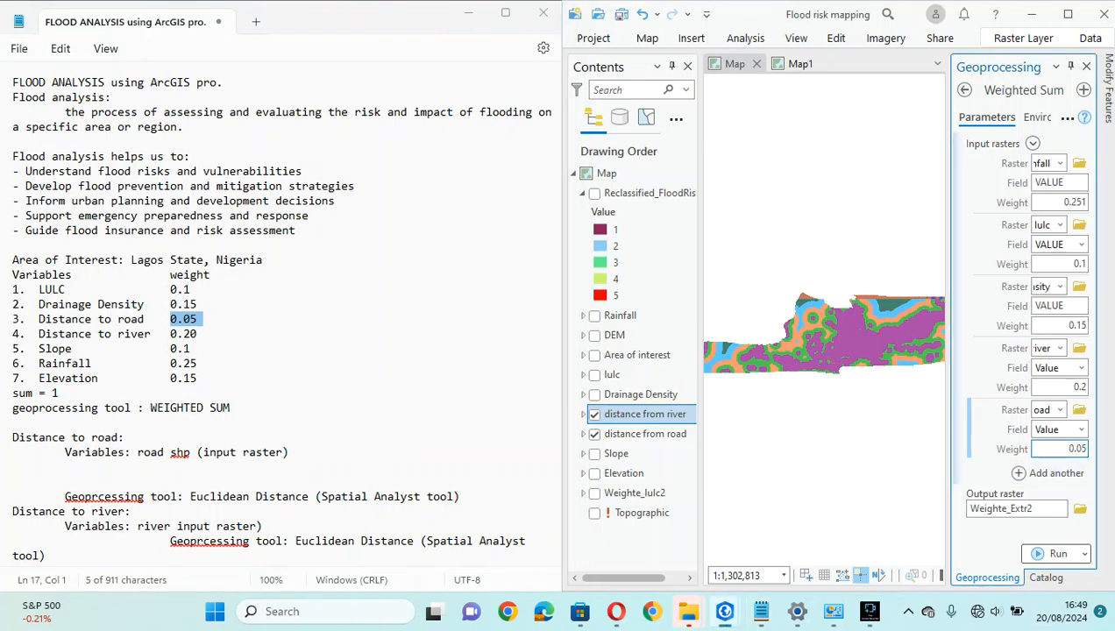
pyautogui.click(1047, 473)
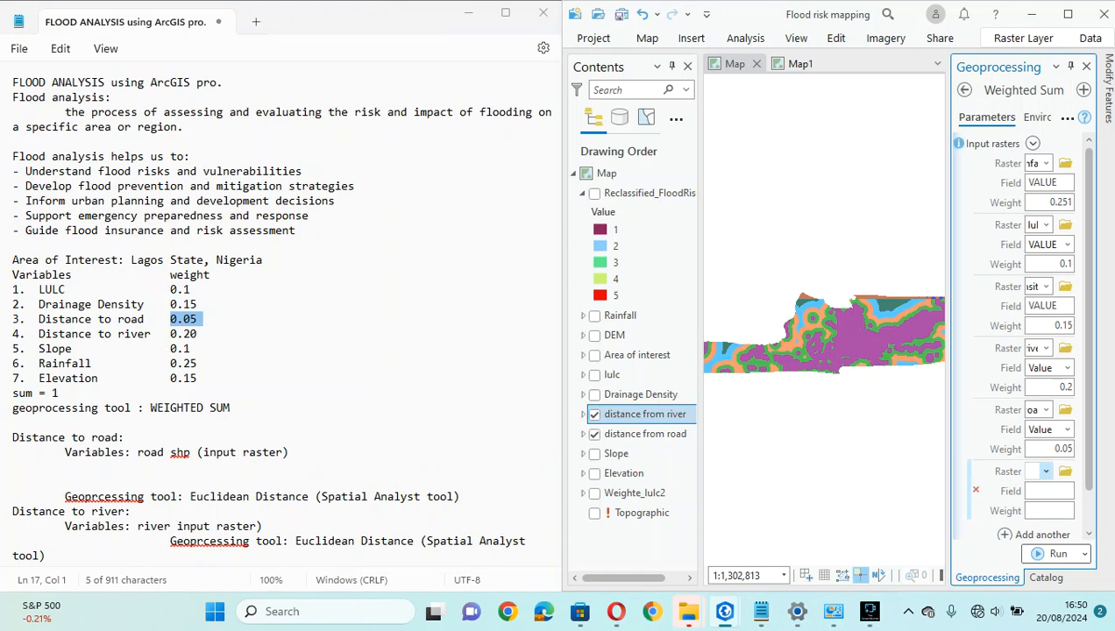
pyautogui.click(1041, 533)
pyautogui.write('0.1')
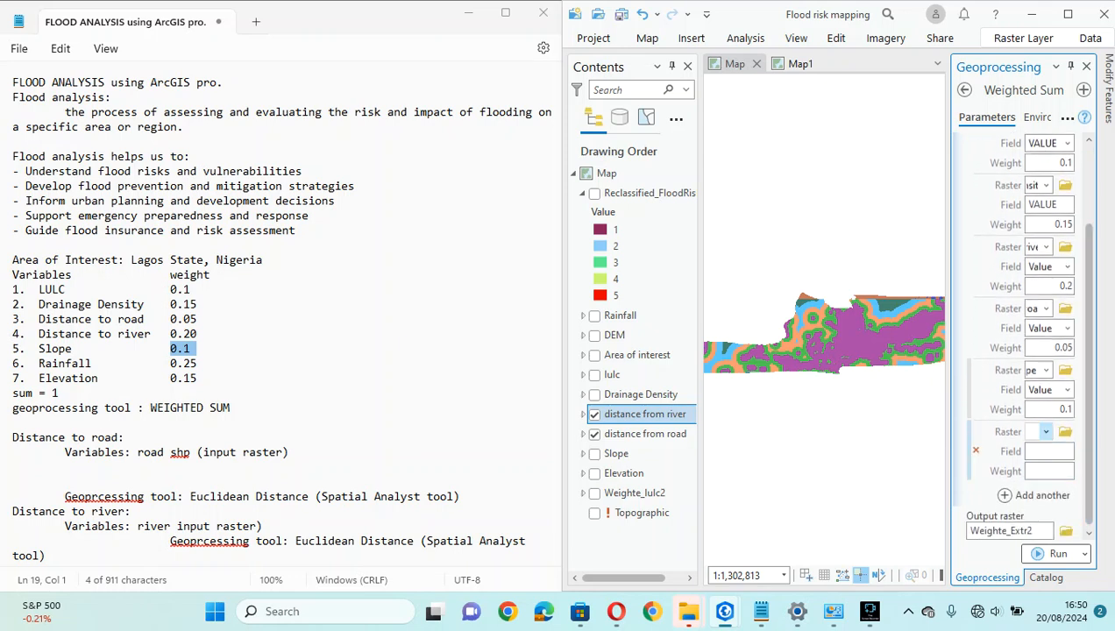
pyautogui.click(1045, 431)
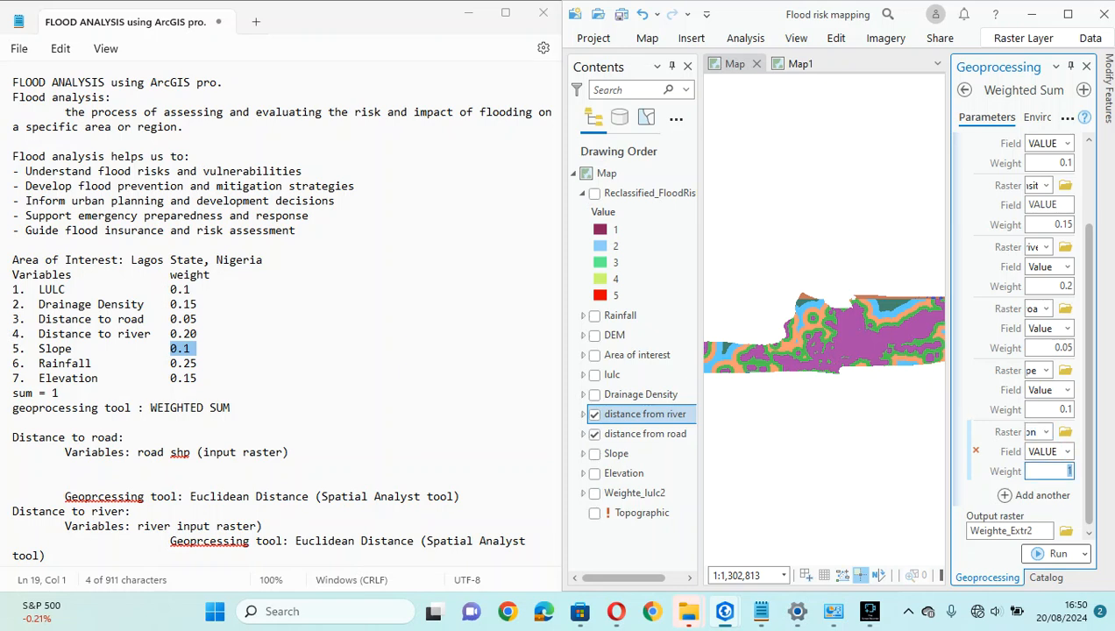
pyautogui.write('0.15')
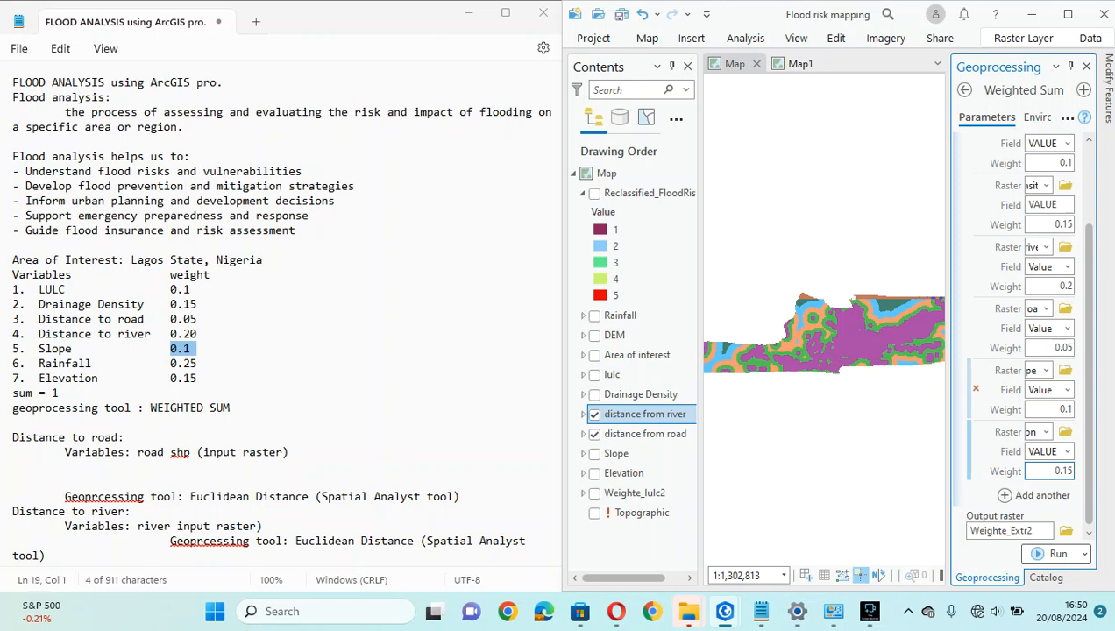
pyautogui.scroll(-3)
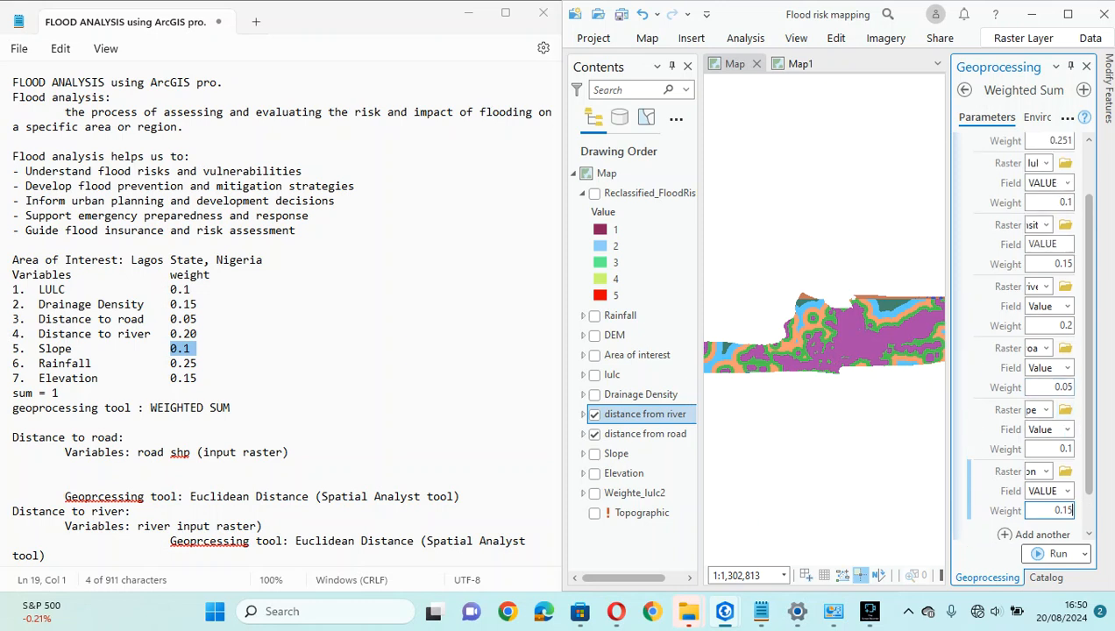
pyautogui.scroll(3)
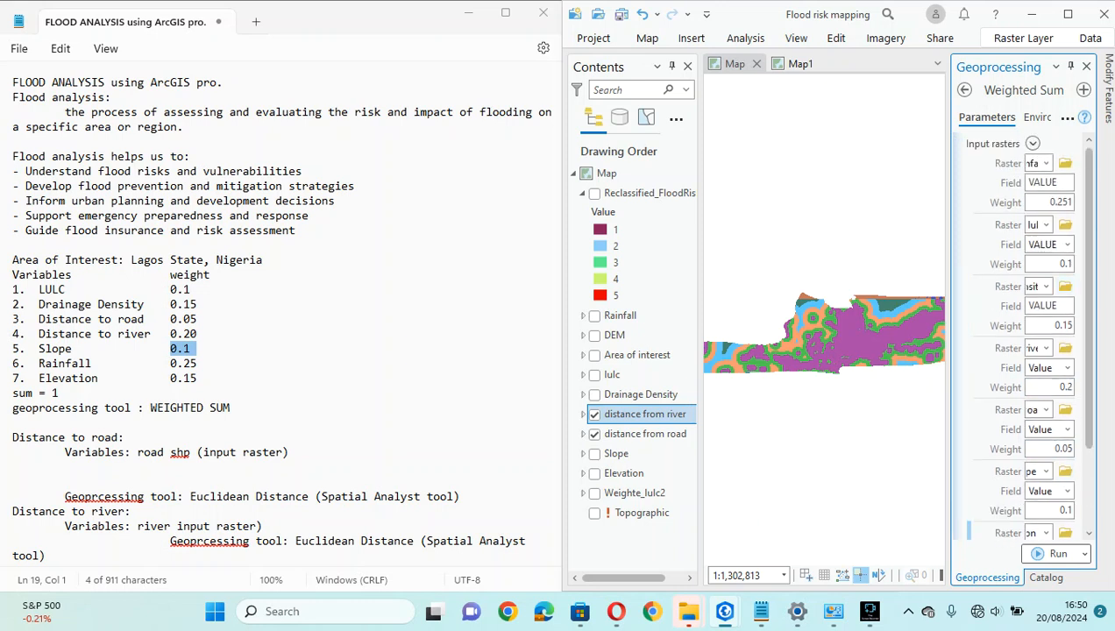
# - Correct the Rainfall weight to 0.25 and name the Weighted Sum output raster FloodRiskMap
pyautogui.click(1048, 203)
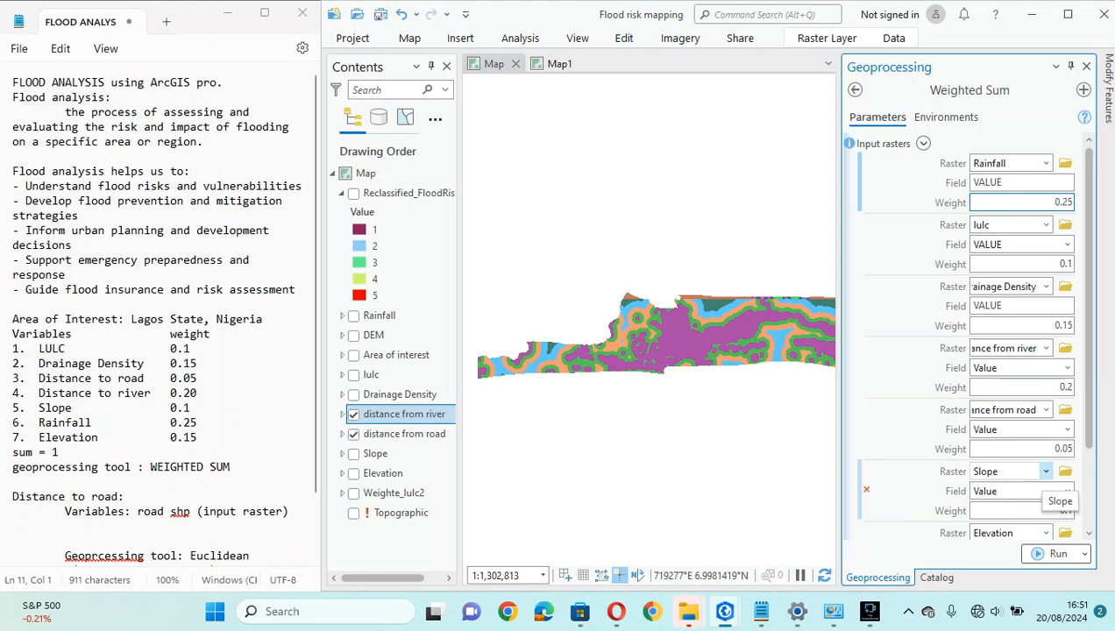
pyautogui.scroll(-3)
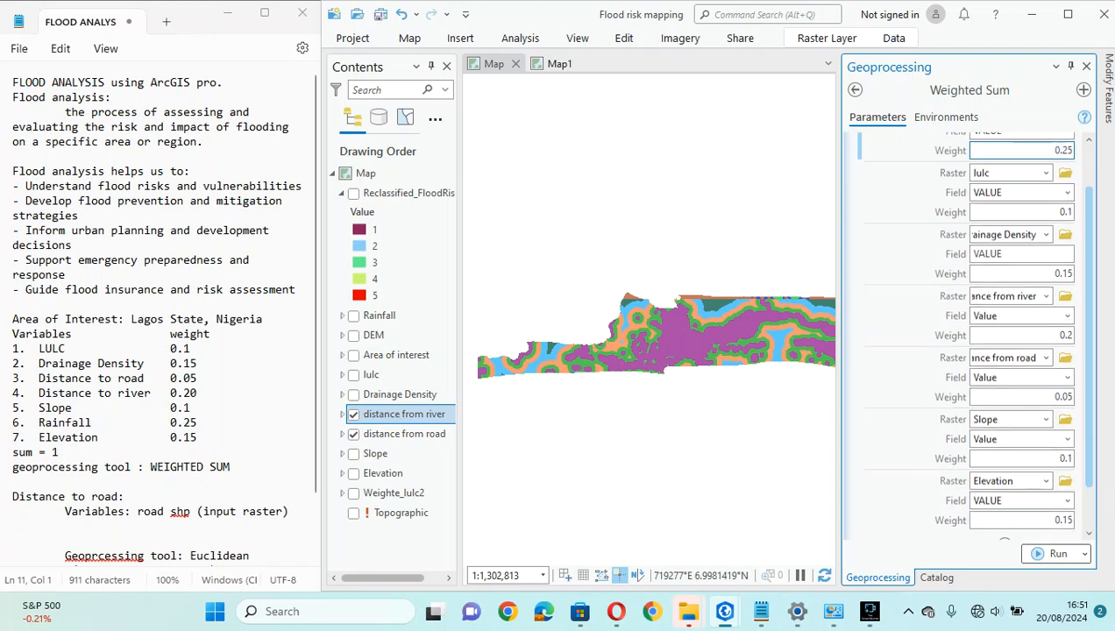
pyautogui.scroll(-3)
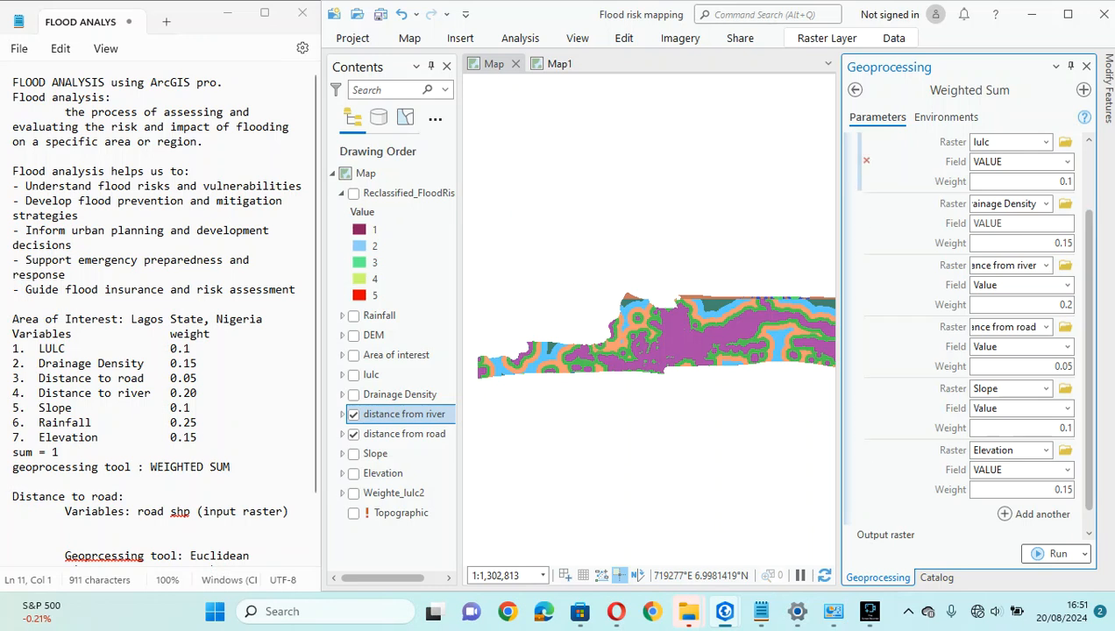
pyautogui.scroll(3)
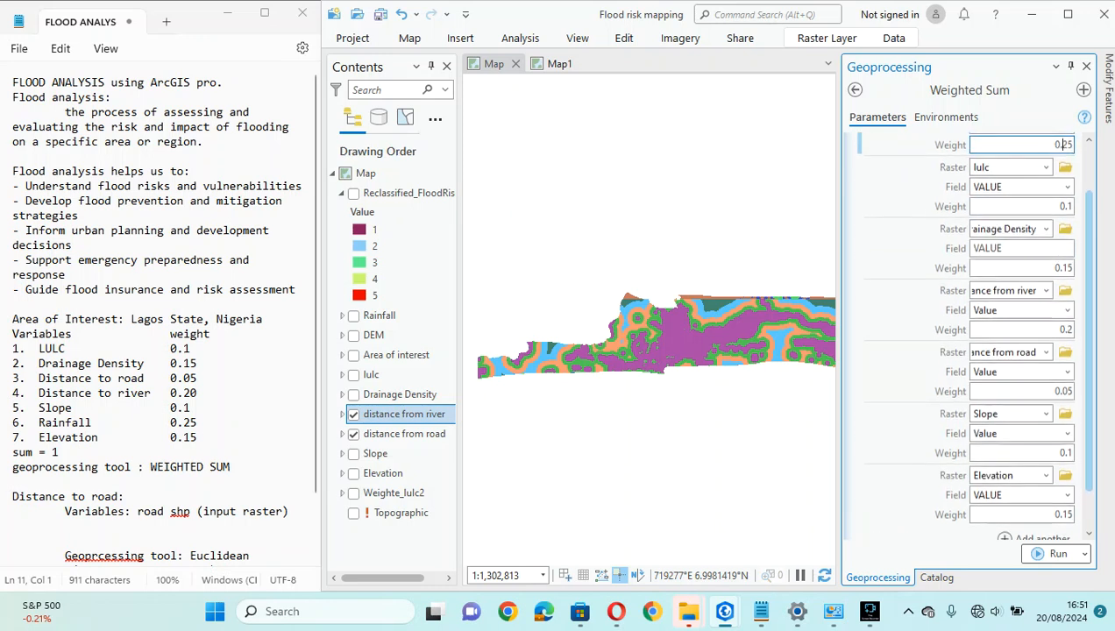
pyautogui.scroll(3)
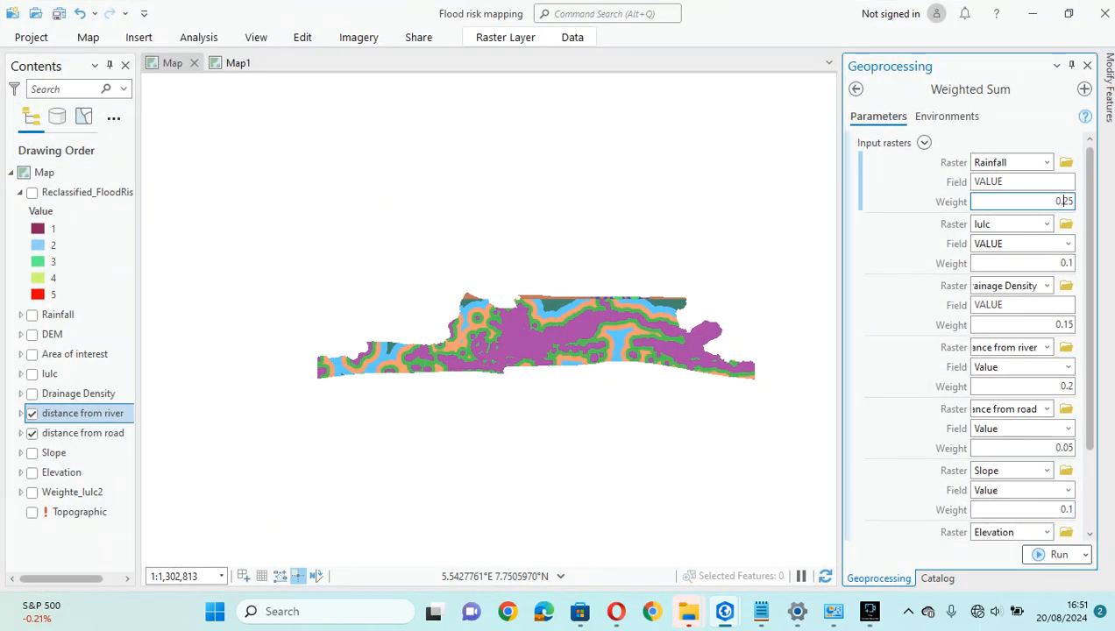
pyautogui.scroll(-3)
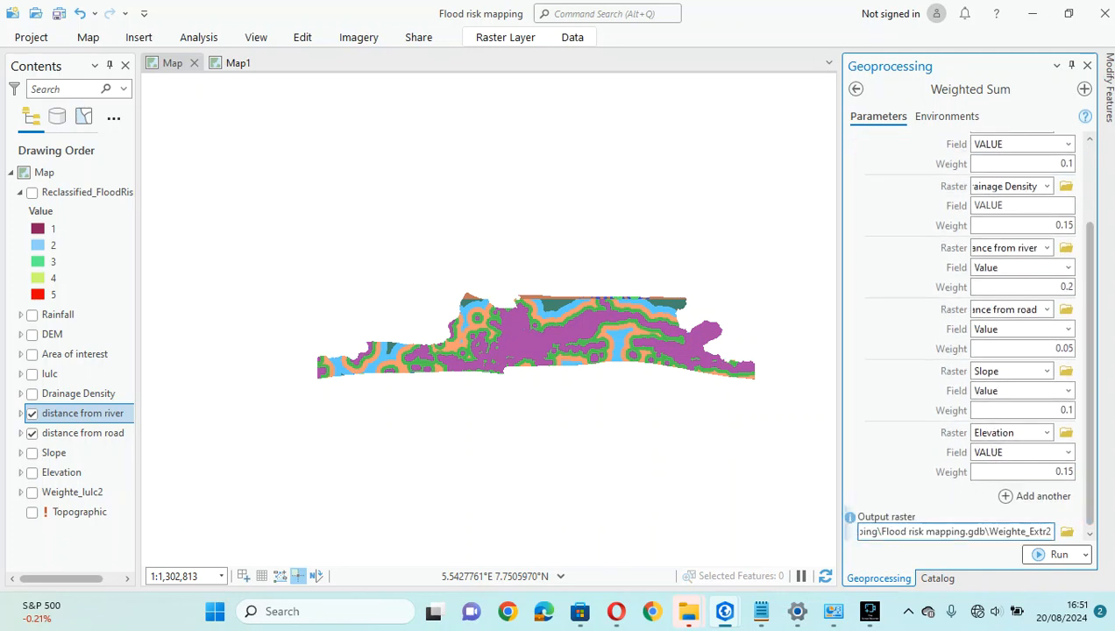
pyautogui.doubleClick(1020, 531)
pyautogui.write('FloodRiskMap')
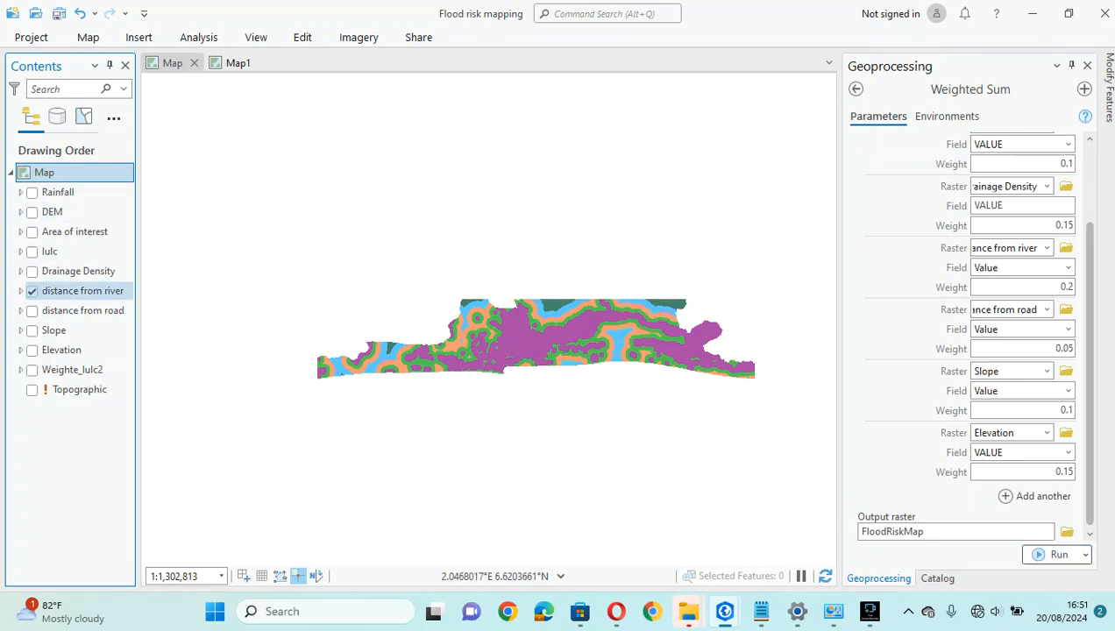
# - Run Weighted Sum, adding the continuous FloodRiskMap raster valued about 6.2 to 16.1
pyautogui.click(31, 291)
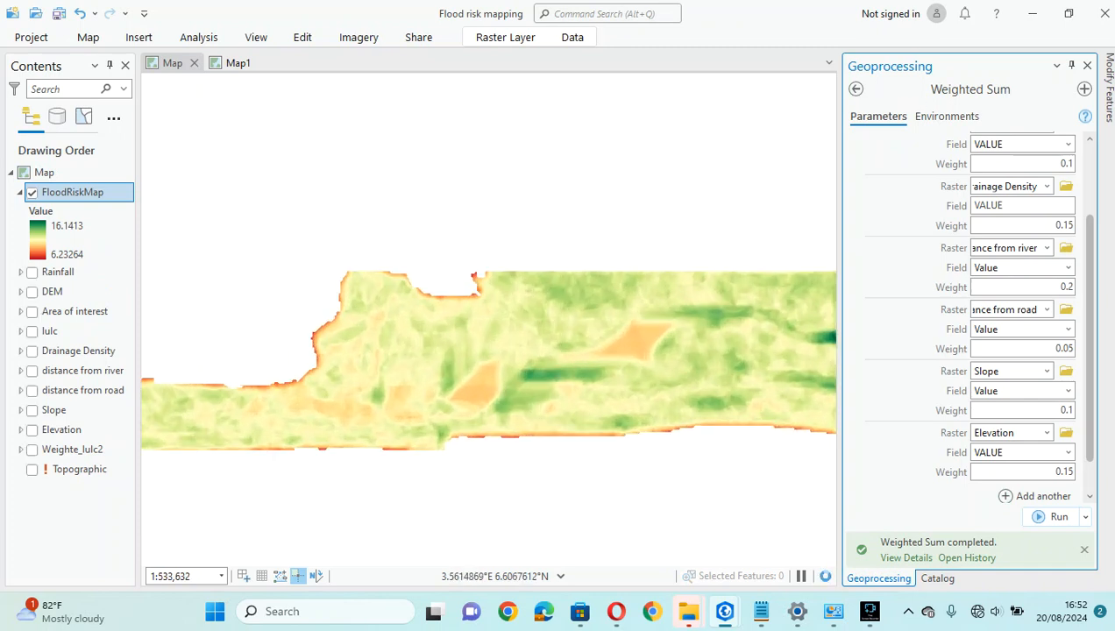
pyautogui.scroll(-3)
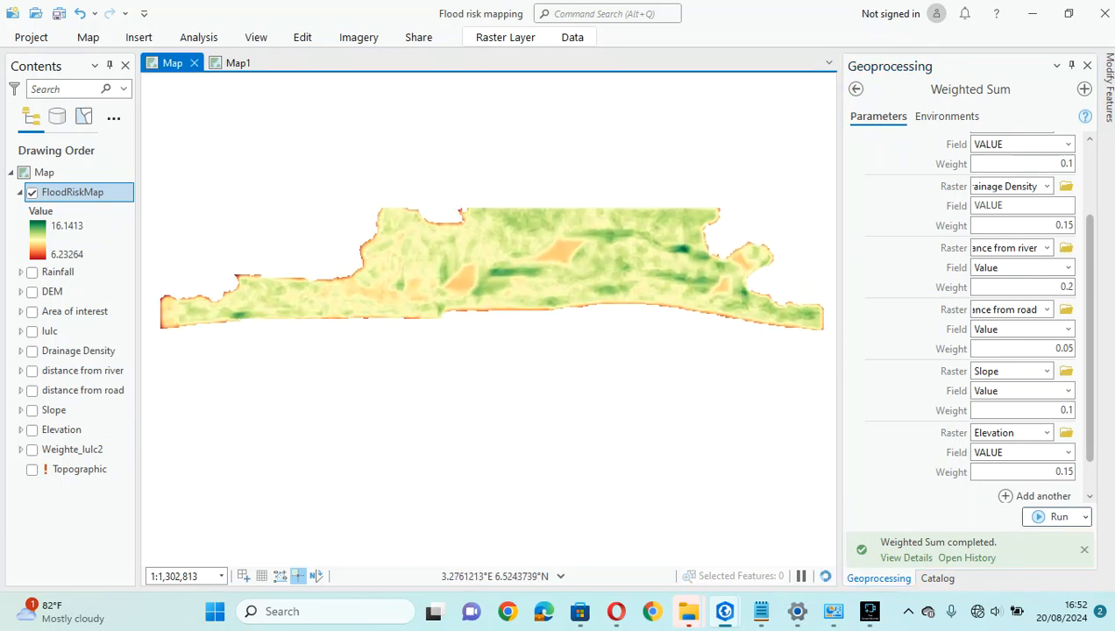
# - Find the Spatial Analyst Reclassify tool and set FloodRiskMap as its input raster
pyautogui.click(855, 87)
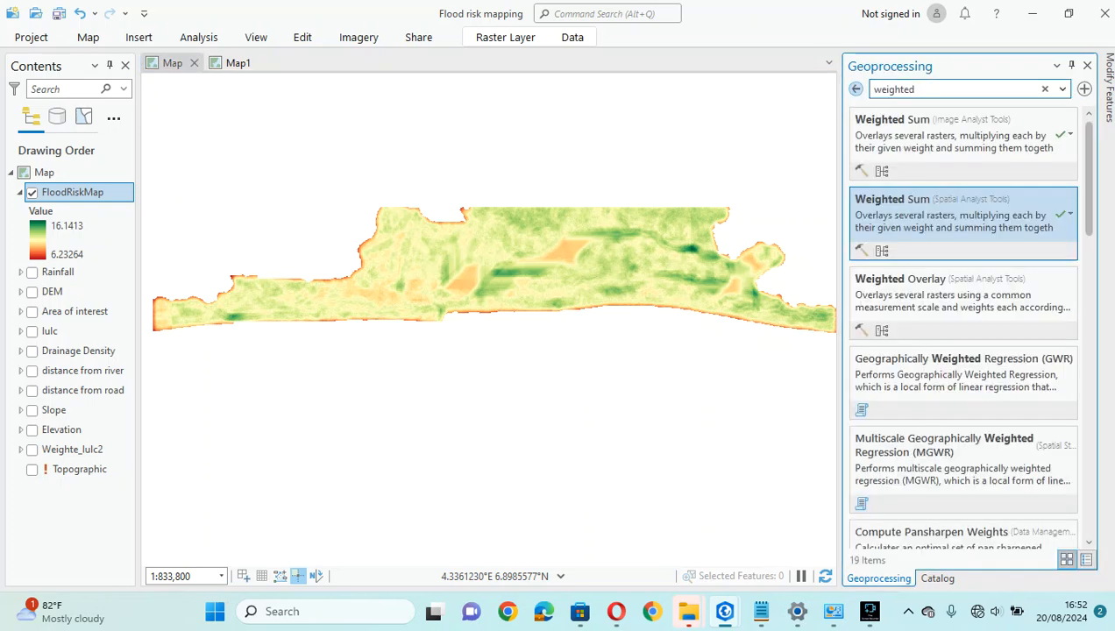
pyautogui.tripleClick(955, 87)
pyautogui.write('rec')
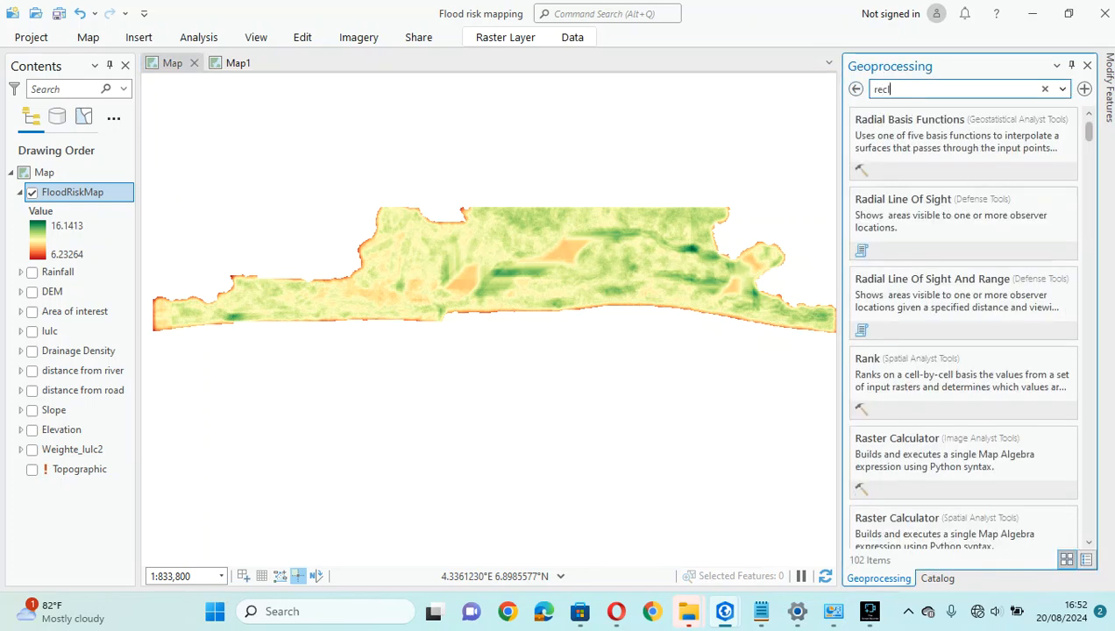
pyautogui.write('lassif')
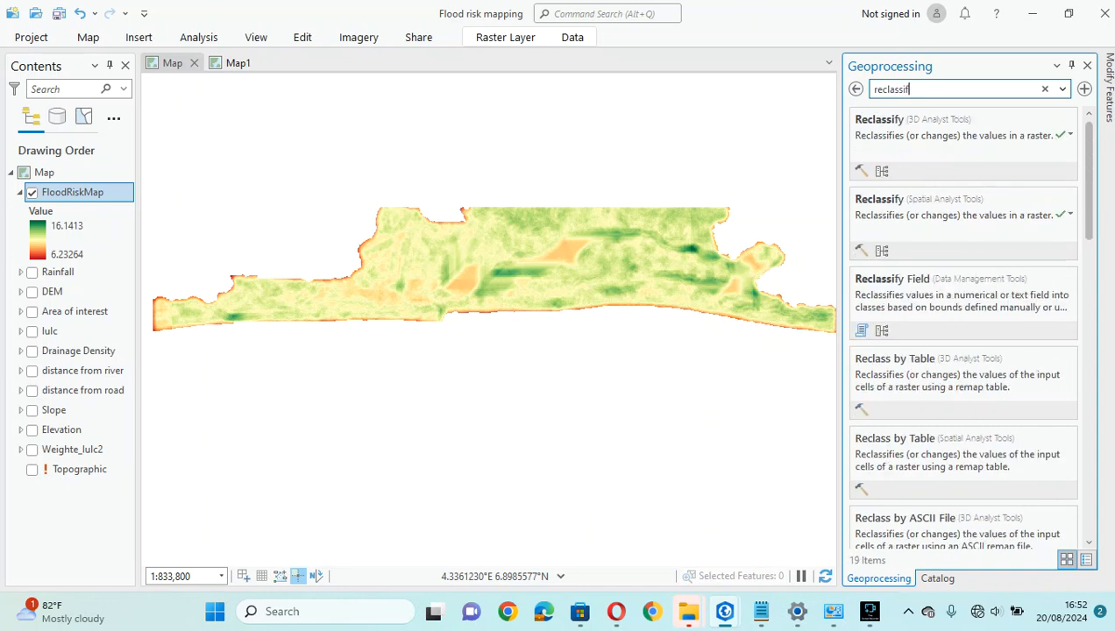
pyautogui.click(880, 119)
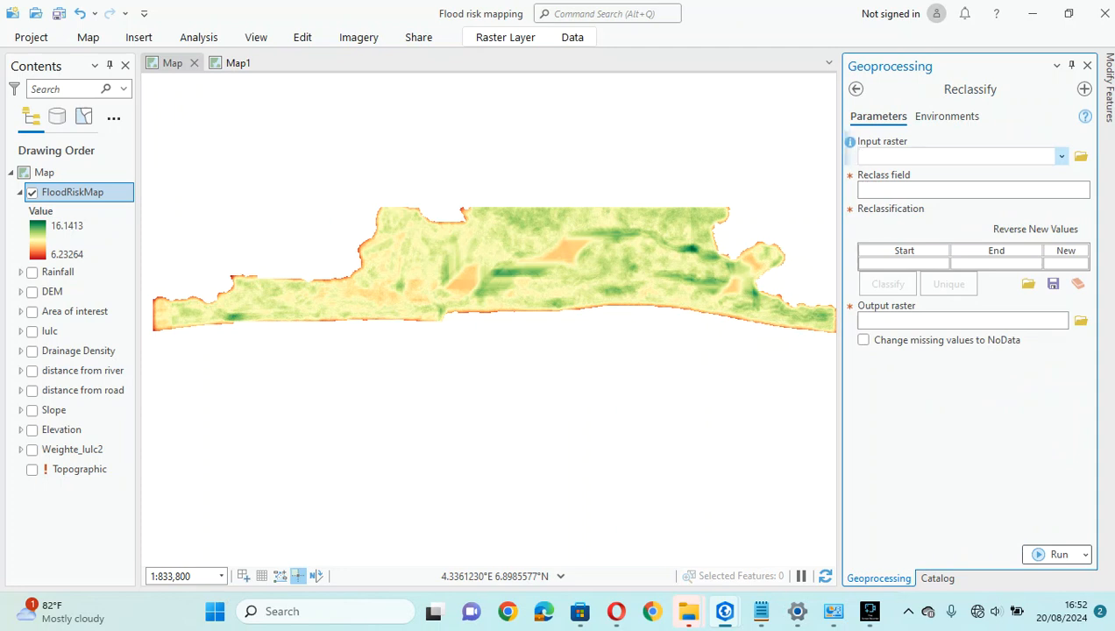
pyautogui.click(1062, 156)
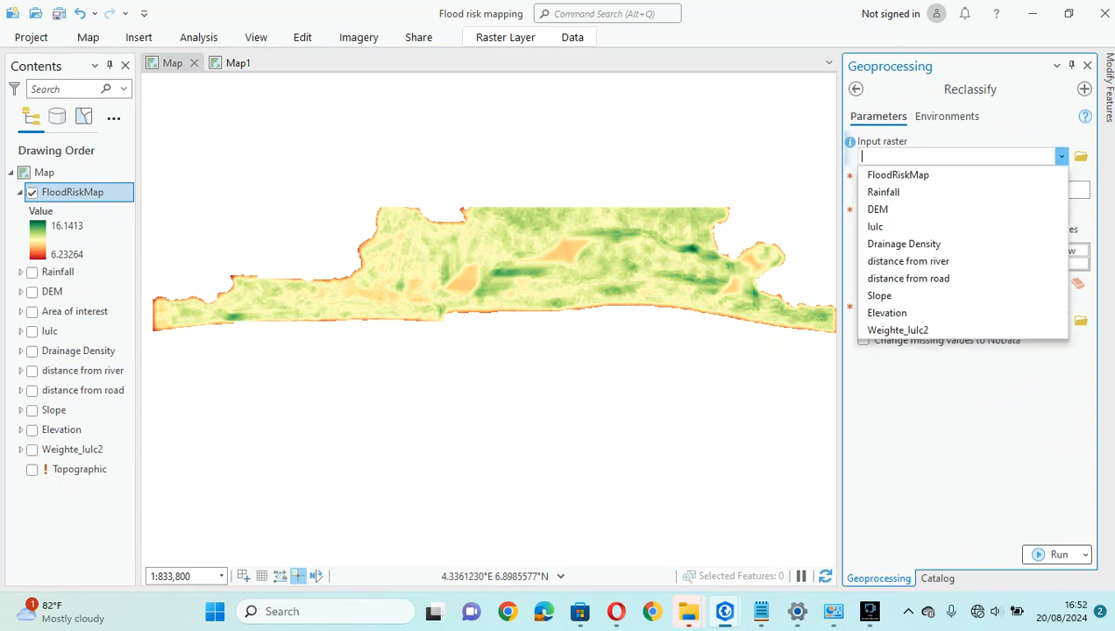
pyautogui.click(897, 175)
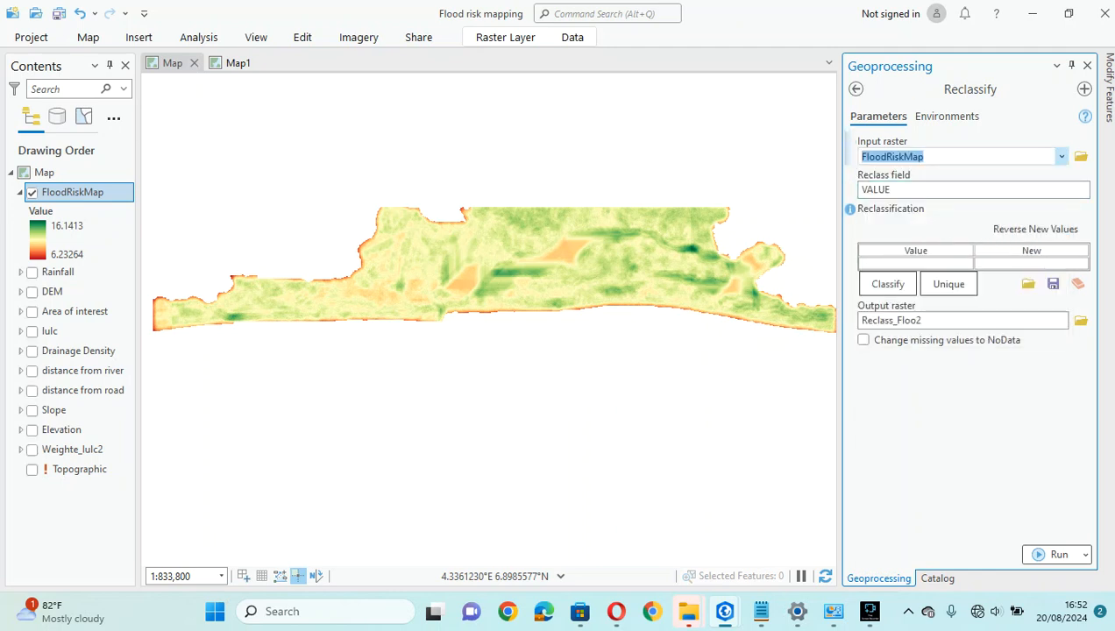
# - Dismiss the too-many-unique-values warning and set up a Natural Breaks classification into 5 classes
pyautogui.click(948, 284)
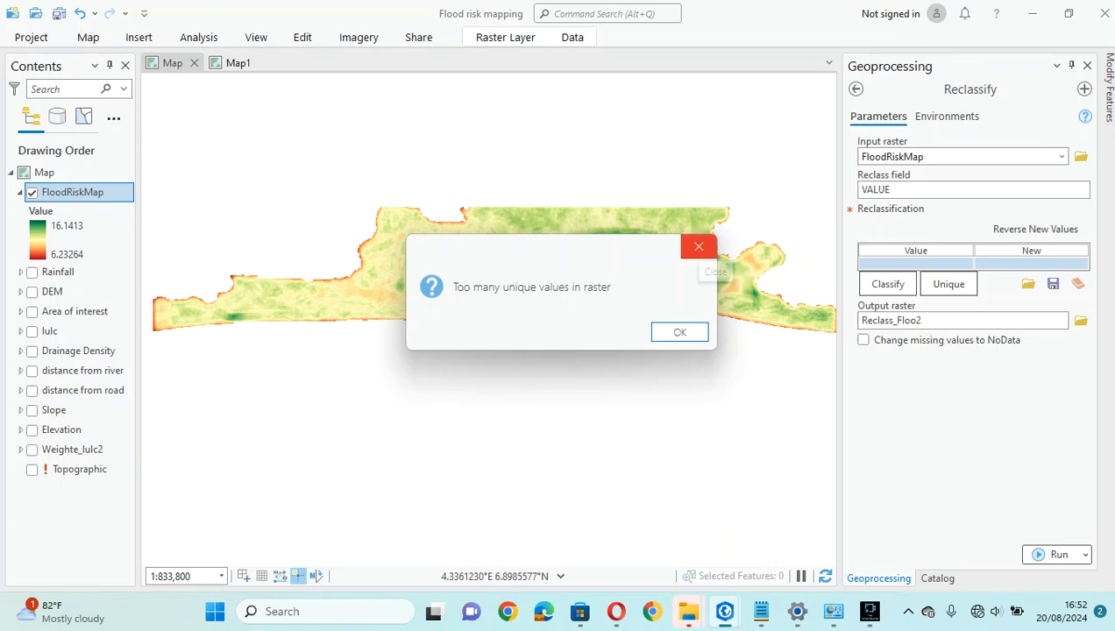
pyautogui.click(680, 331)
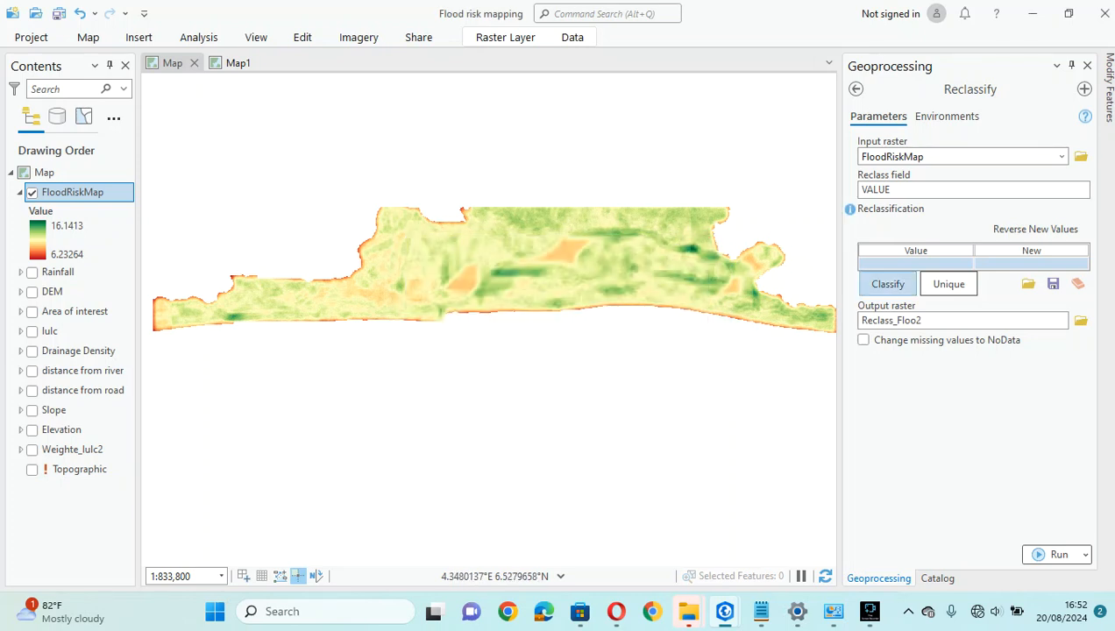
pyautogui.click(887, 284)
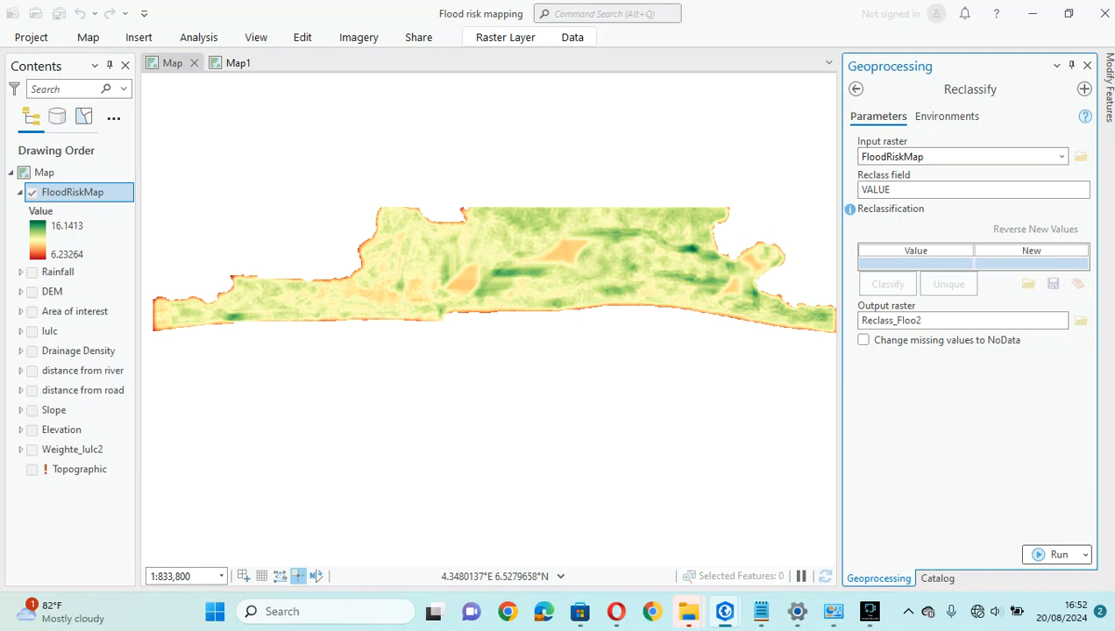
pyautogui.click(887, 283)
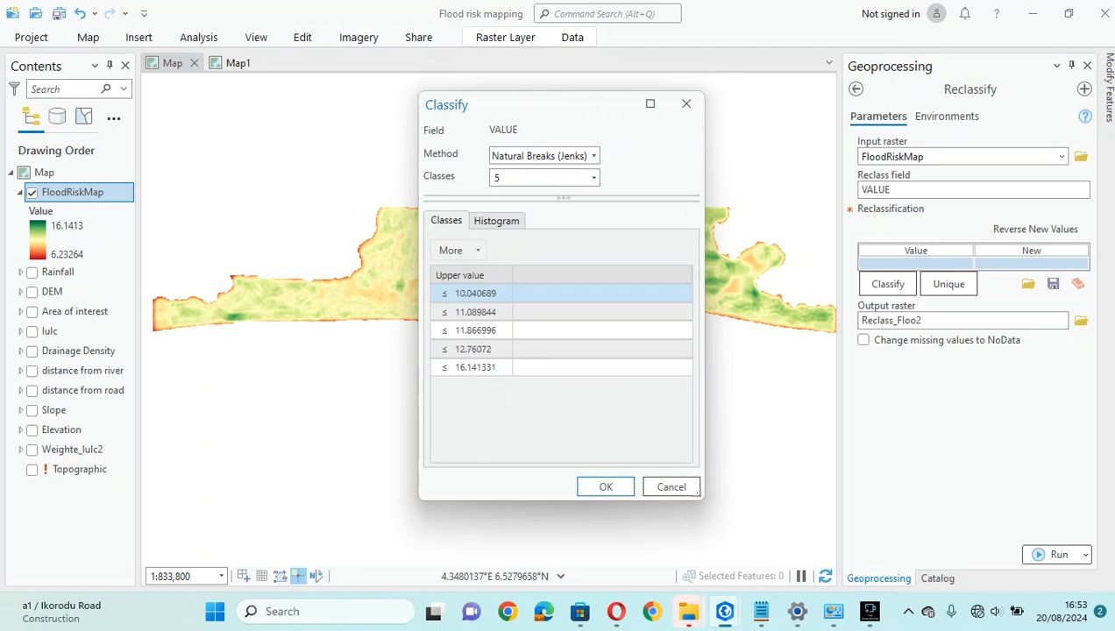
# - Accept the five natural-break classes and run Reclassify with output Reclassed_FloodRiskMap
pyautogui.click(605, 487)
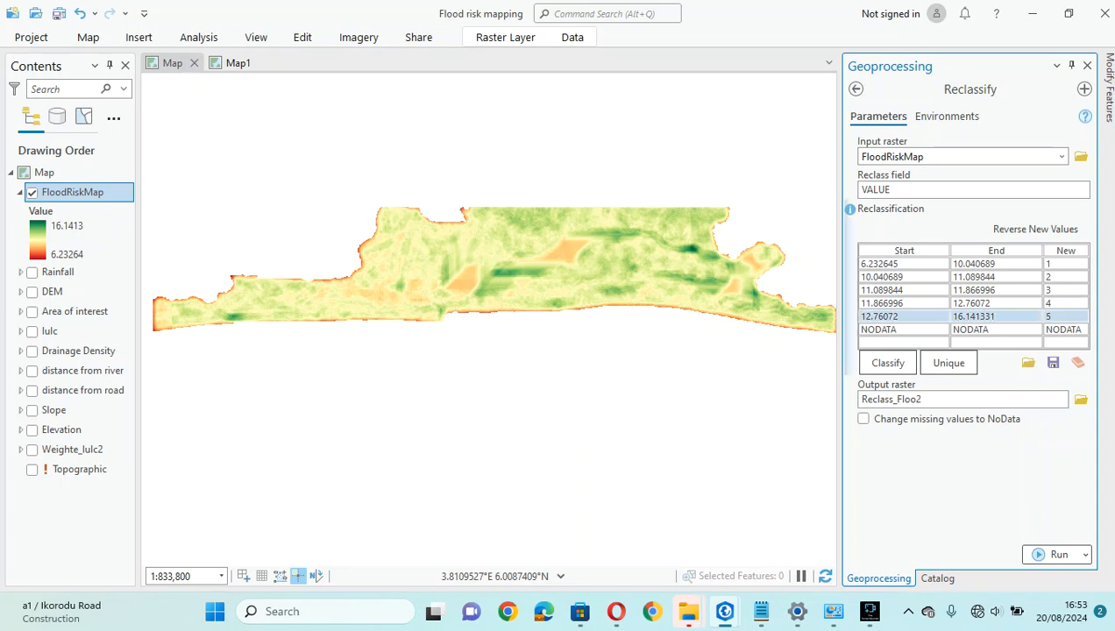
pyautogui.click(962, 399)
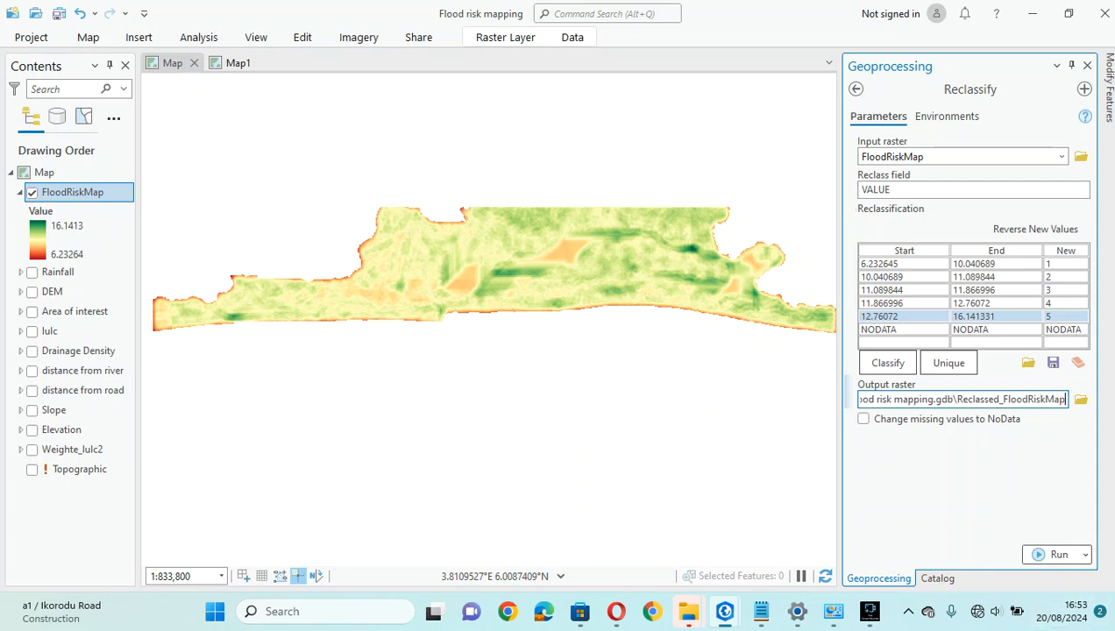
pyautogui.click(1059, 505)
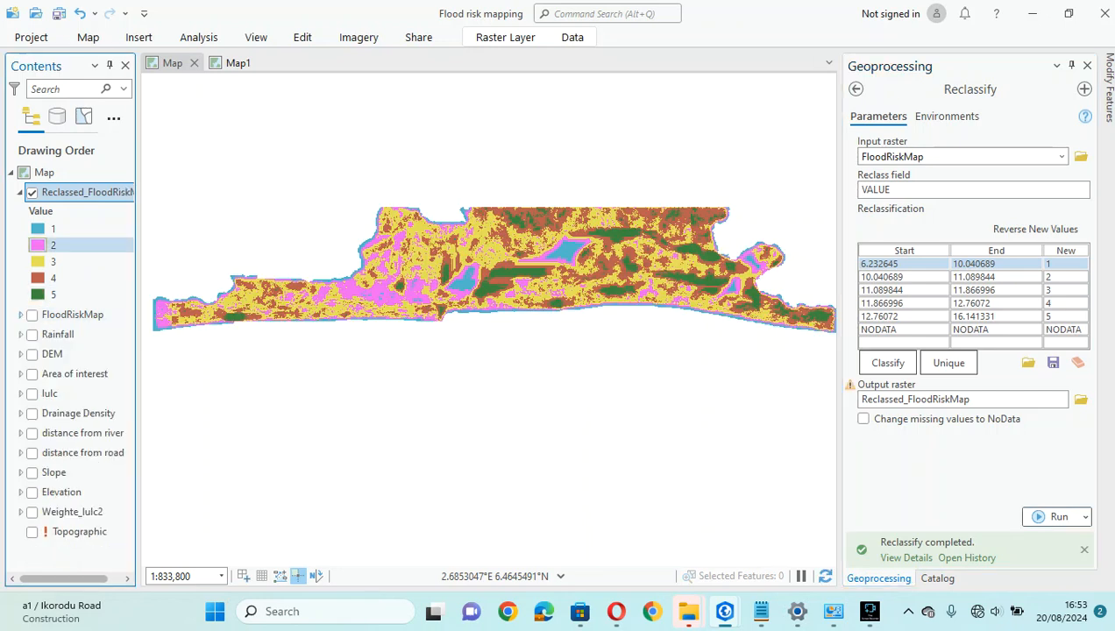
# - In Reclassed_FloodRiskMap's symbology, colour class 1 light green
pyautogui.click(53, 261)
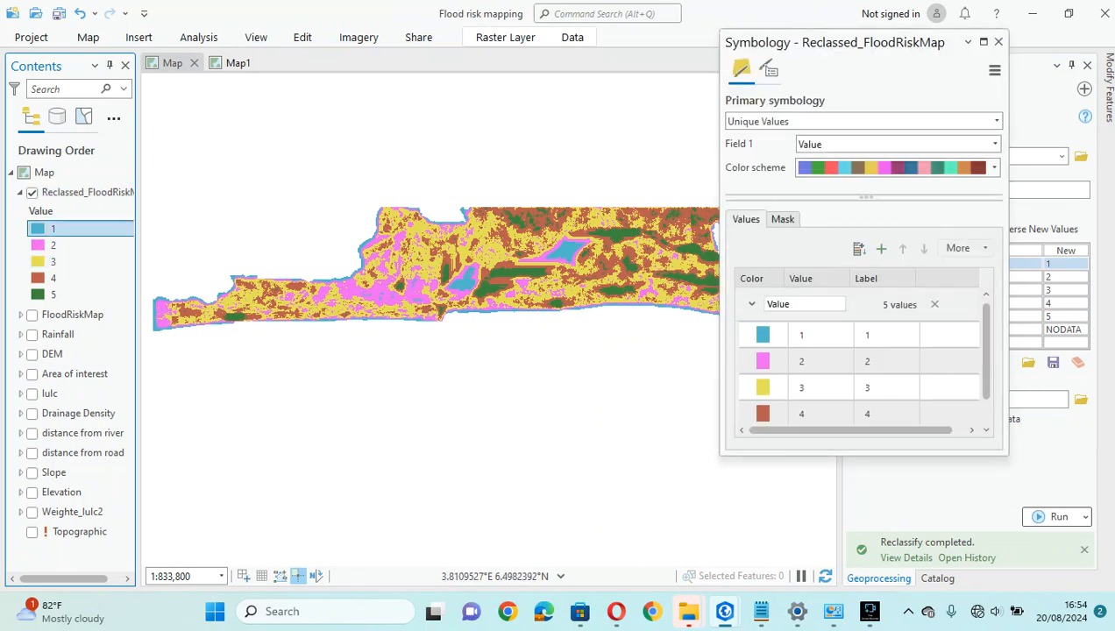
pyautogui.click(763, 333)
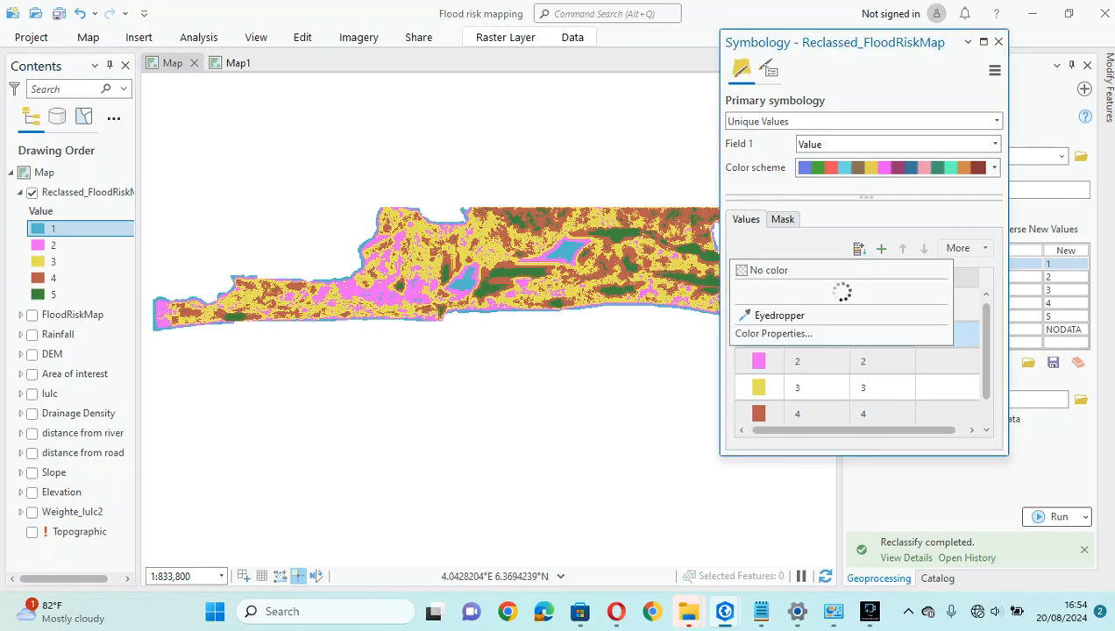
pyautogui.click(772, 333)
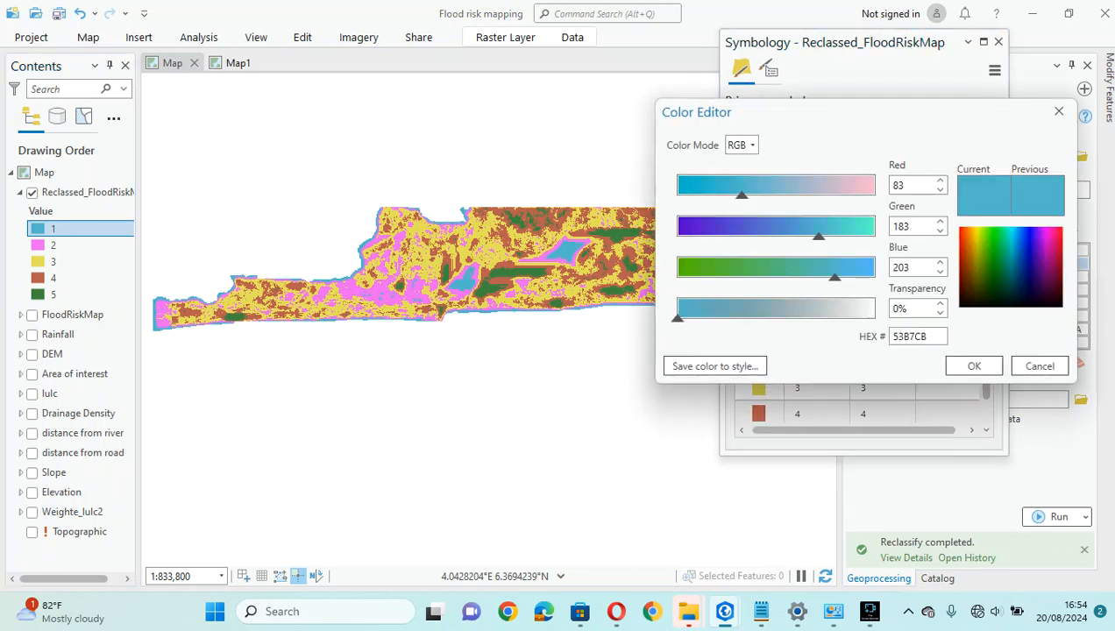
pyautogui.click(973, 366)
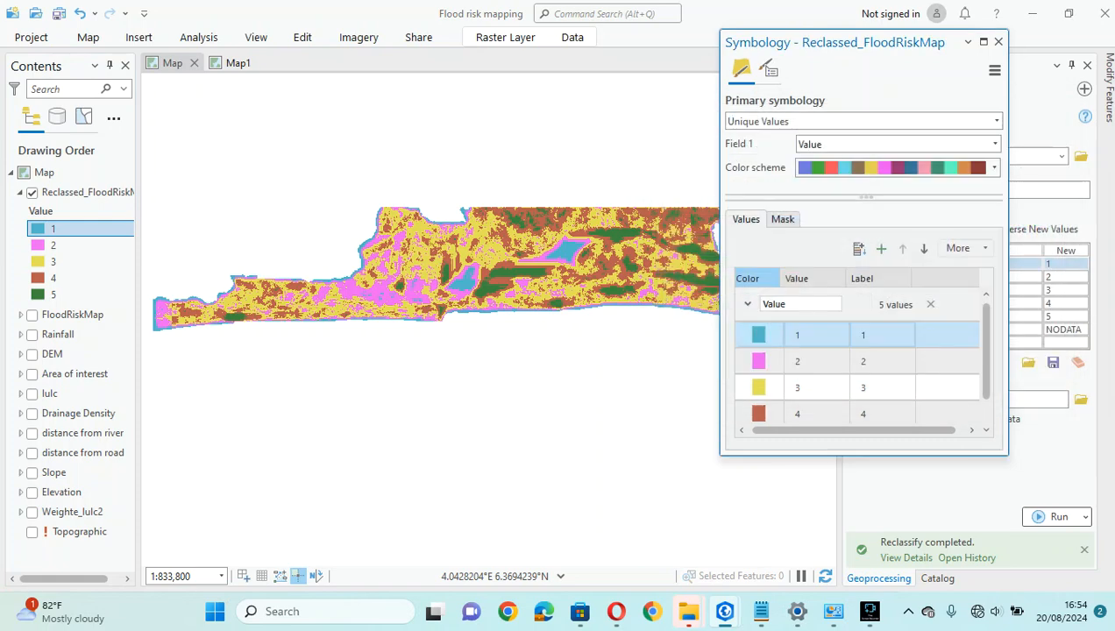
pyautogui.click(757, 334)
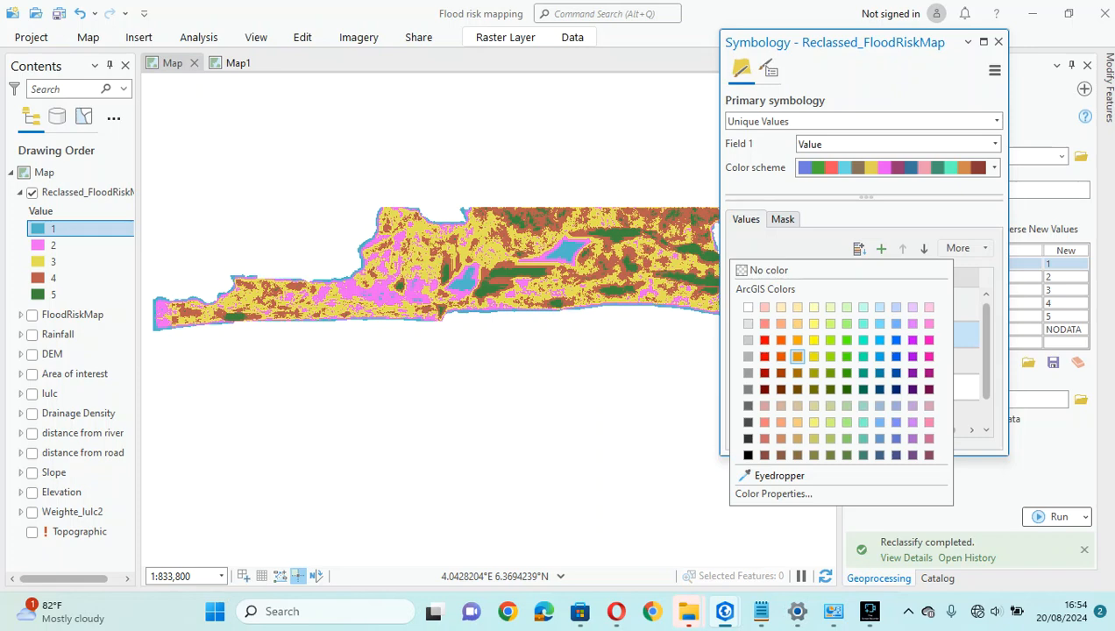
pyautogui.click(796, 356)
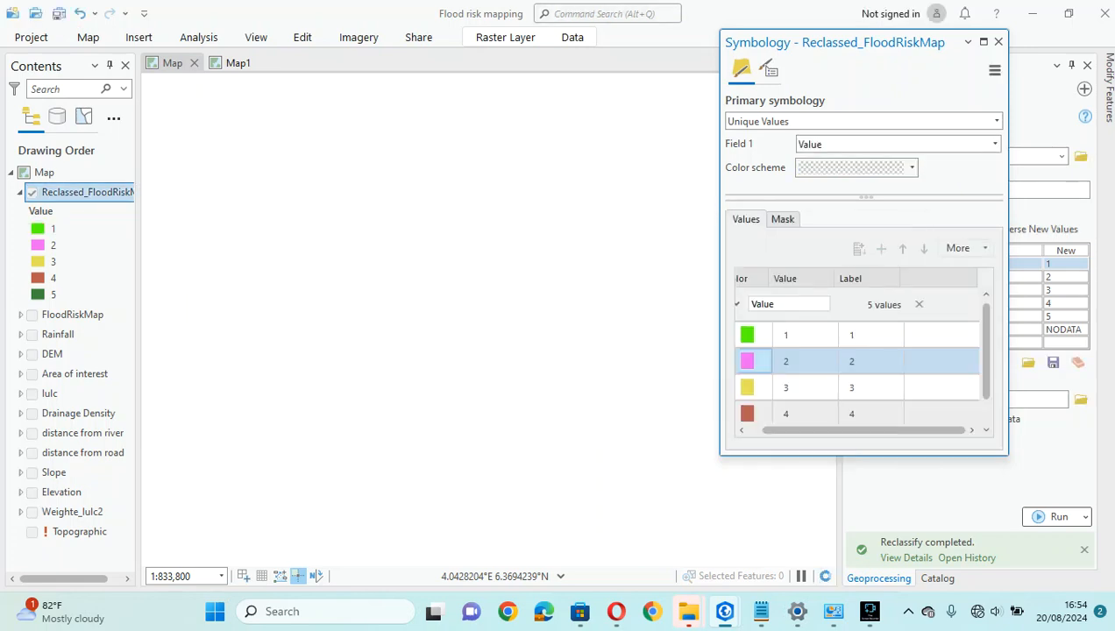
pyautogui.click(911, 168)
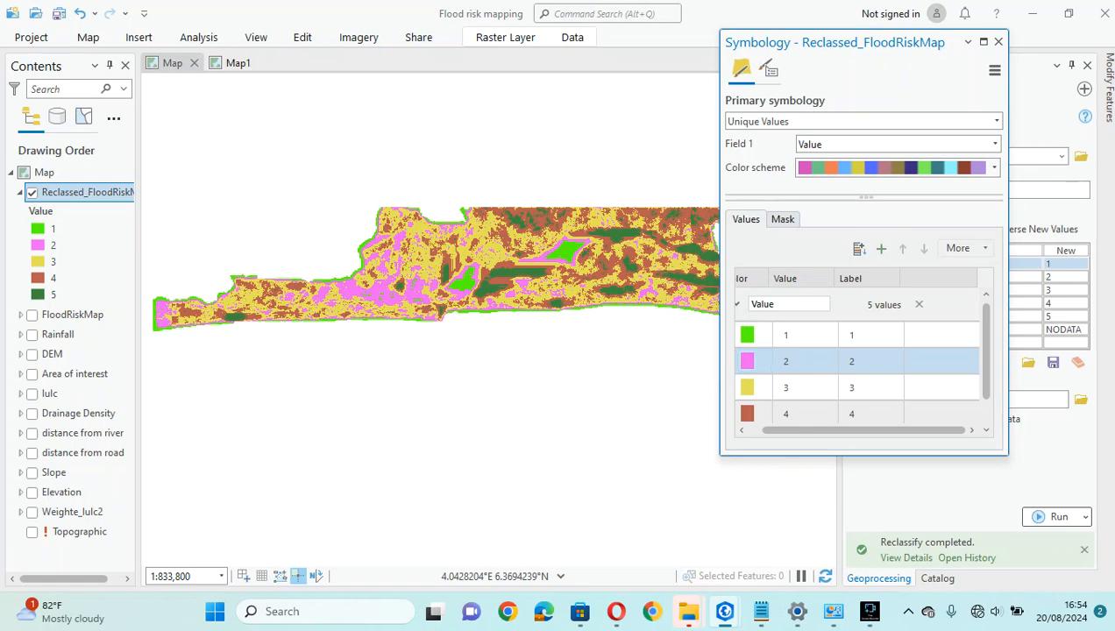
# - Colour class 2 dark green and move on to the next class's swatch
pyautogui.click(746, 361)
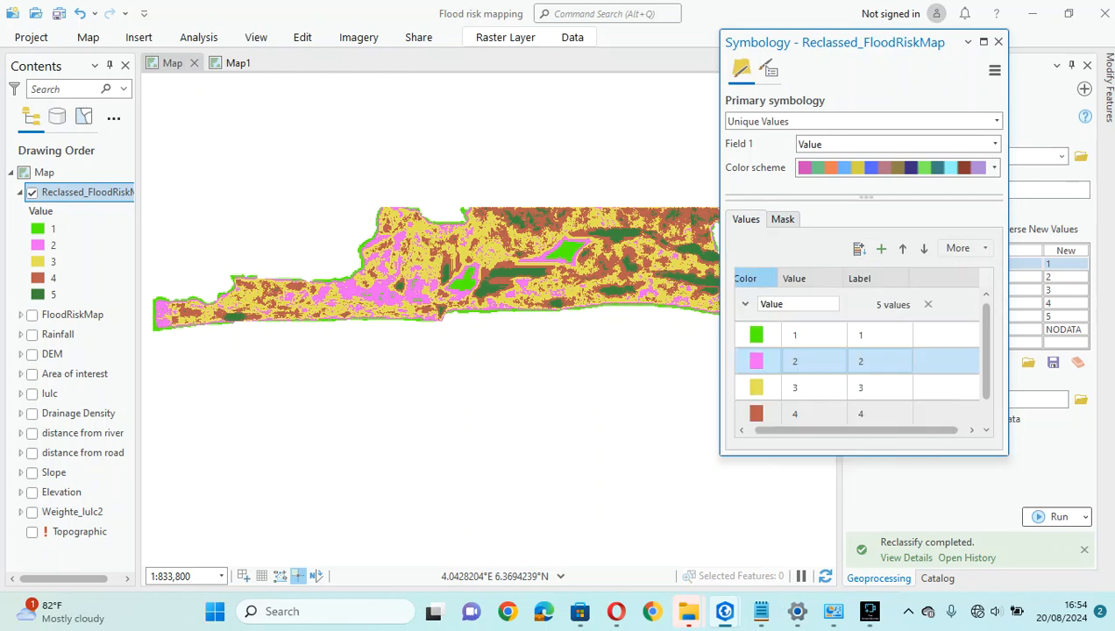
pyautogui.click(31, 191)
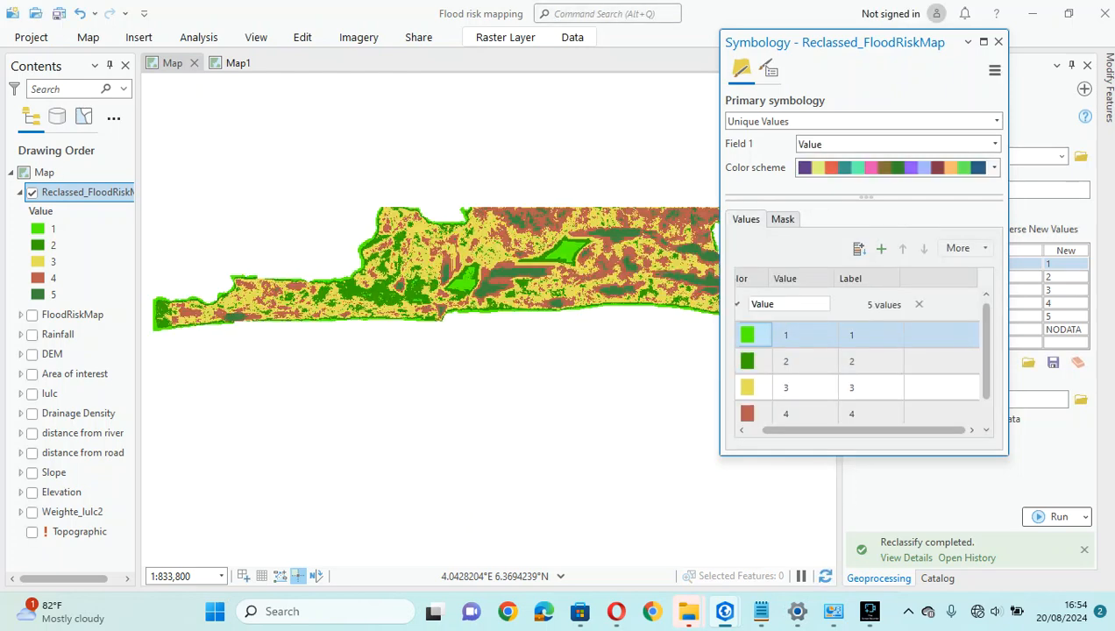
pyautogui.click(852, 361)
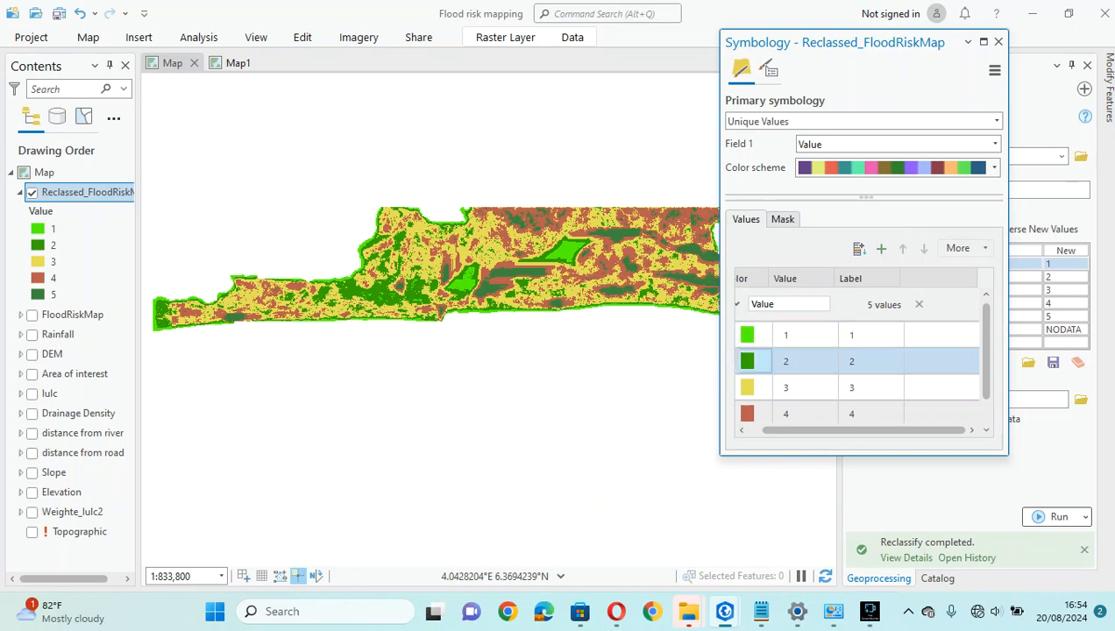
pyautogui.click(747, 361)
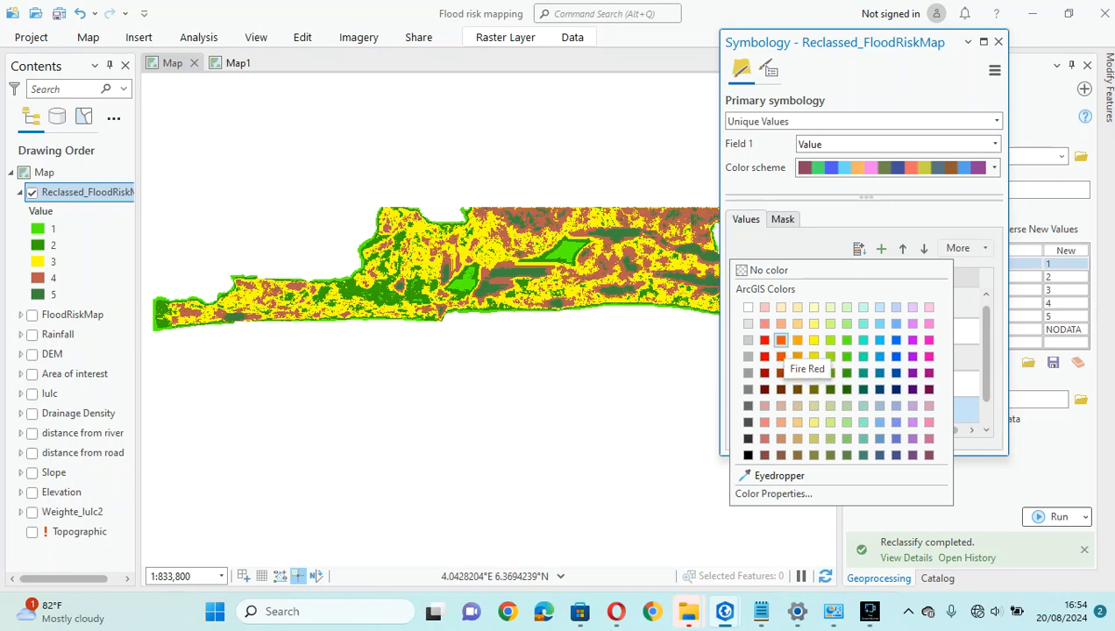
pyautogui.moveTo(782, 356)
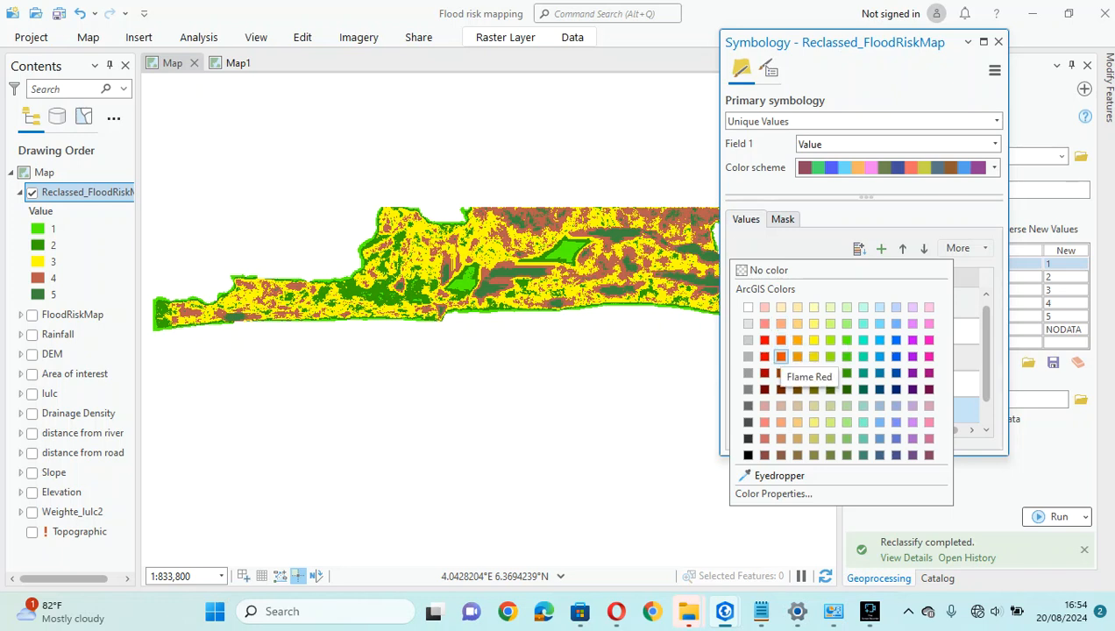
pyautogui.moveTo(779, 389)
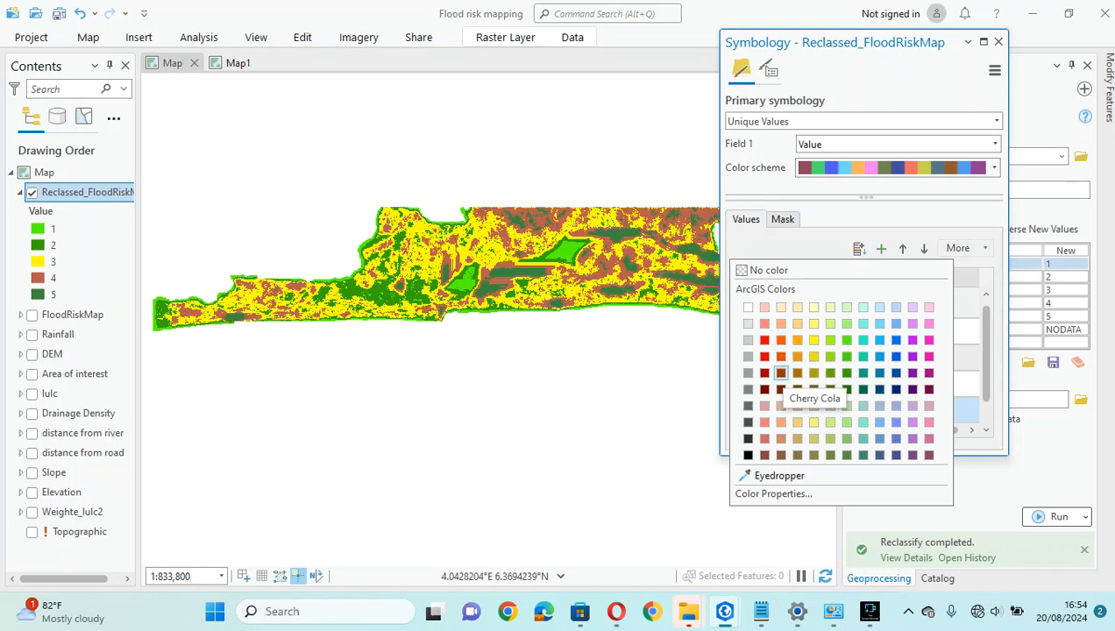
# - Colour class 4 light orange and class 5 red, completing the green-to-red ramp, and close Symbology
pyautogui.click(780, 371)
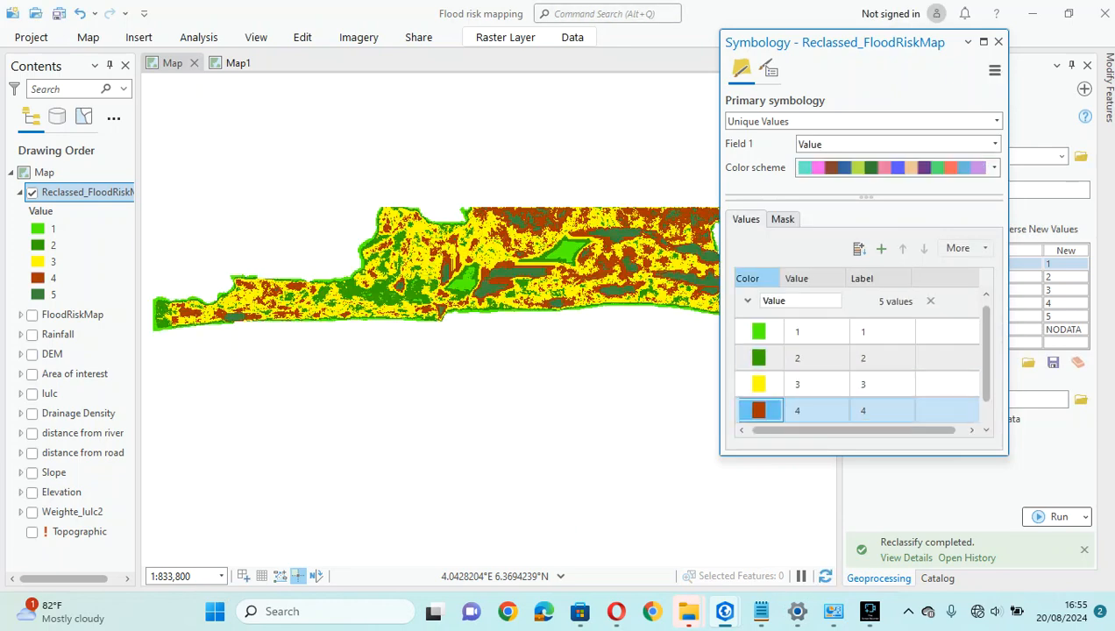
pyautogui.click(757, 410)
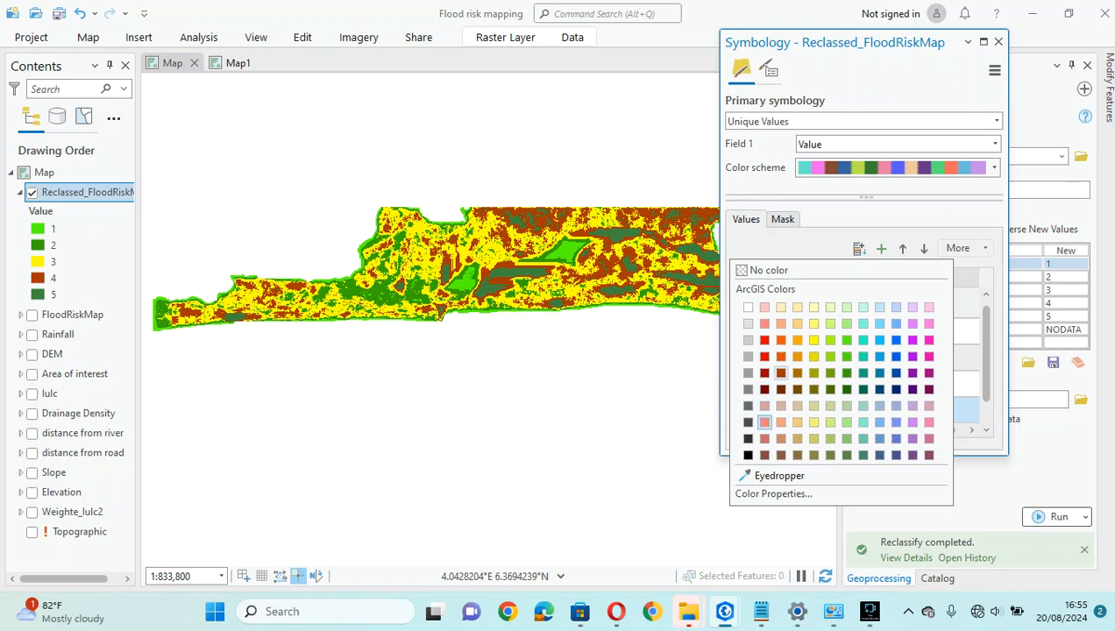
pyautogui.moveTo(795, 358)
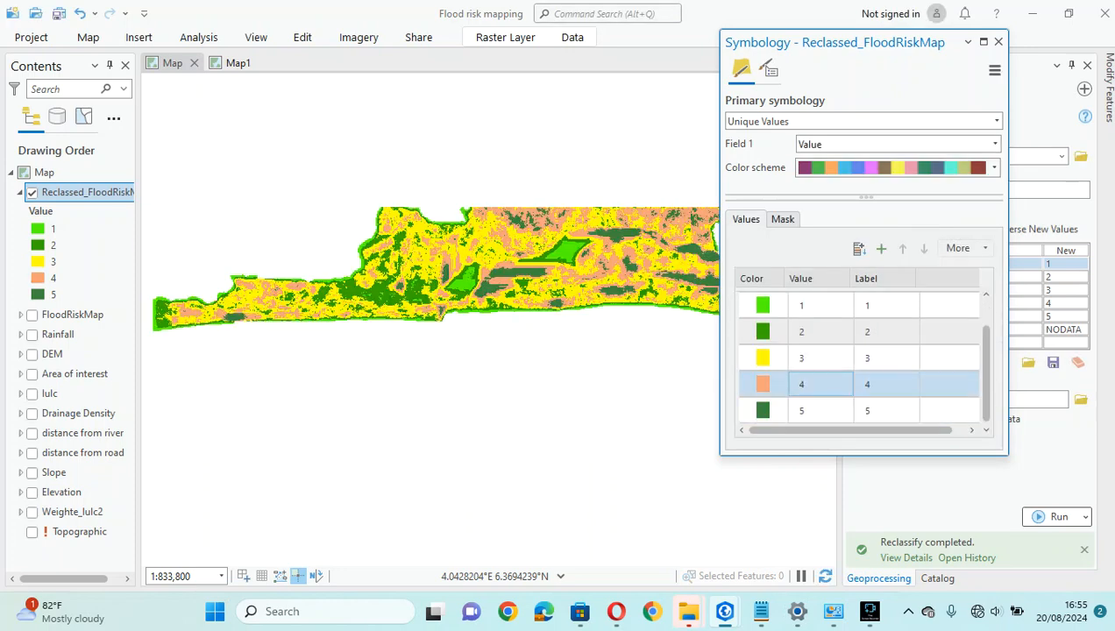
pyautogui.click(865, 410)
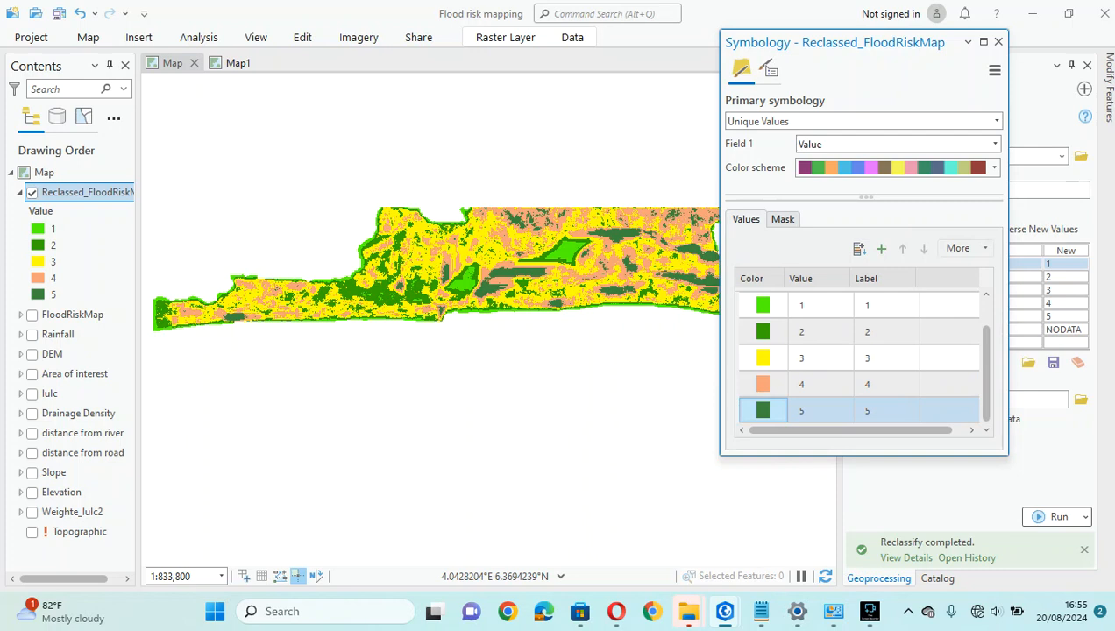
pyautogui.click(762, 410)
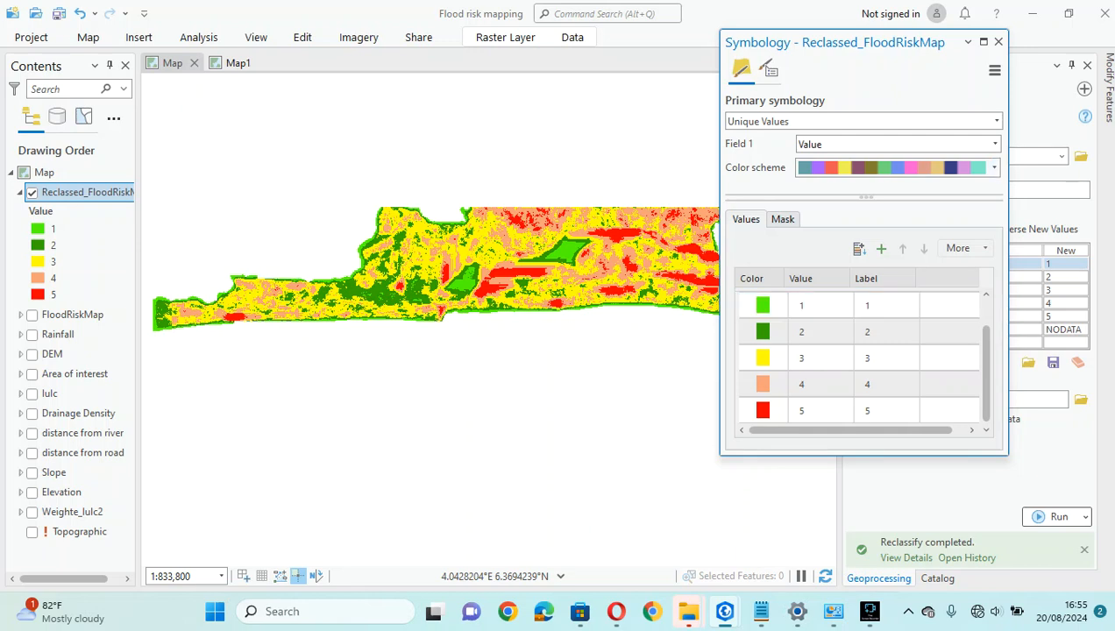
pyautogui.click(866, 331)
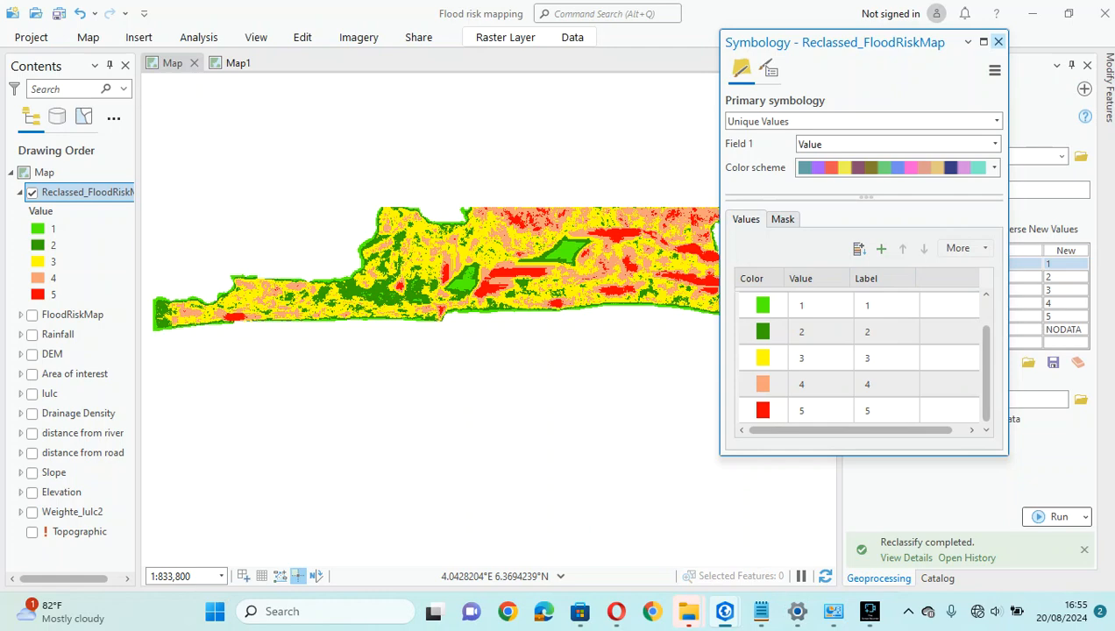
pyautogui.click(997, 42)
pyautogui.write('l')
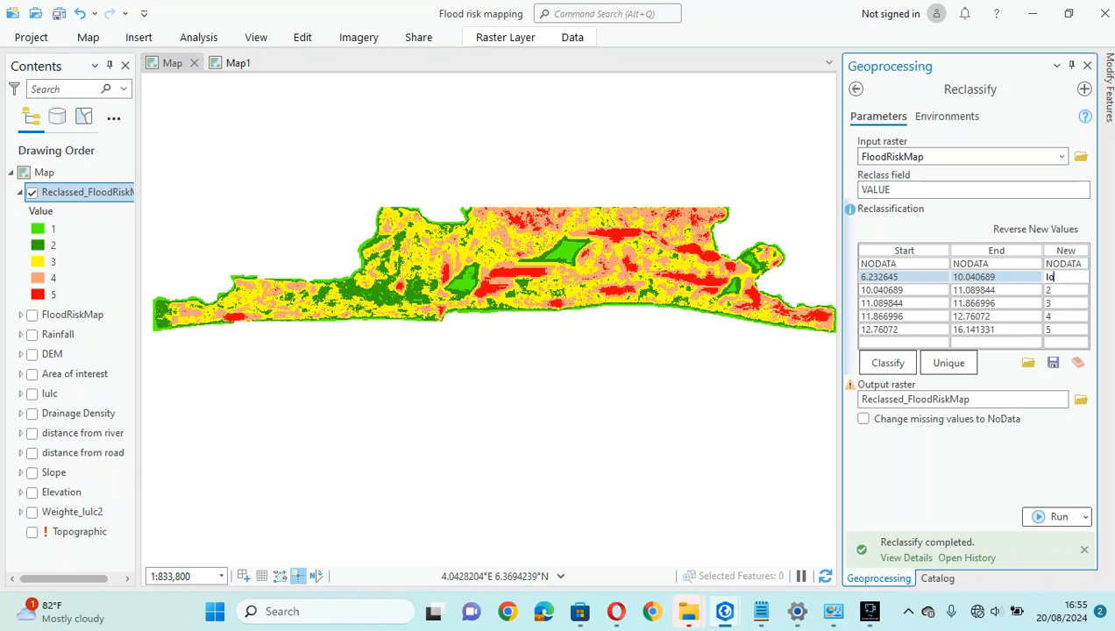
# - Try labelling a Reclassify new value 'low', revert it to 1–5, and close the Reclassify tool
pyautogui.write('ow')
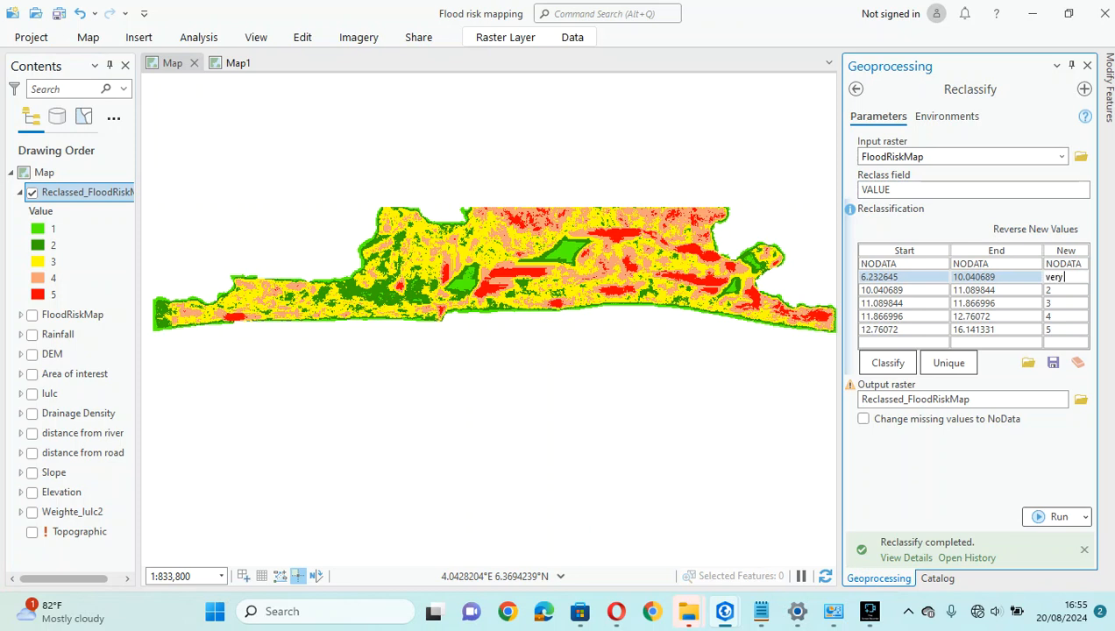
pyautogui.write('low')
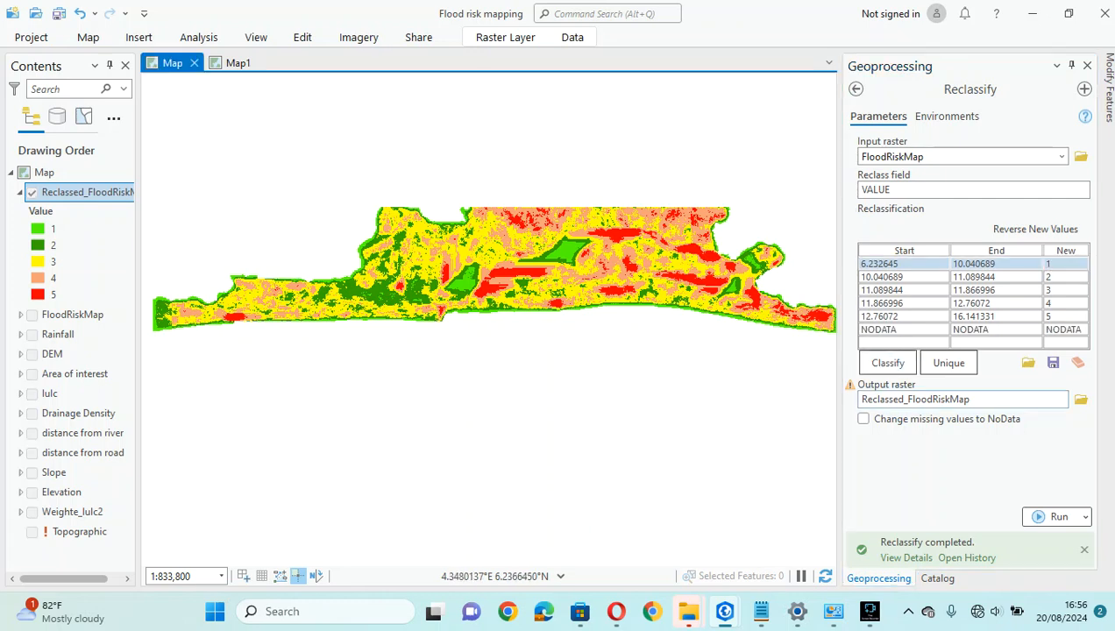
pyautogui.moveTo(1076, 361)
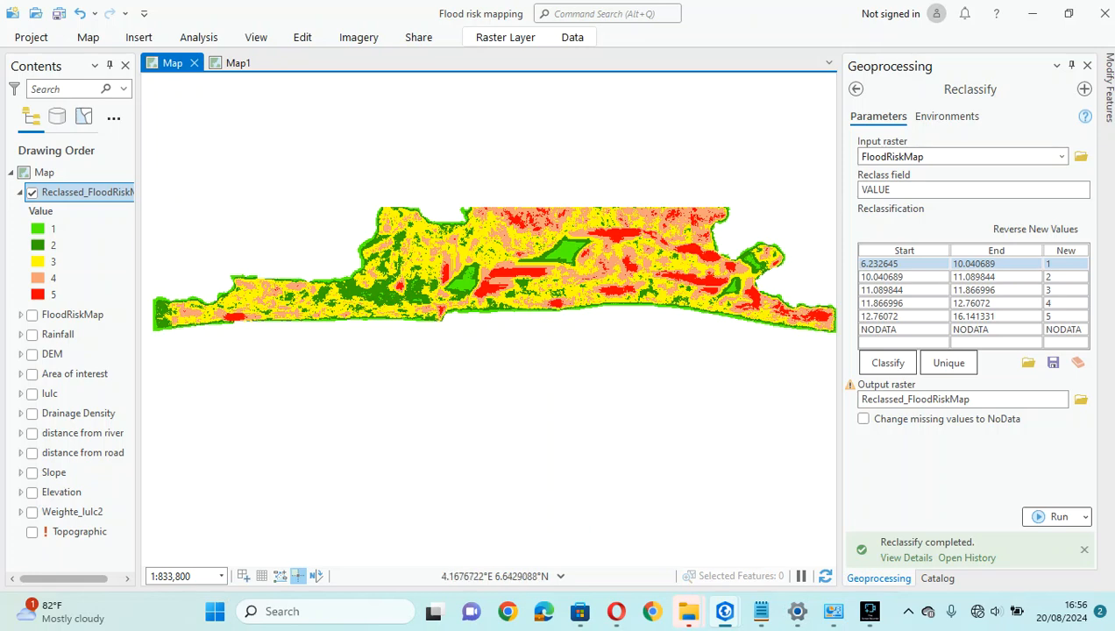
pyautogui.click(935, 578)
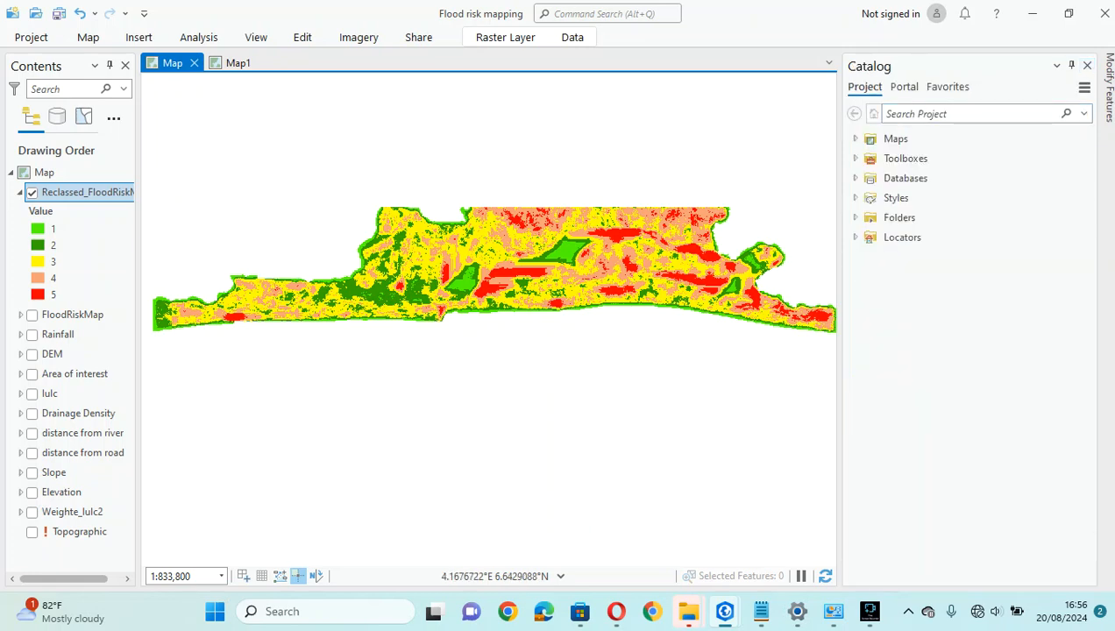
# - Close the Catalog and recentre and zoom the five-class flood risk map over Lagos State
pyautogui.click(1086, 65)
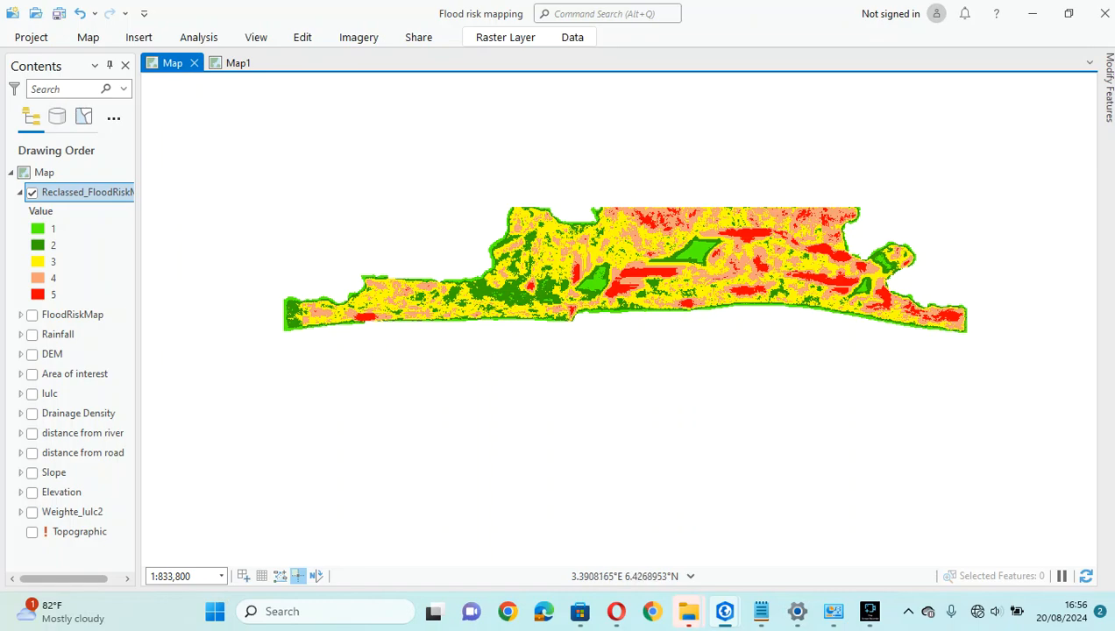
pyautogui.moveTo(622, 263); pyautogui.dragTo(595, 333)
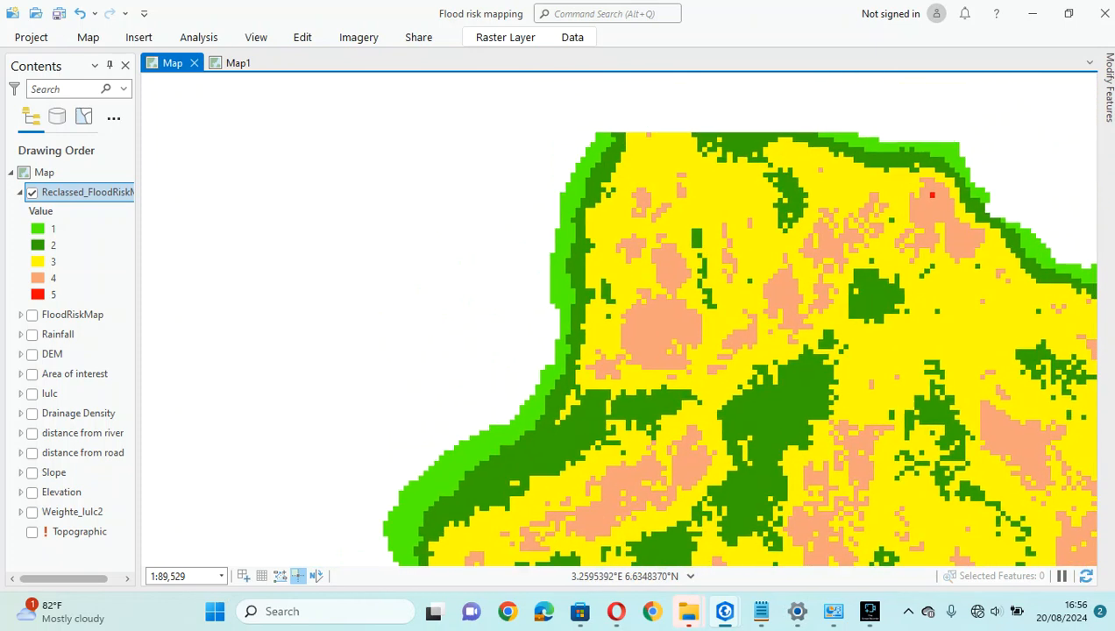
pyautogui.scroll(-3)
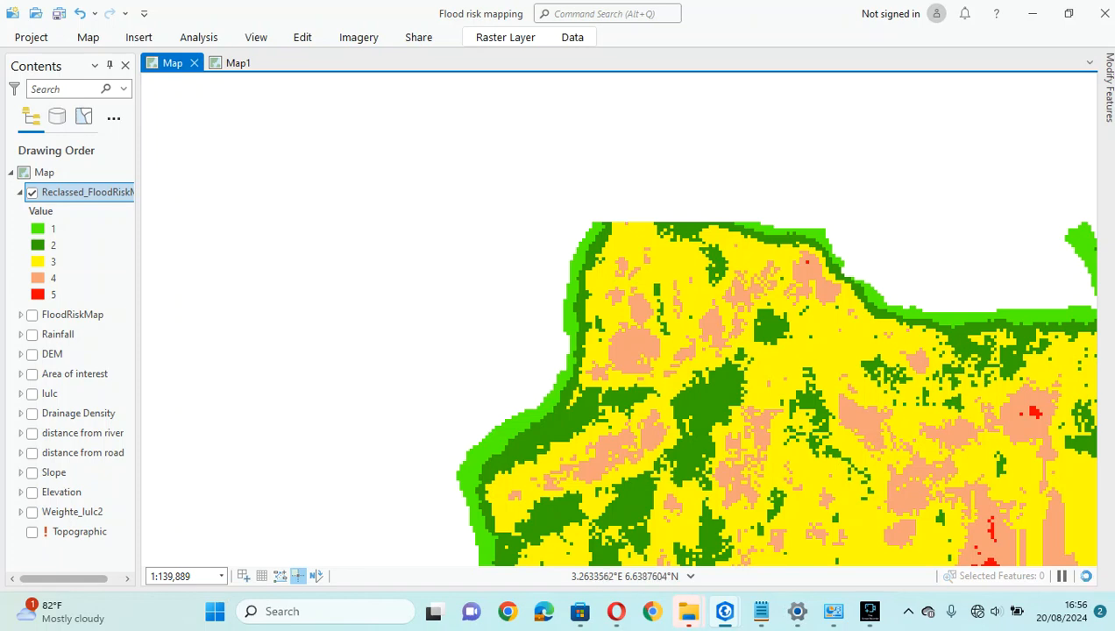
pyautogui.scroll(-3)
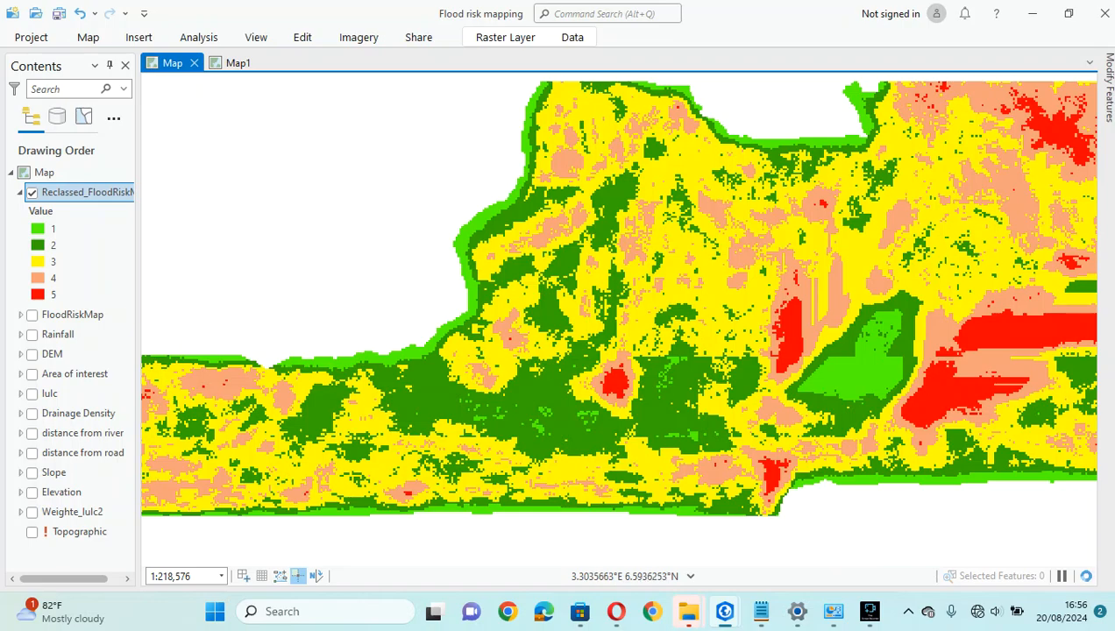
pyautogui.scroll(3)
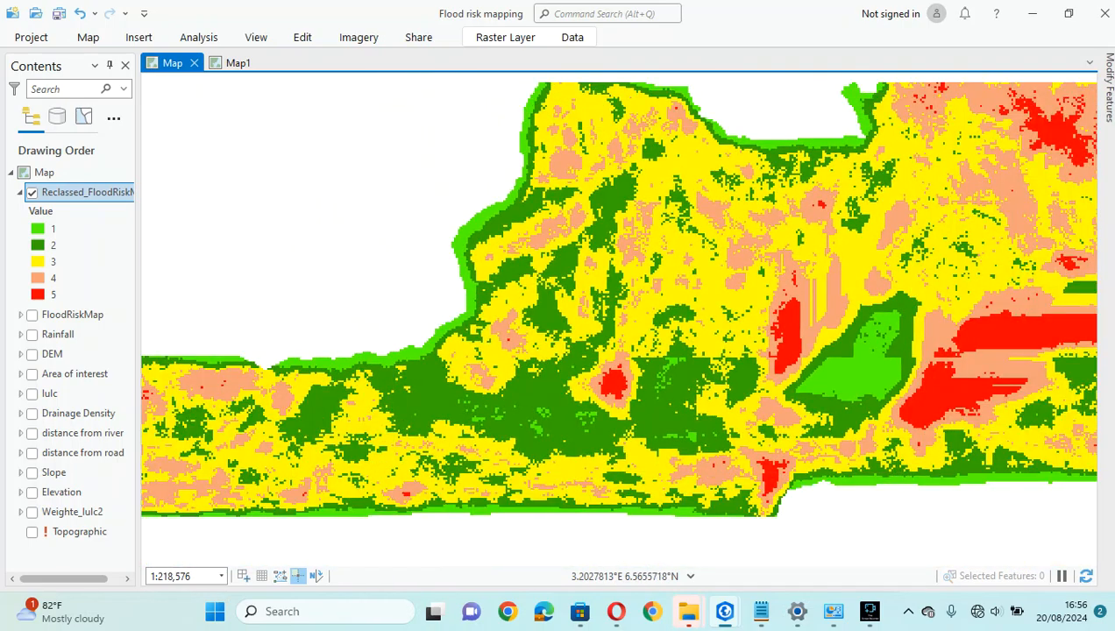
# - Briefly reopen the Reclassed_FloodRiskMap symbology, then close it and inspect the finished map
pyautogui.click(53, 261)
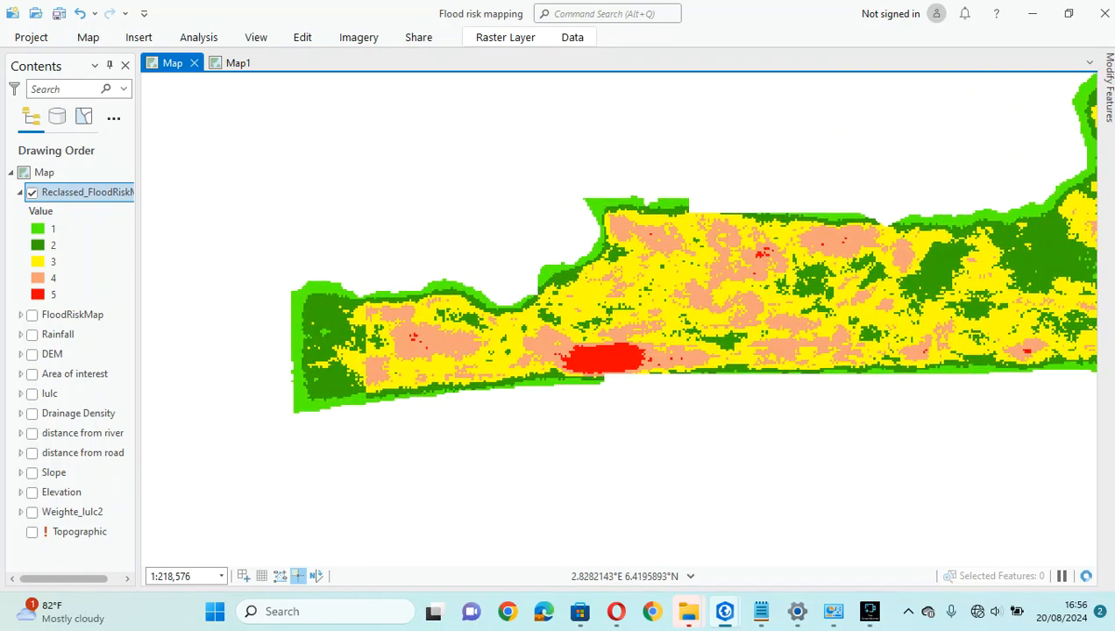
pyautogui.scroll(3)
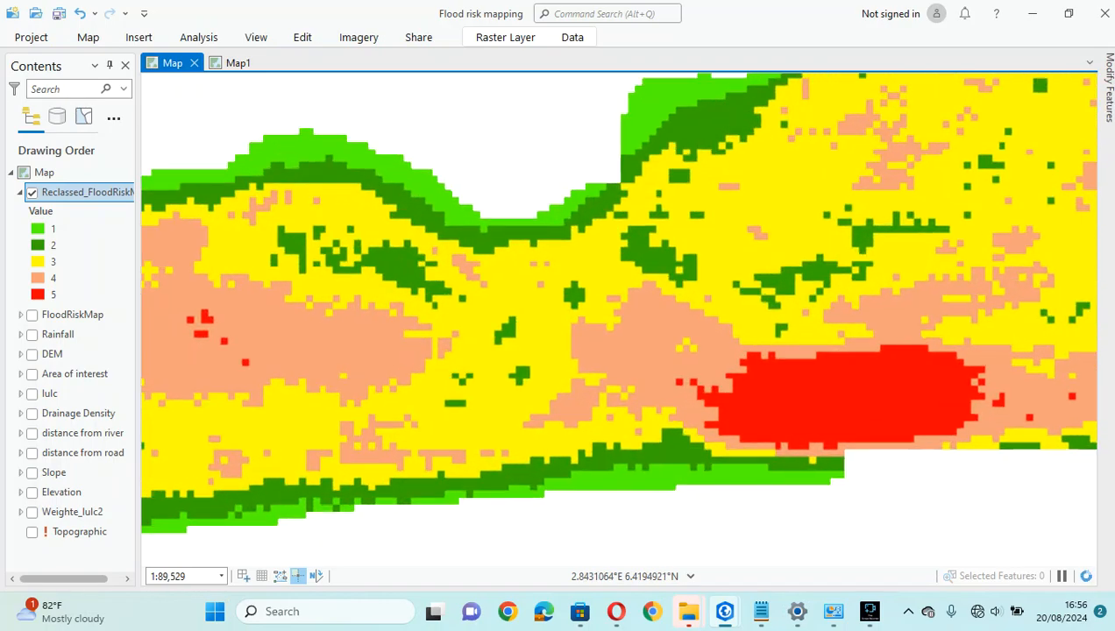
pyautogui.scroll(-3)
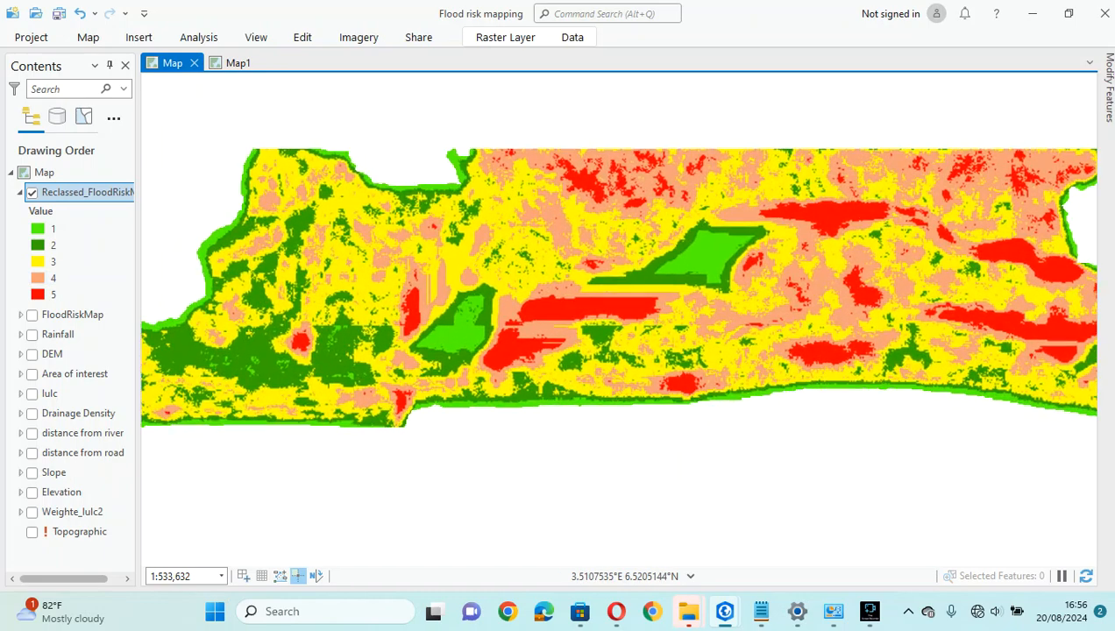
pyautogui.scroll(3)
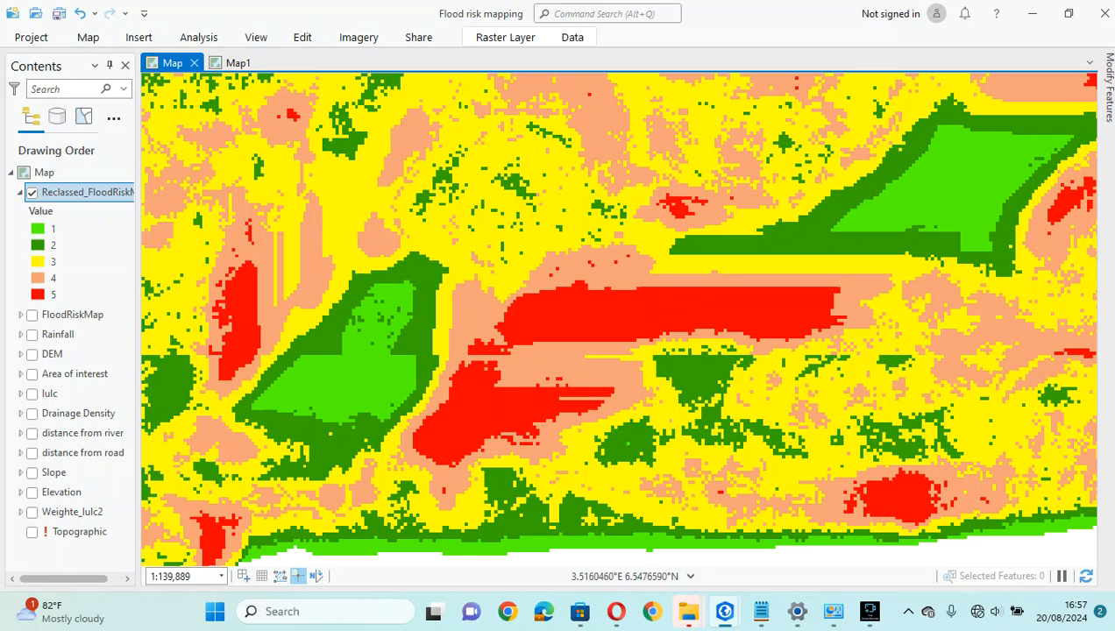
pyautogui.click(53, 277)
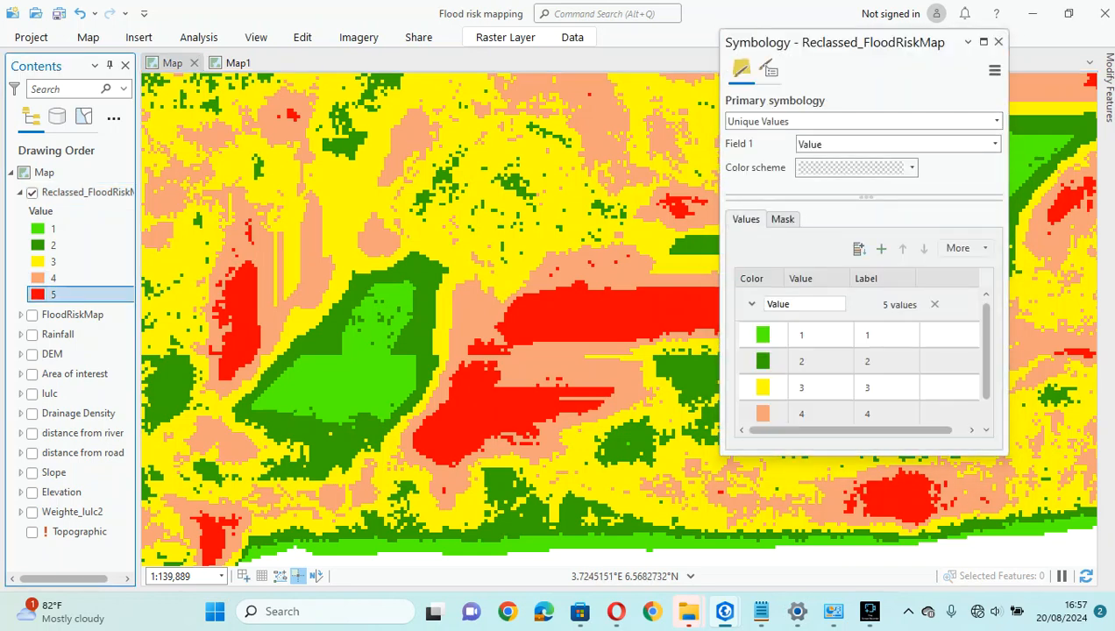
pyautogui.click(911, 168)
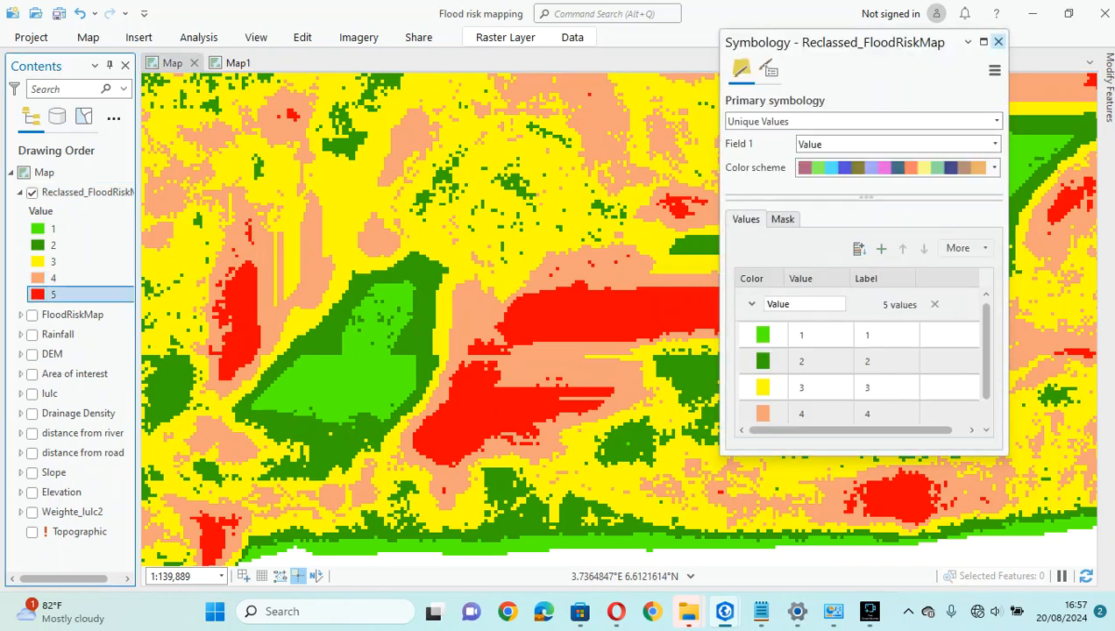
pyautogui.click(997, 43)
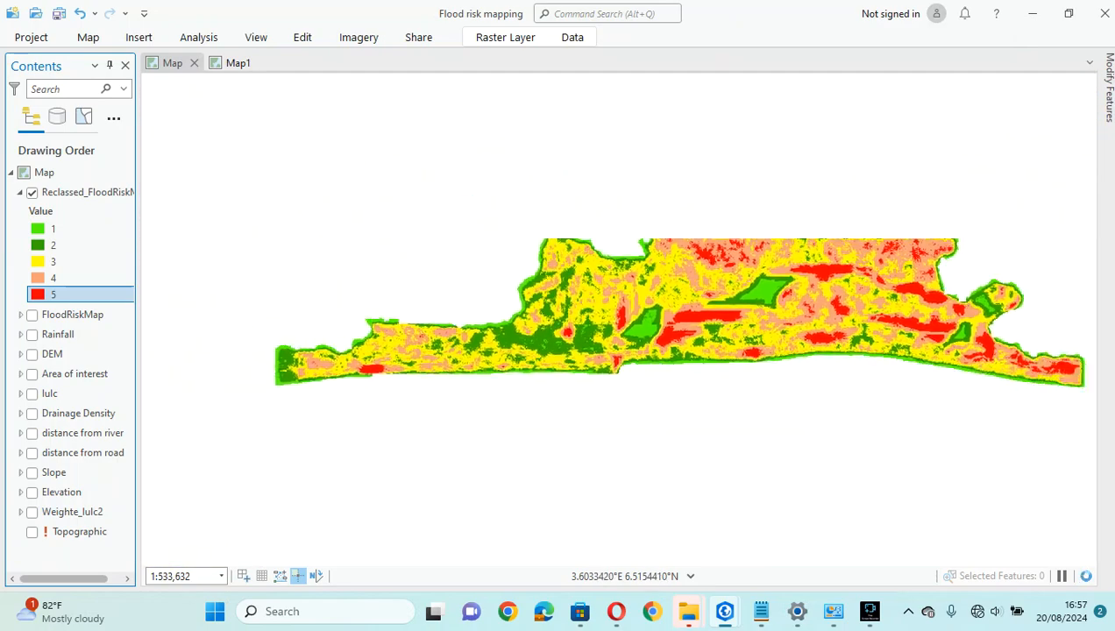
pyautogui.scroll(-3)
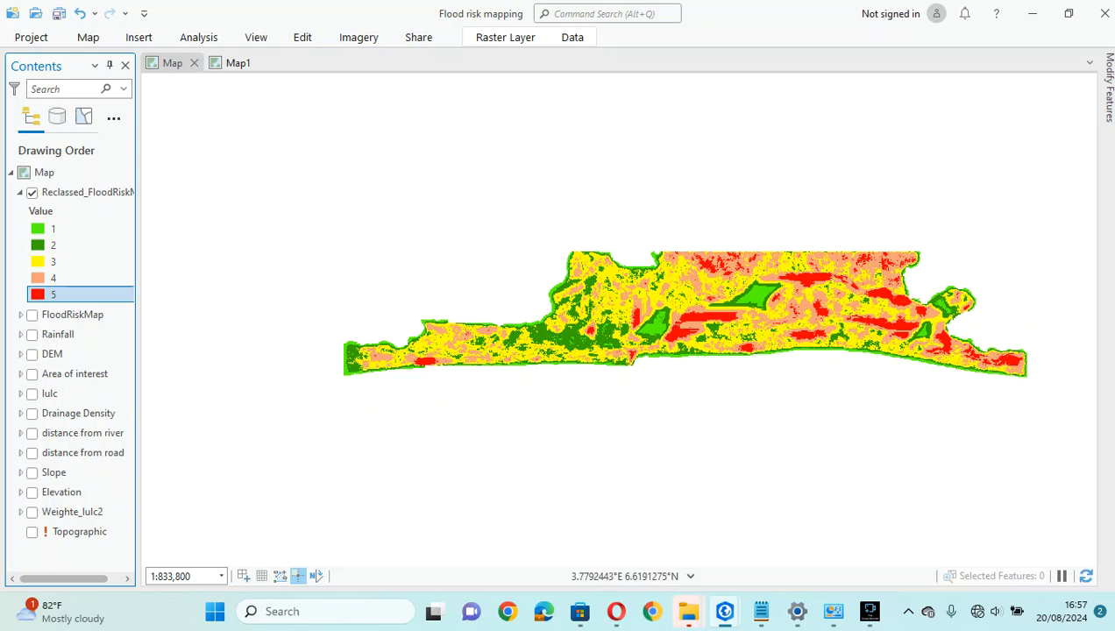